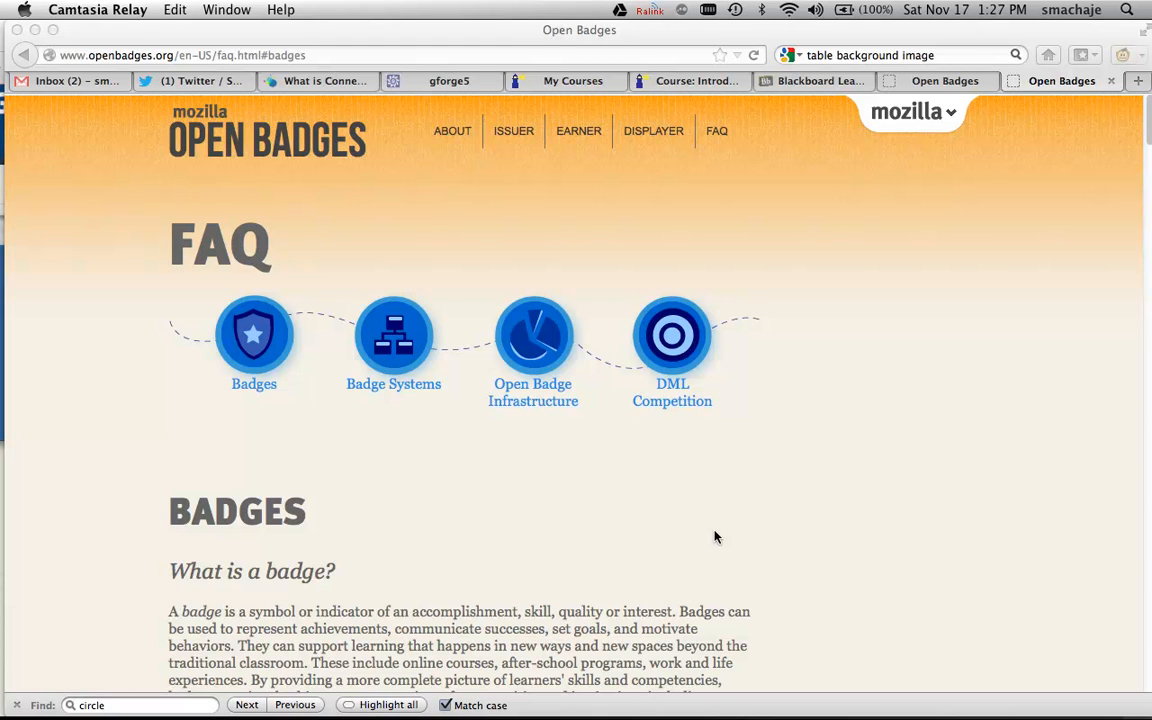
{"action": "mouse_move", "coordinate": [965, 370]}
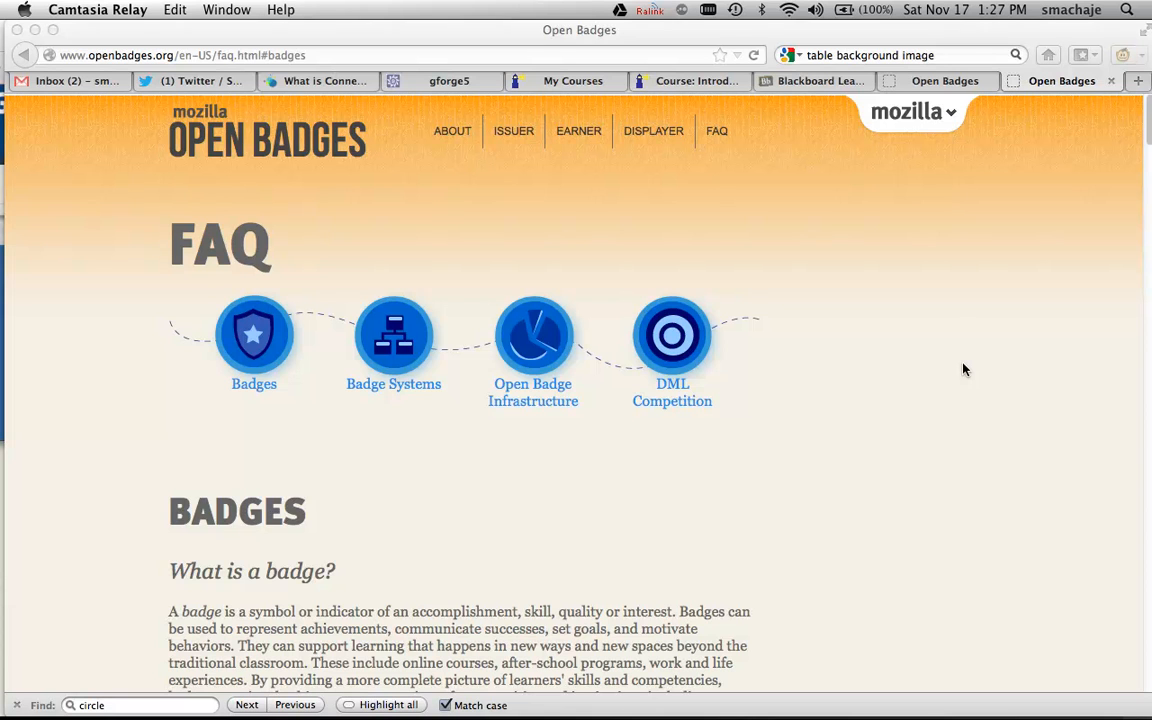
- Turn Edit Mode on and delete the old 'test' item from the TEST content area
{"action": "left_click", "coordinate": [813, 81]}
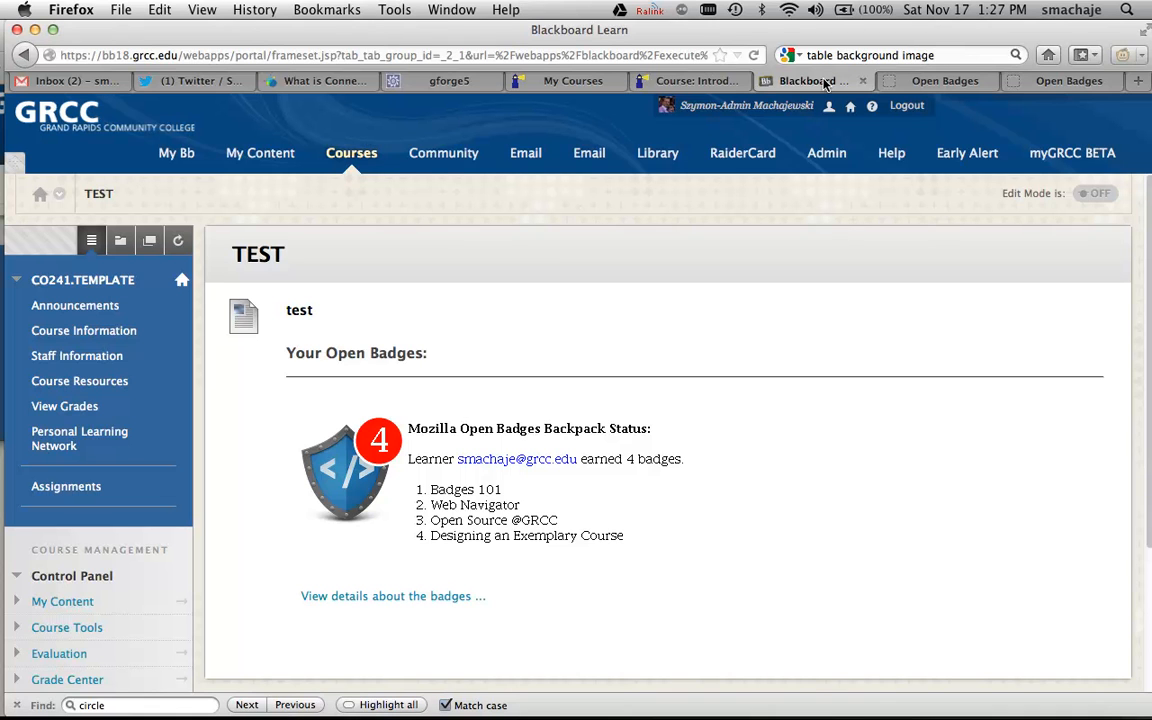
{"action": "mouse_move", "coordinate": [584, 363]}
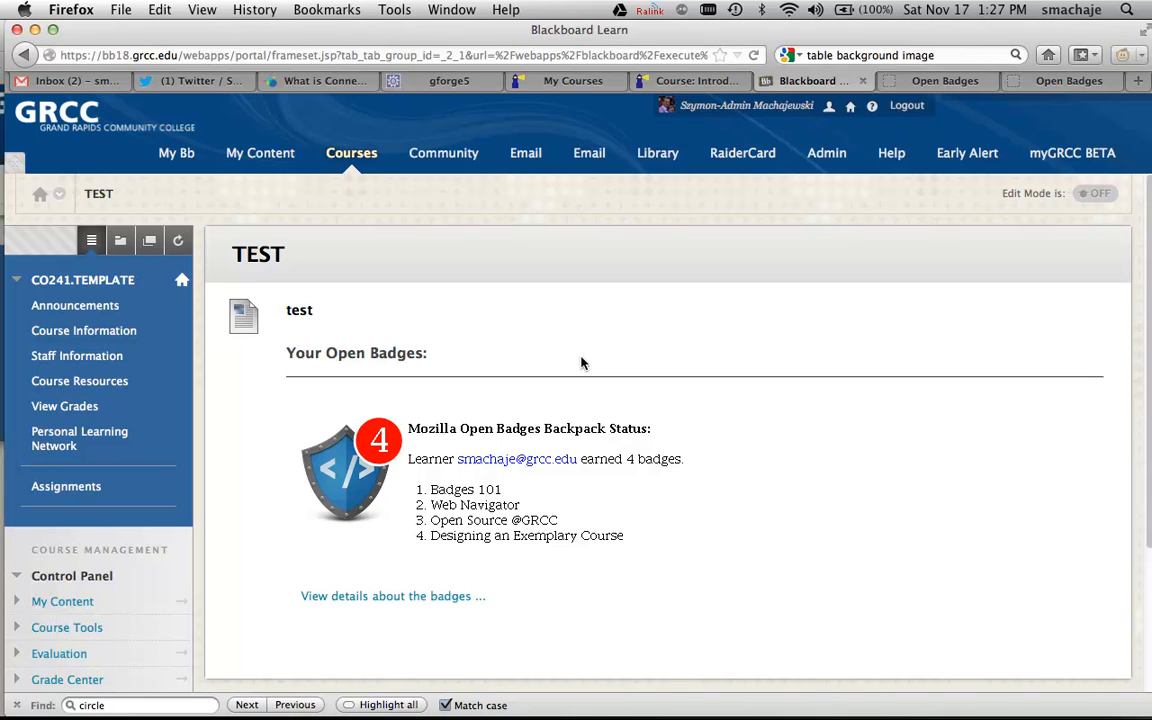
{"action": "mouse_move", "coordinate": [250, 480]}
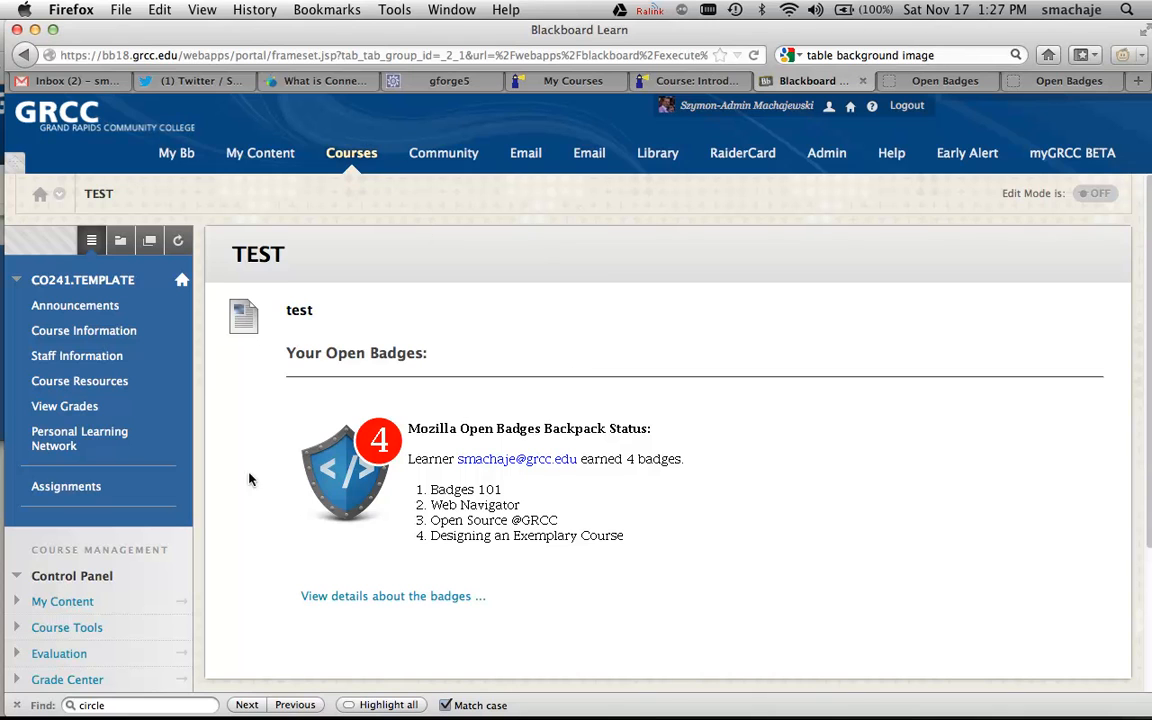
{"action": "mouse_move", "coordinate": [525, 583]}
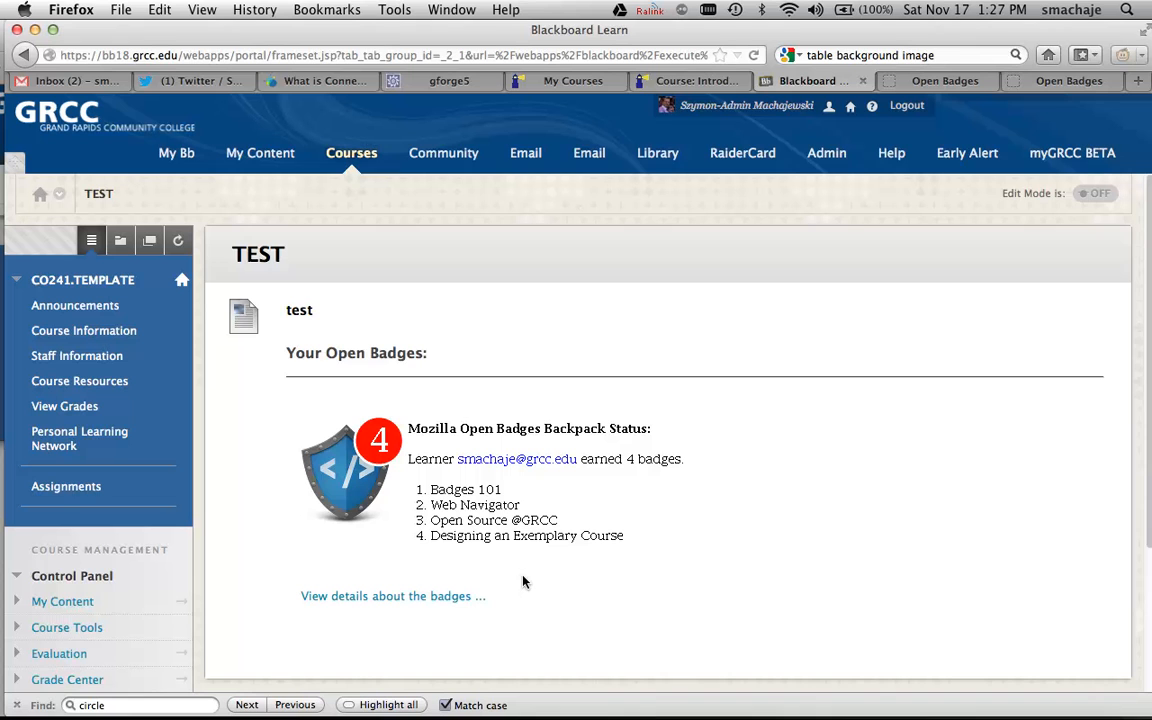
{"action": "mouse_move", "coordinate": [280, 300]}
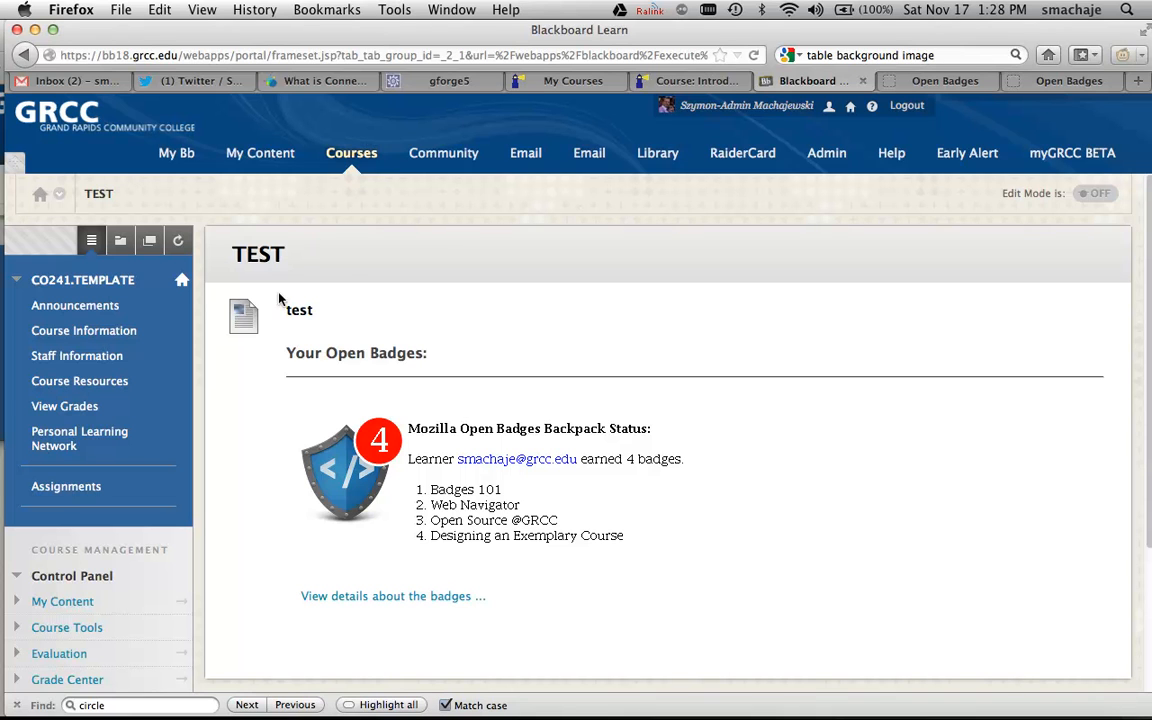
{"action": "mouse_move", "coordinate": [998, 213]}
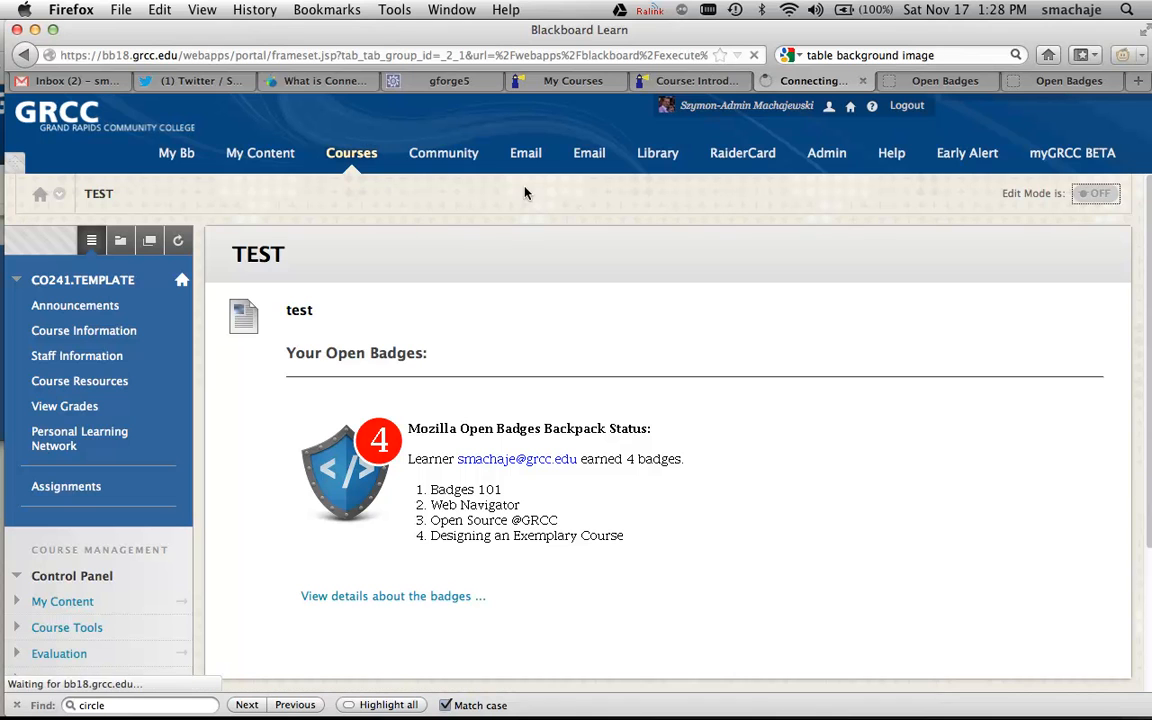
{"action": "left_click", "coordinate": [1096, 193]}
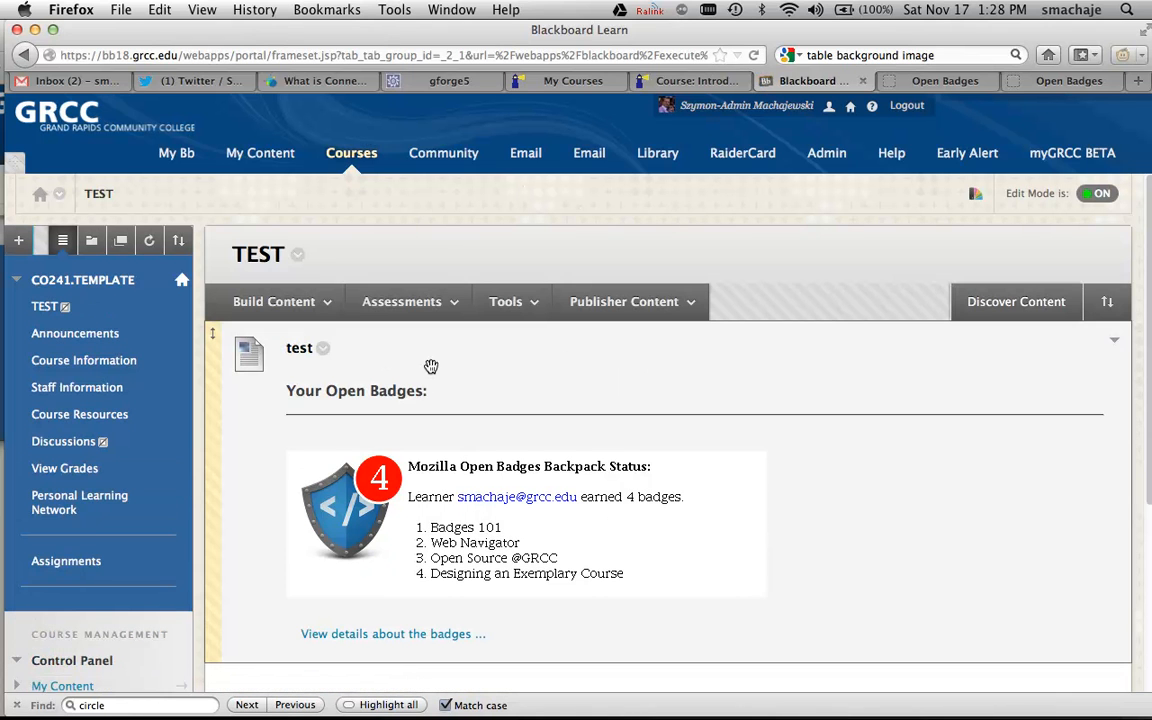
{"action": "left_click", "coordinate": [323, 347]}
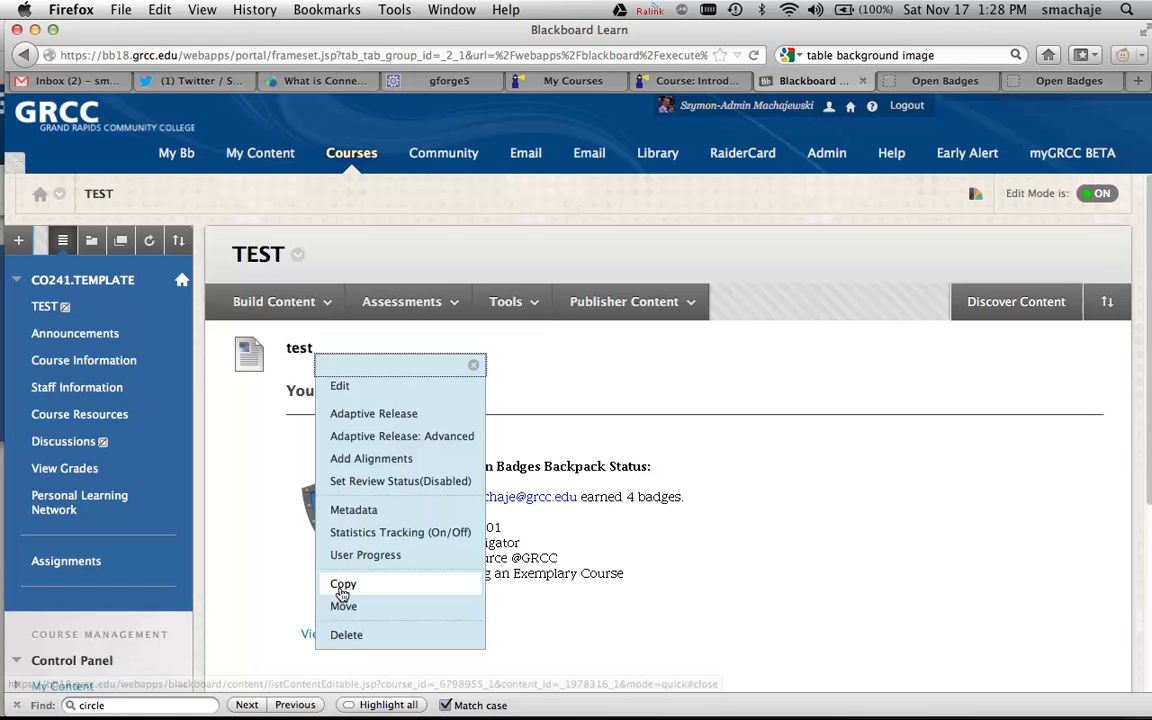
{"action": "left_click", "coordinate": [346, 634]}
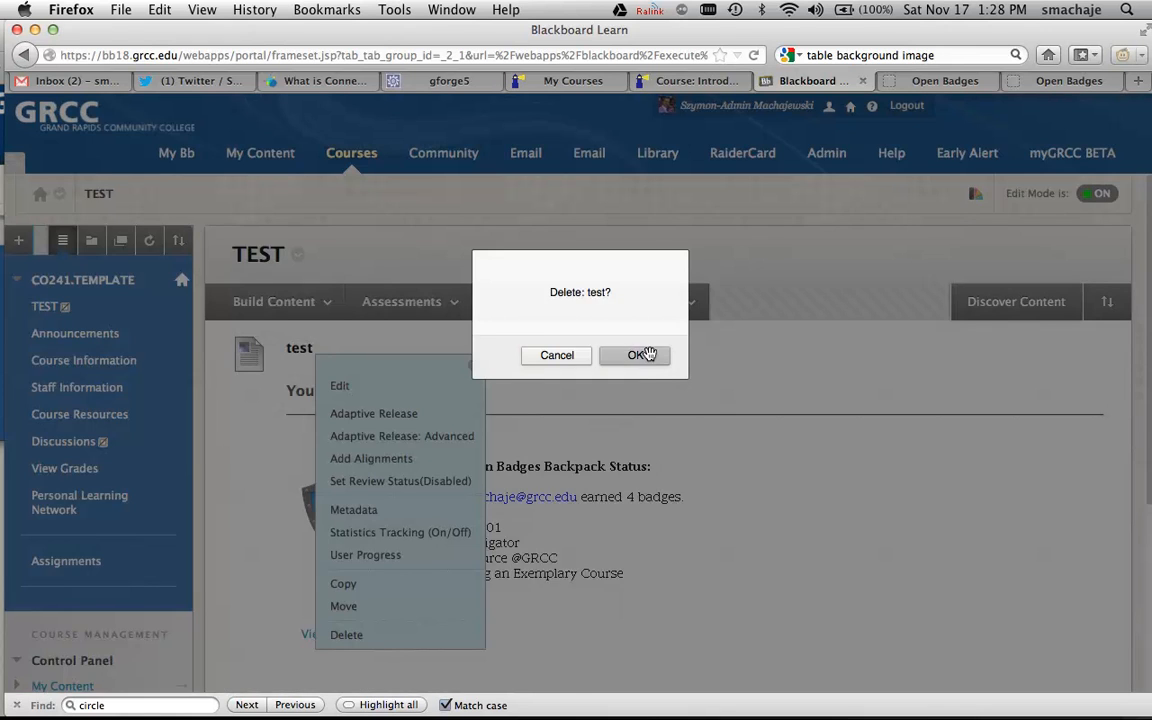
{"action": "left_click", "coordinate": [637, 355]}
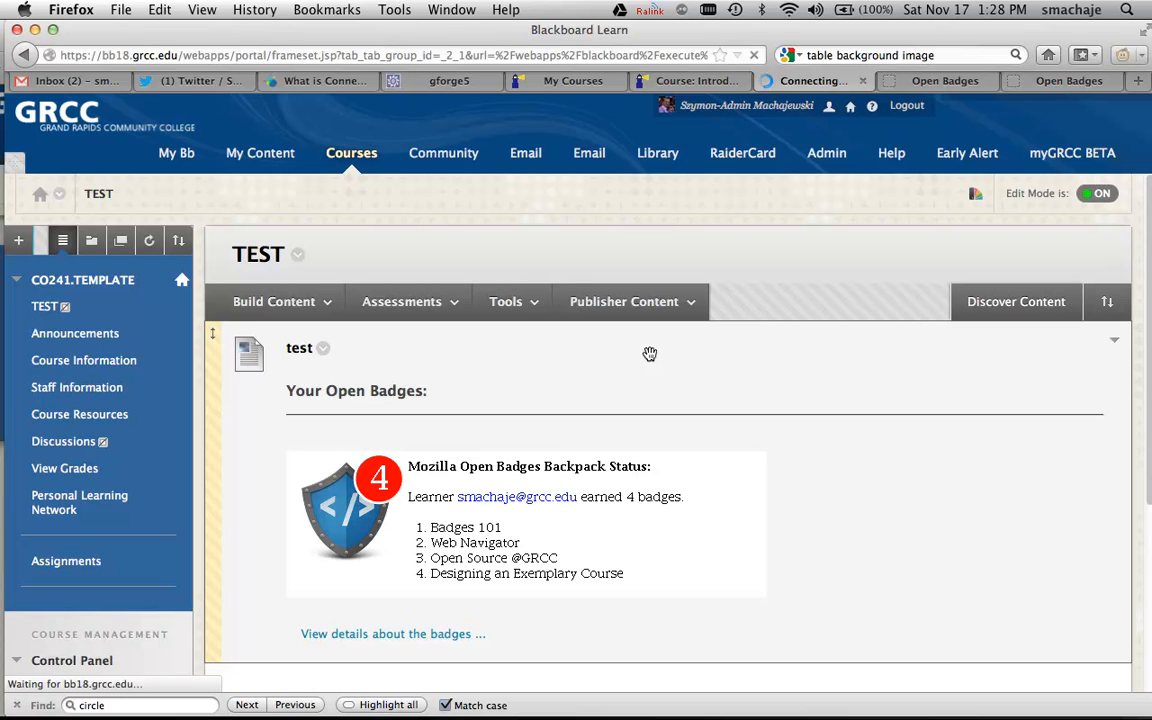
- Head to the Build Content menu of the now-empty TEST content area
{"action": "left_click", "coordinate": [623, 336]}
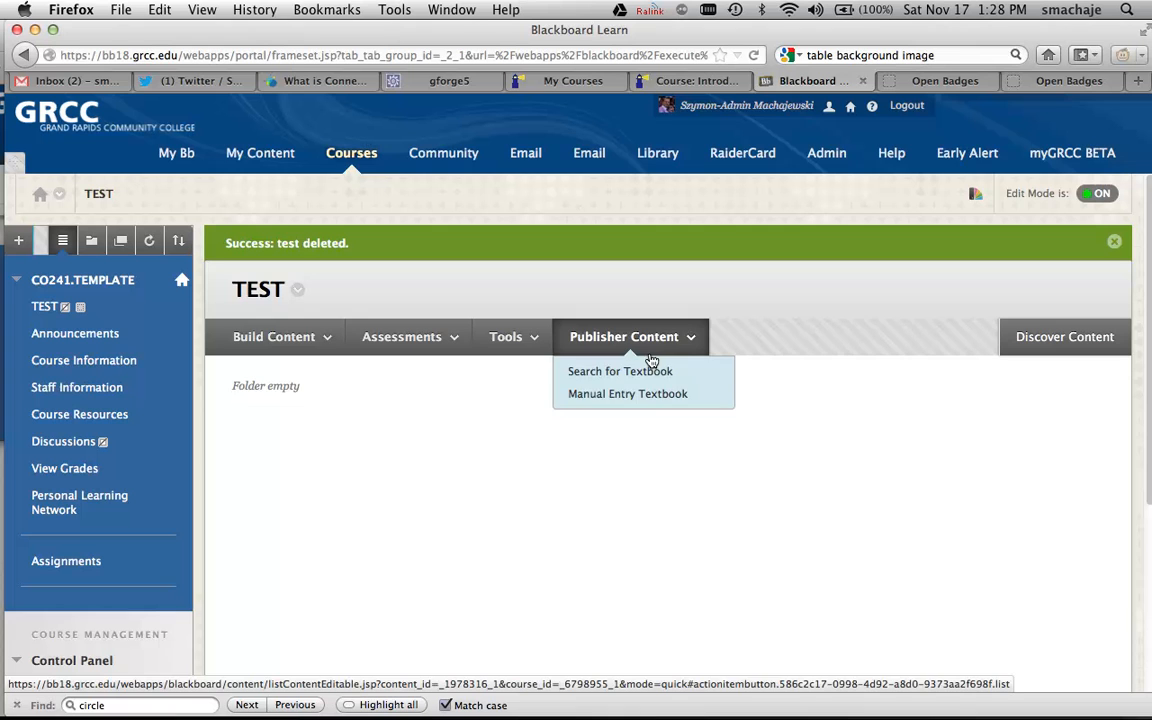
{"action": "left_click", "coordinate": [273, 336]}
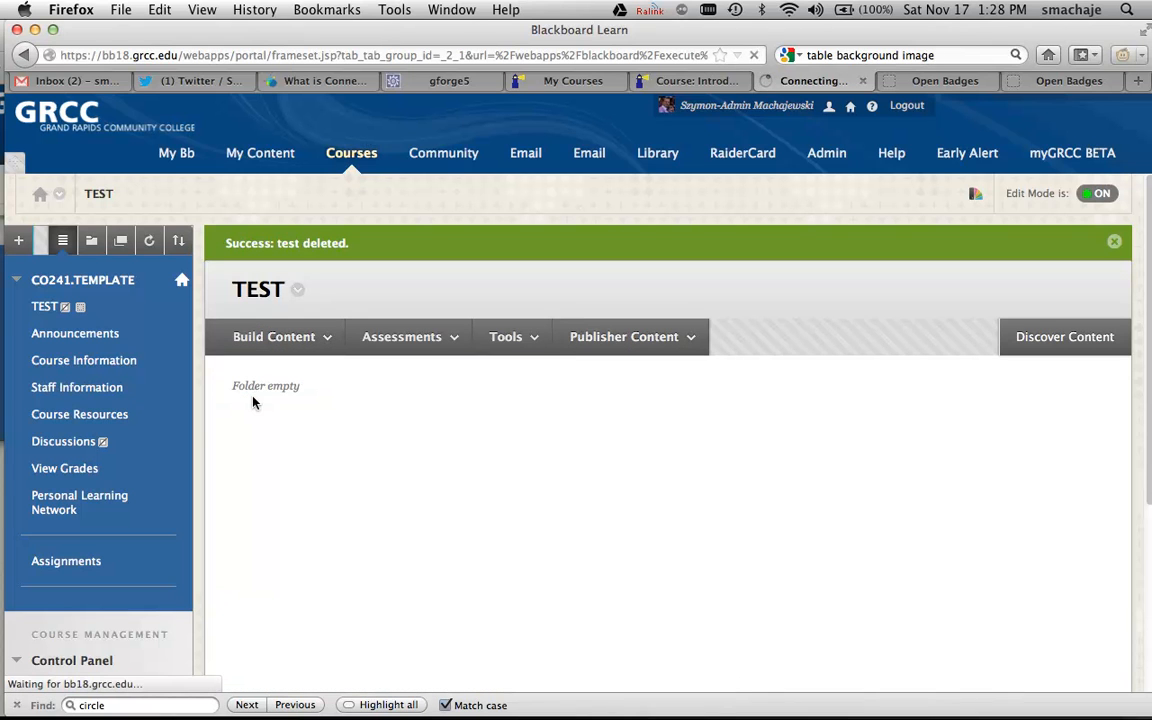
- Create a new Item named 'My Badges' and list the editor's Insert Mashup options
{"action": "left_click", "coordinate": [273, 336]}
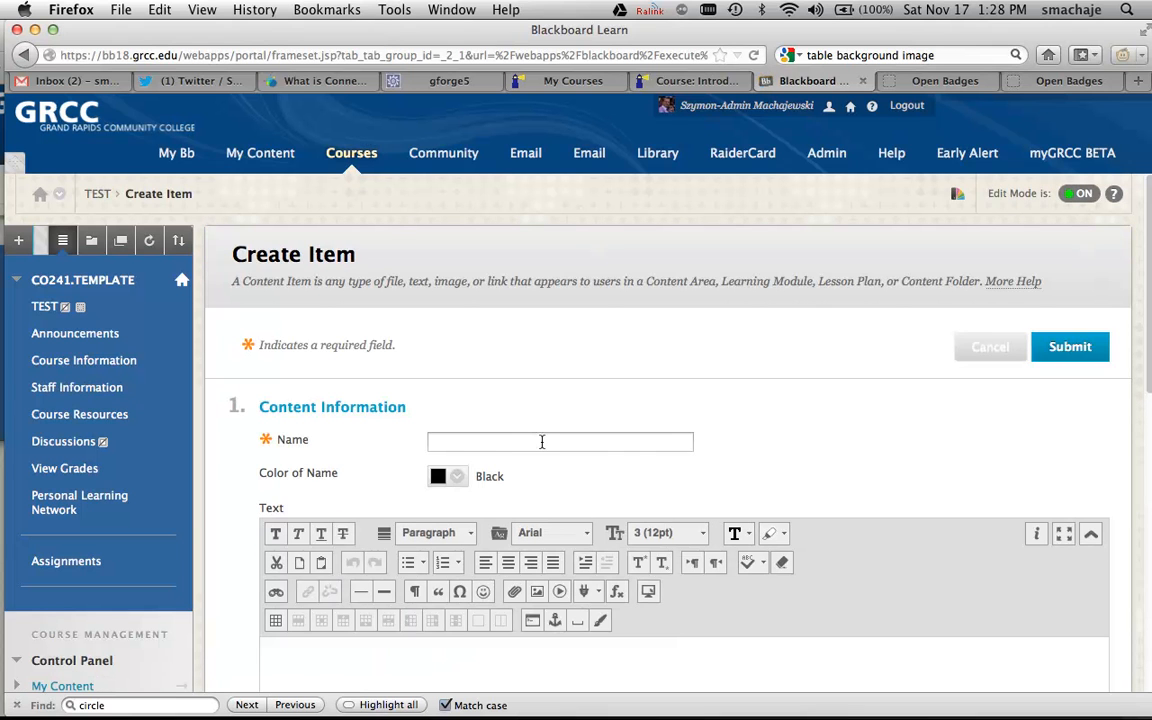
{"action": "left_click", "coordinate": [560, 441]}
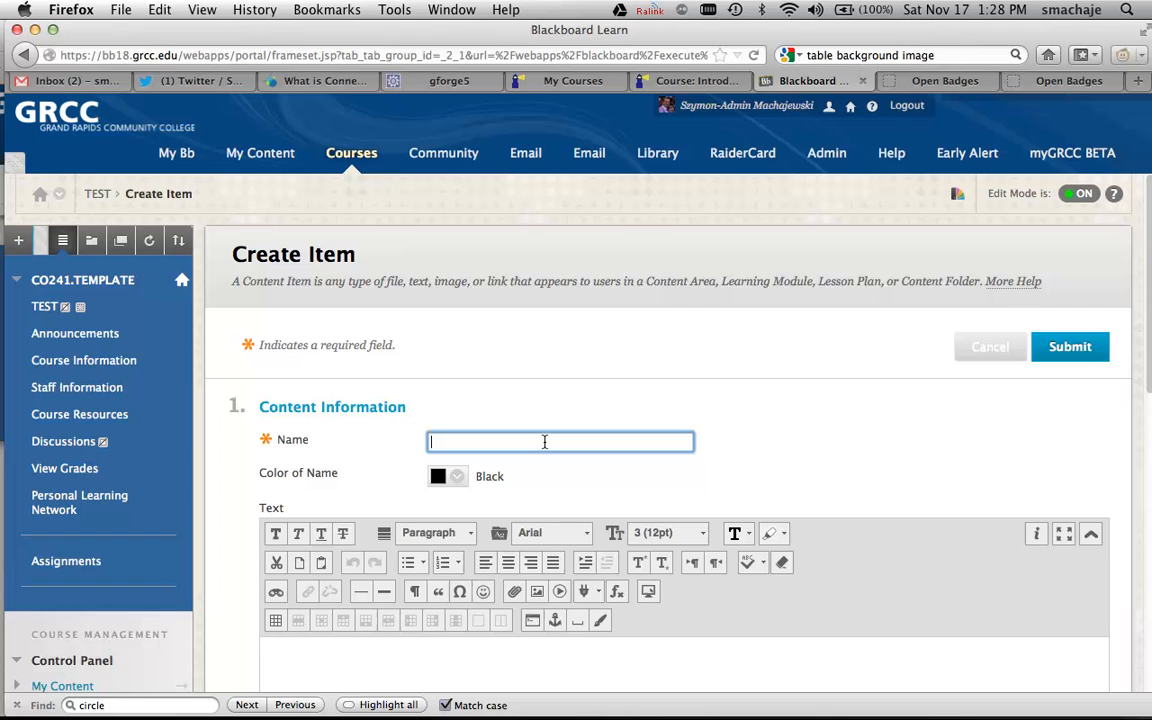
{"action": "type", "text": "M"}
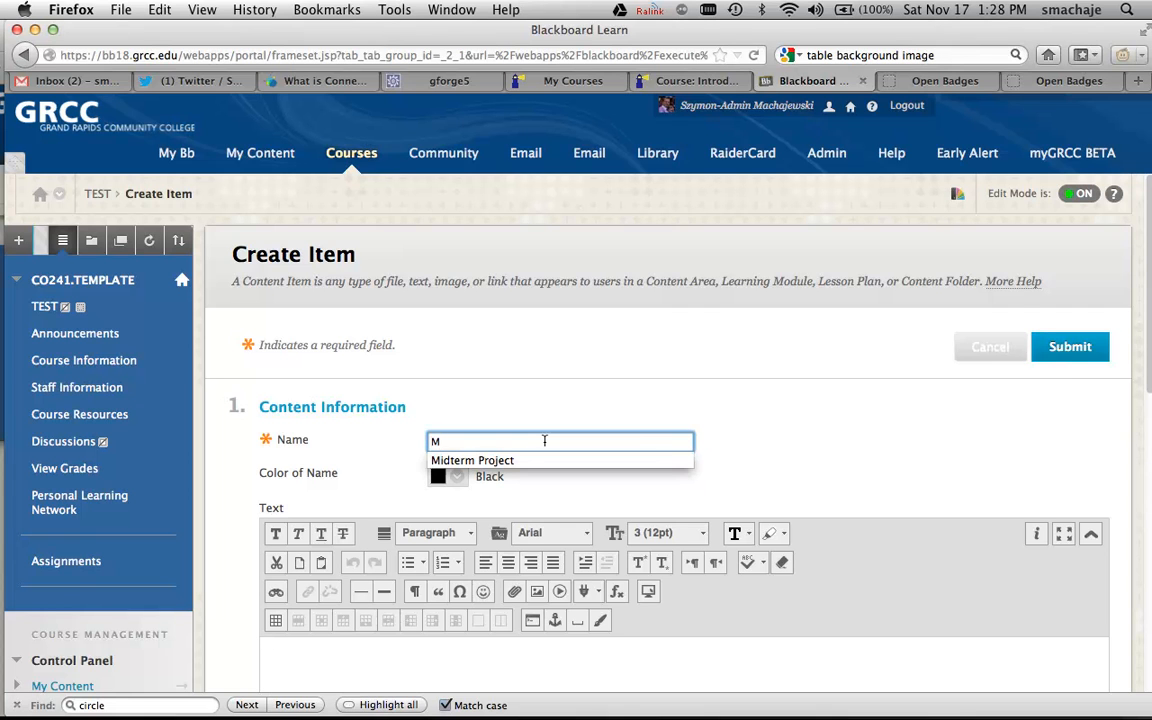
{"action": "type", "text": "y Badges"}
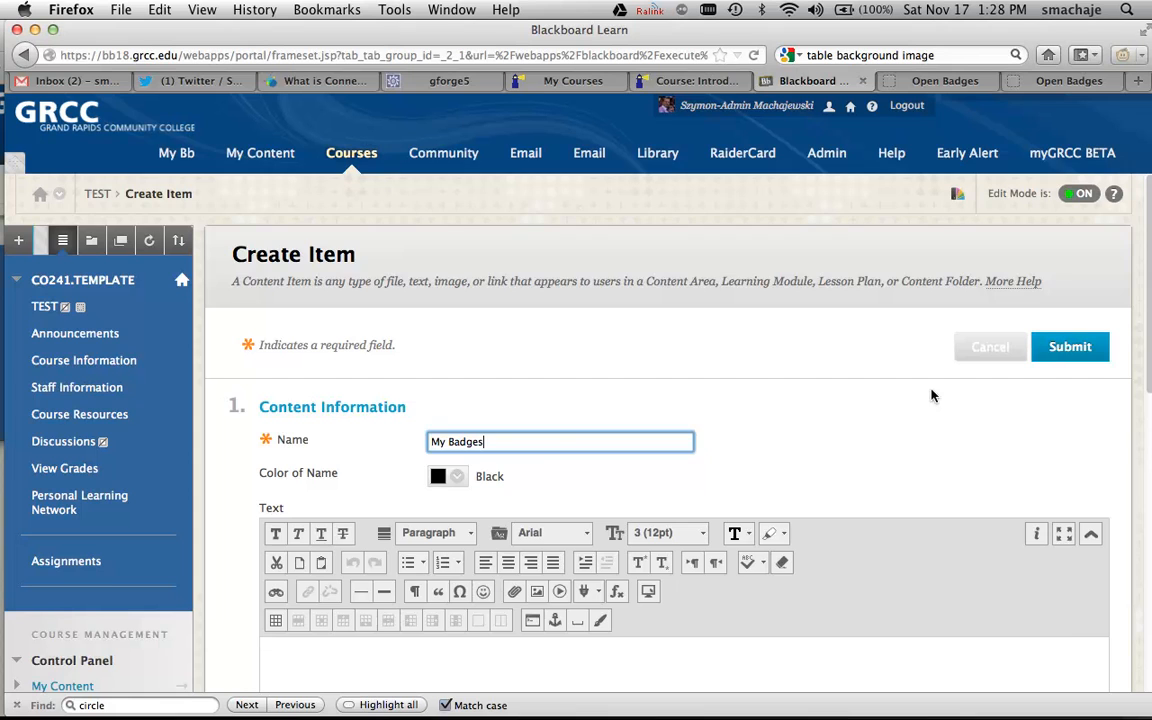
{"action": "scroll", "scroll_direction": "down", "scroll_amount": 3}
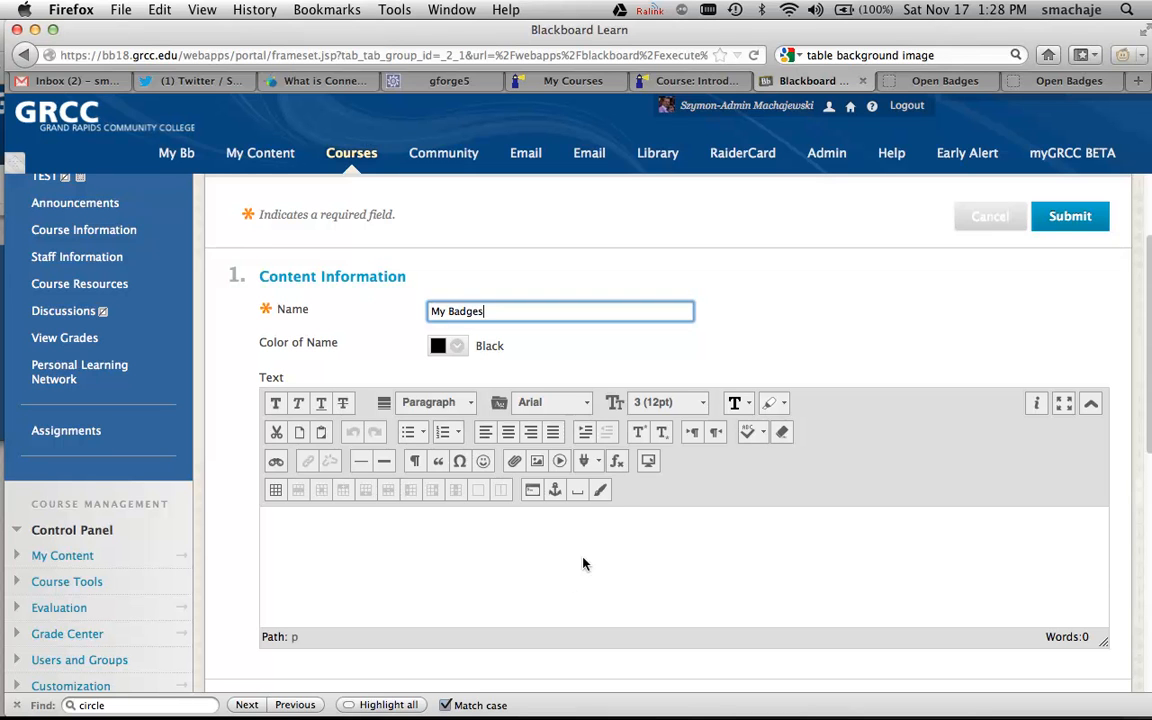
{"action": "left_click", "coordinate": [584, 461]}
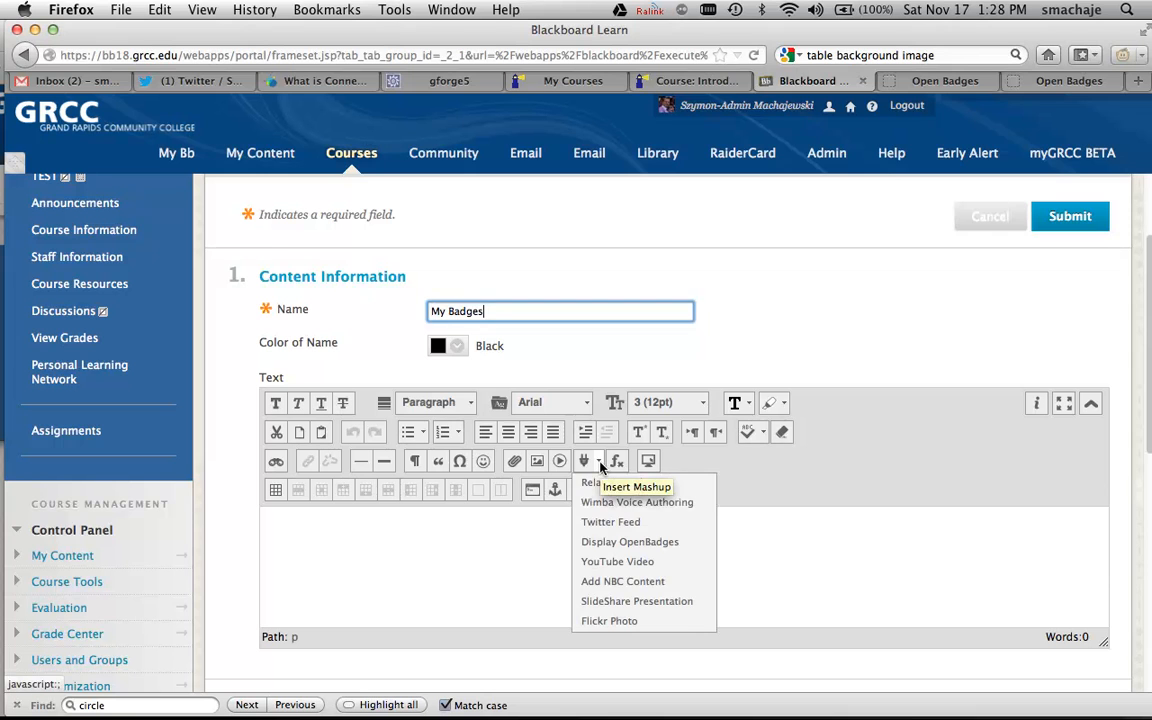
{"action": "mouse_move", "coordinate": [663, 548]}
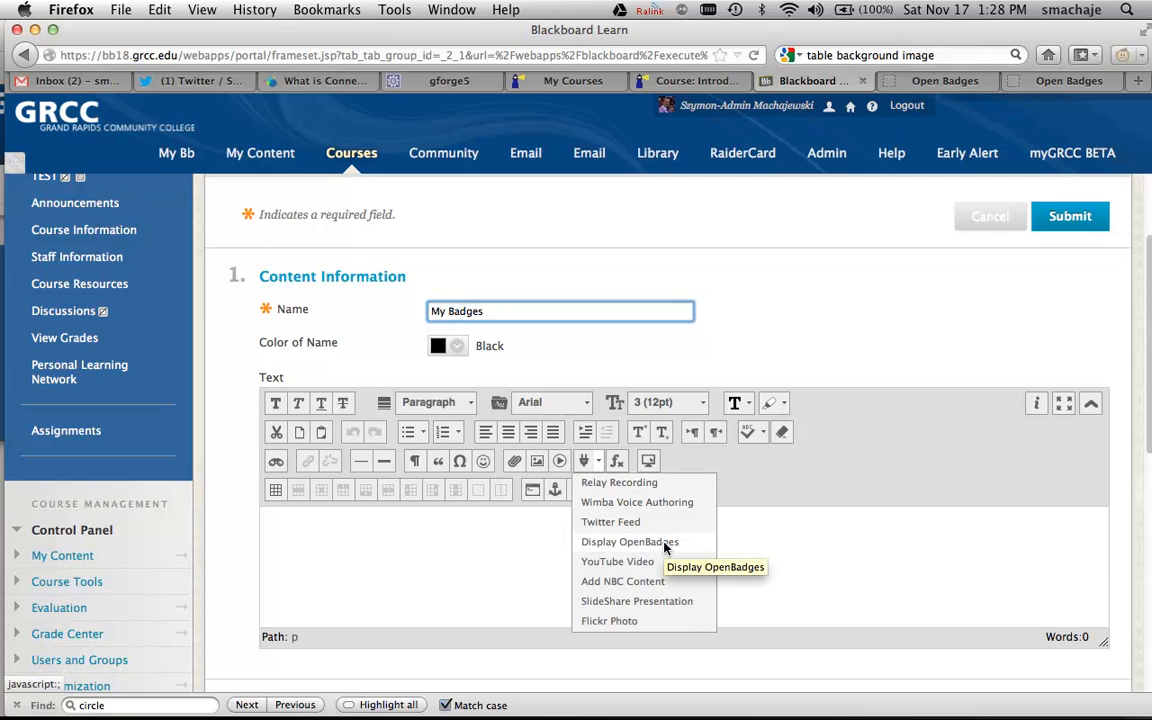
- Choose Display OpenBadges and read through the OpenBadges Mashup information window
{"action": "left_click", "coordinate": [630, 541]}
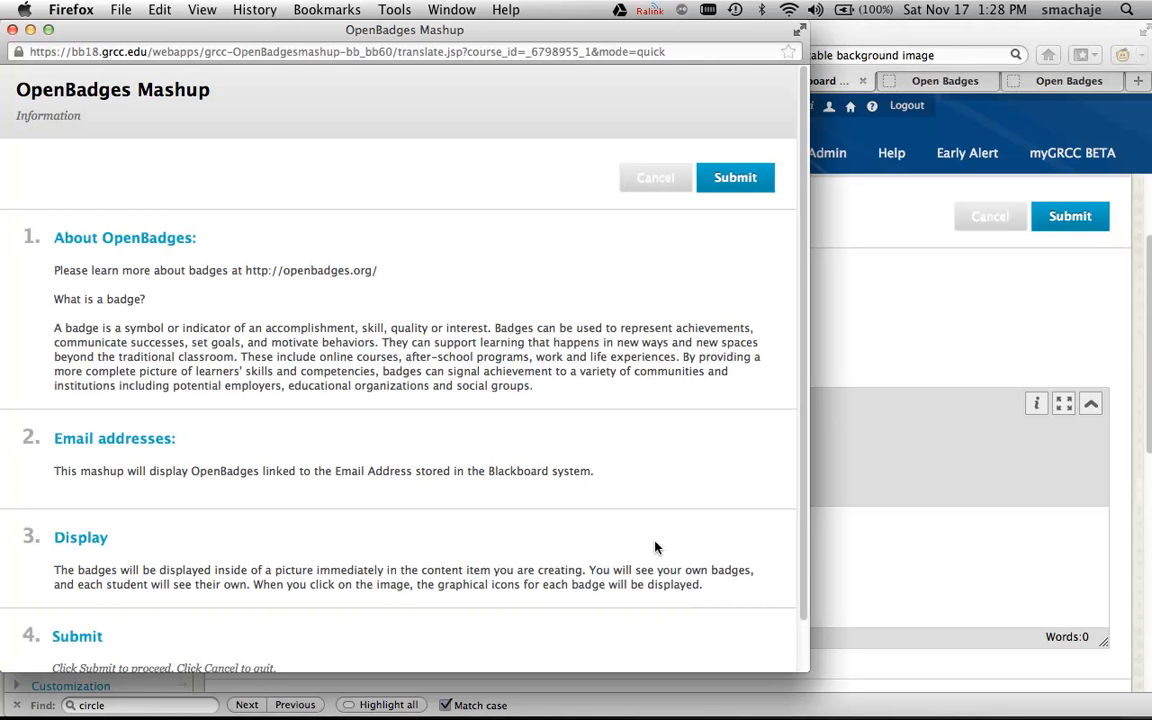
{"action": "scroll", "scroll_direction": "down", "scroll_amount": 3}
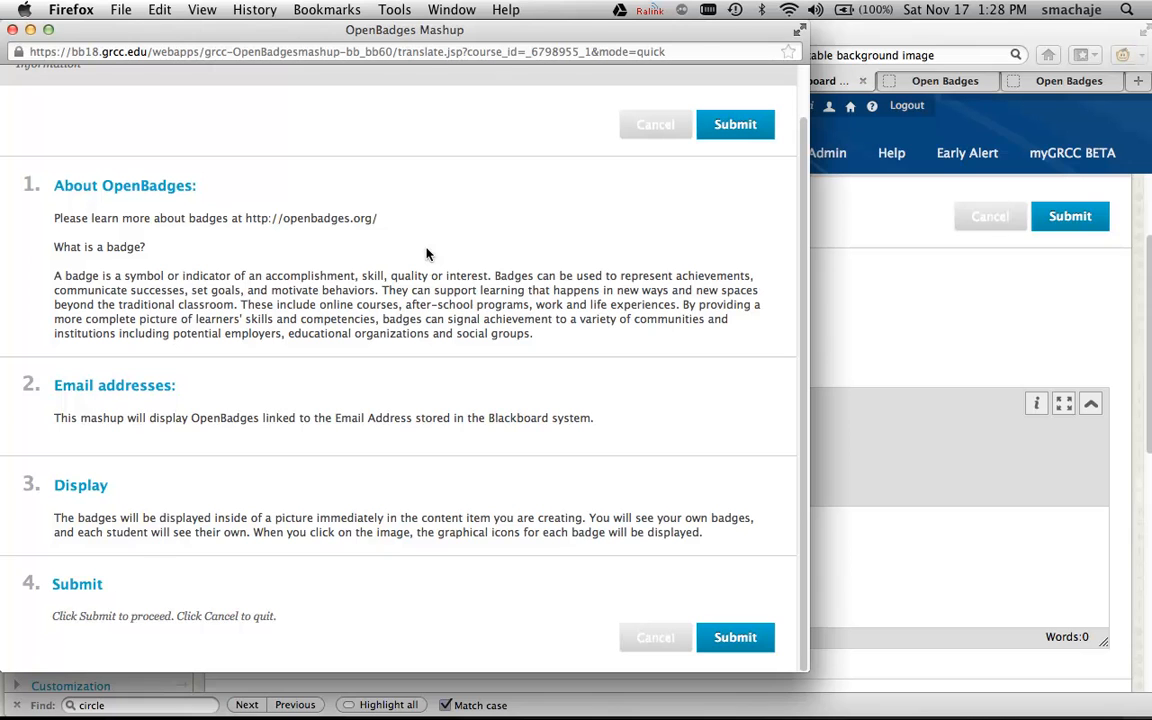
{"action": "scroll", "scroll_direction": "up", "scroll_amount": 3}
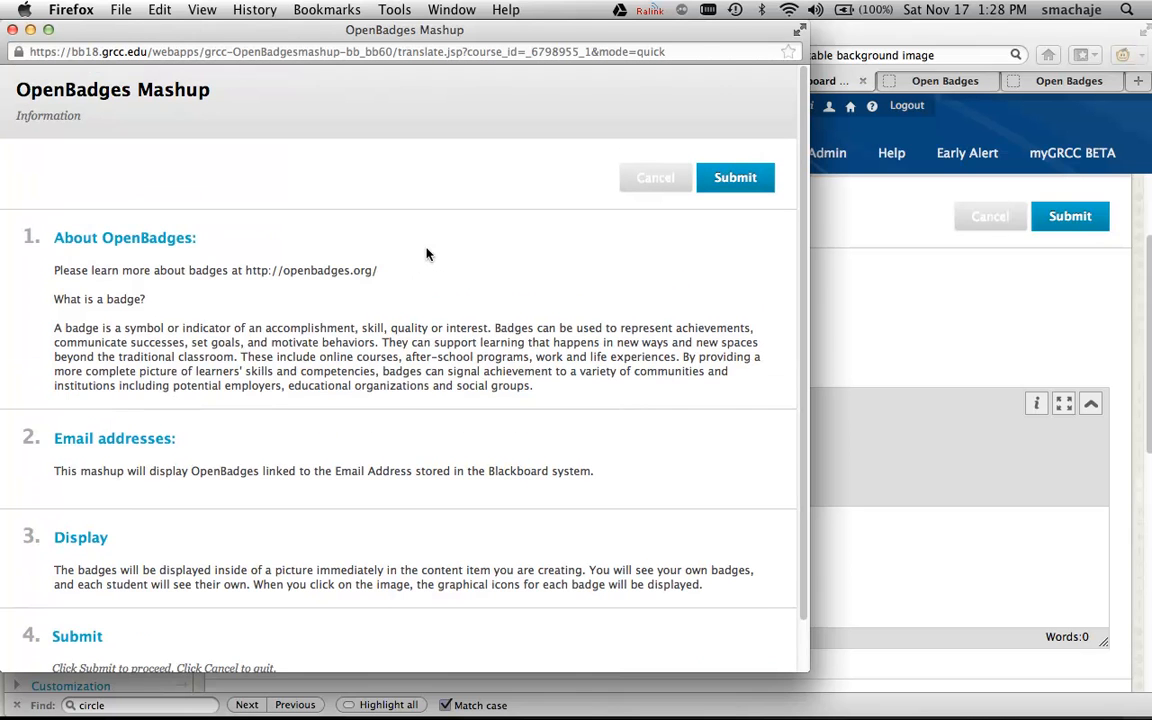
{"action": "scroll", "scroll_direction": "down", "scroll_amount": 3}
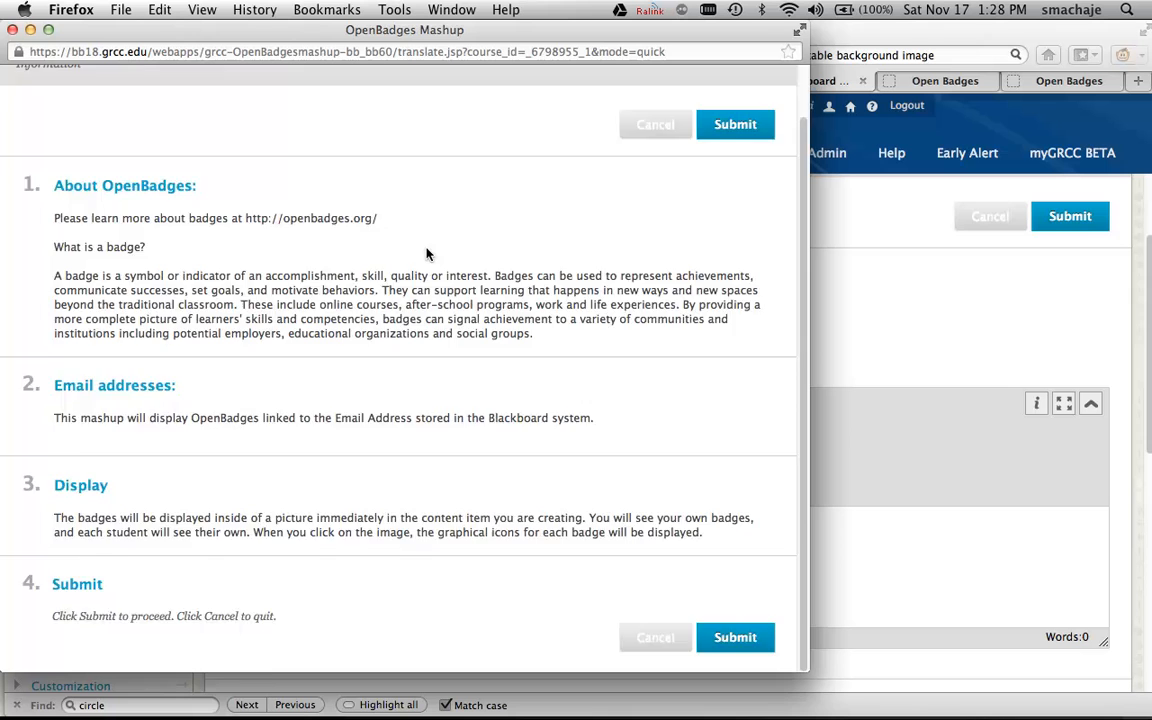
{"action": "mouse_move", "coordinate": [495, 215]}
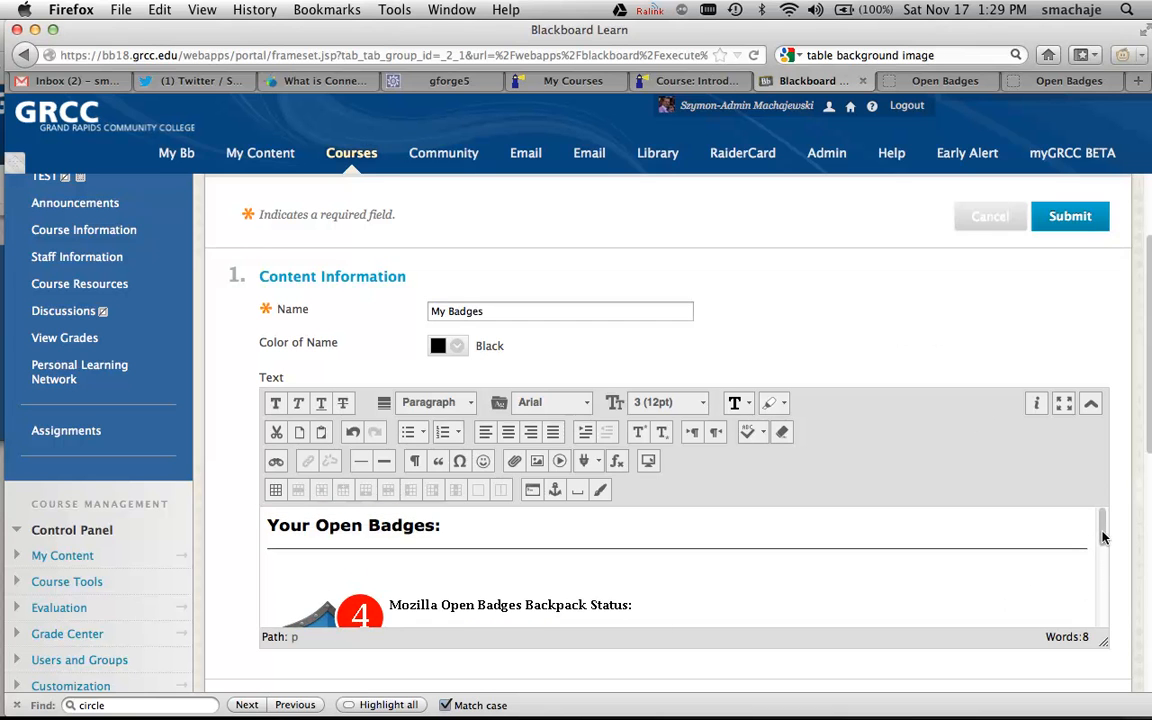
{"action": "scroll", "scroll_direction": "down", "scroll_amount": 3}
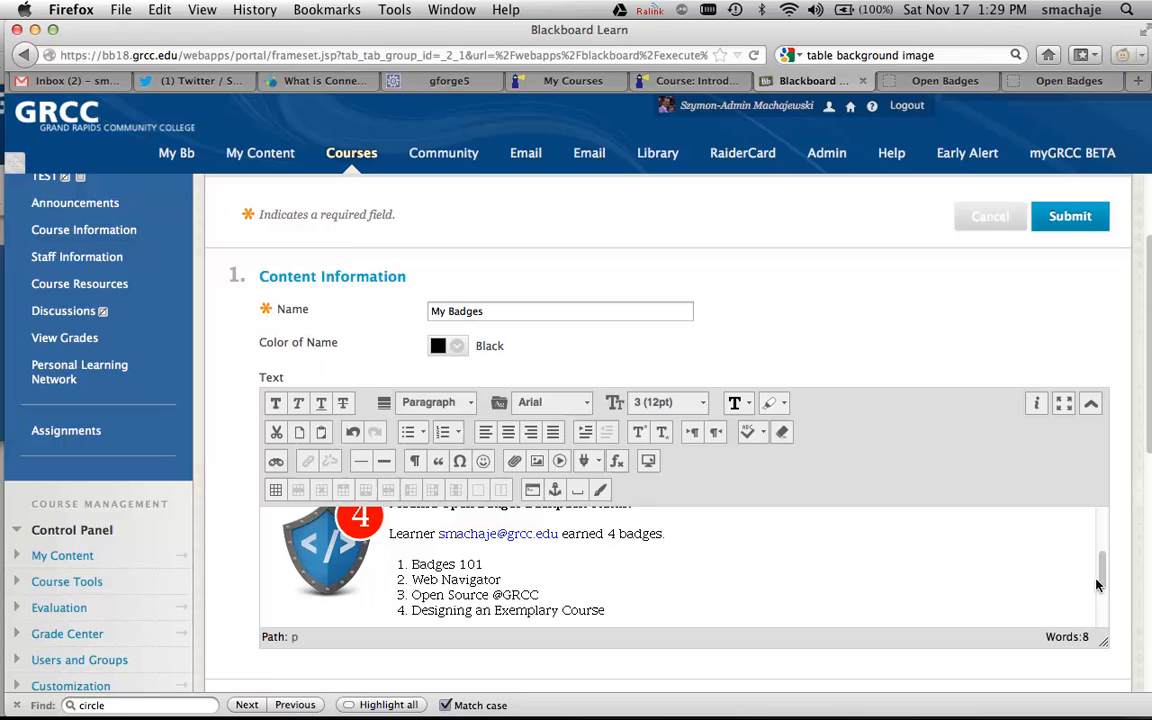
{"action": "scroll", "scroll_direction": "up", "scroll_amount": 3}
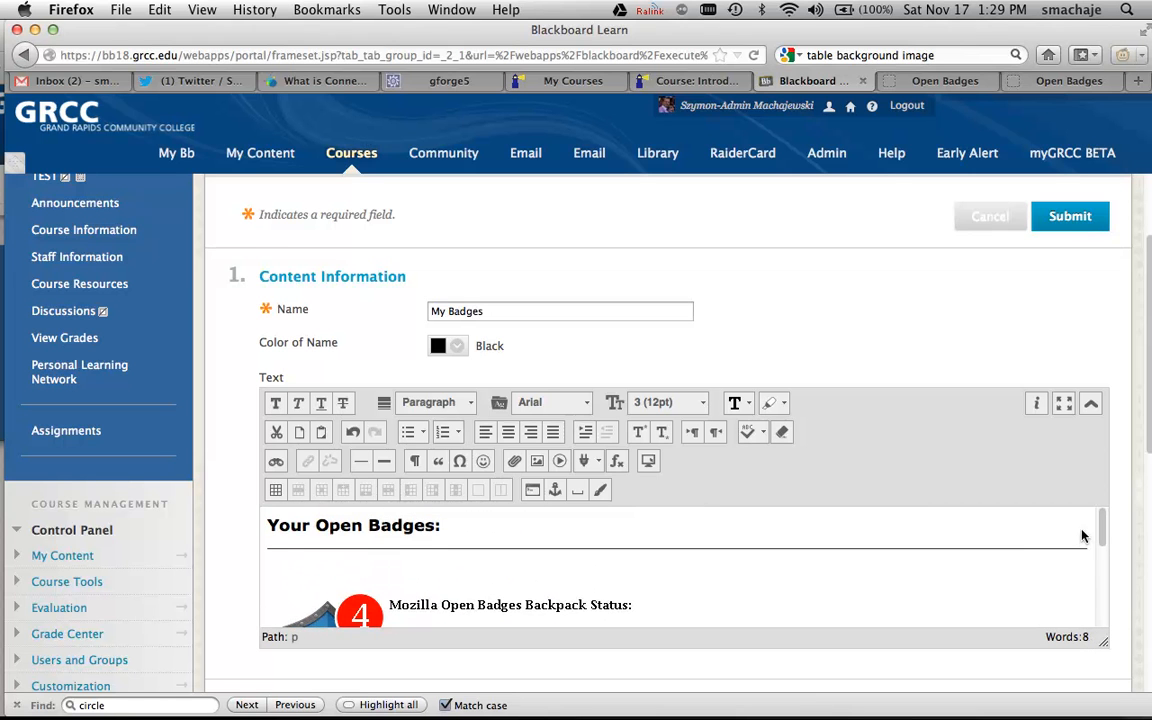
{"action": "scroll", "scroll_direction": "down", "scroll_amount": 3}
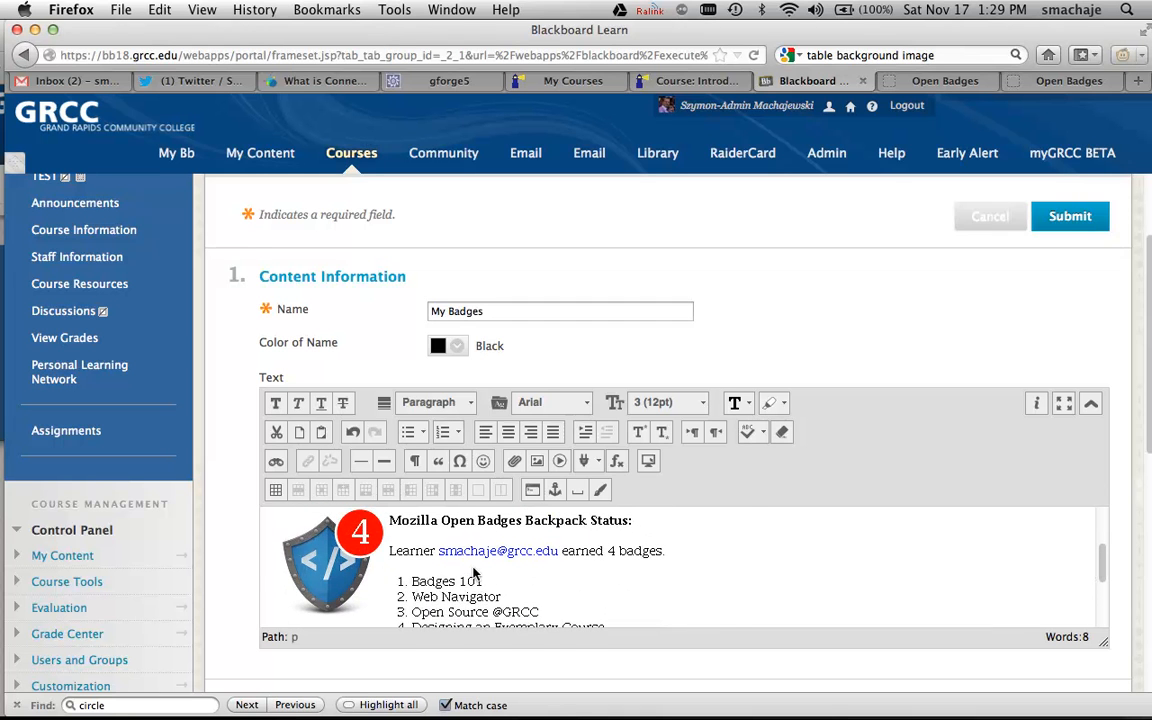
{"action": "left_click", "coordinate": [328, 560]}
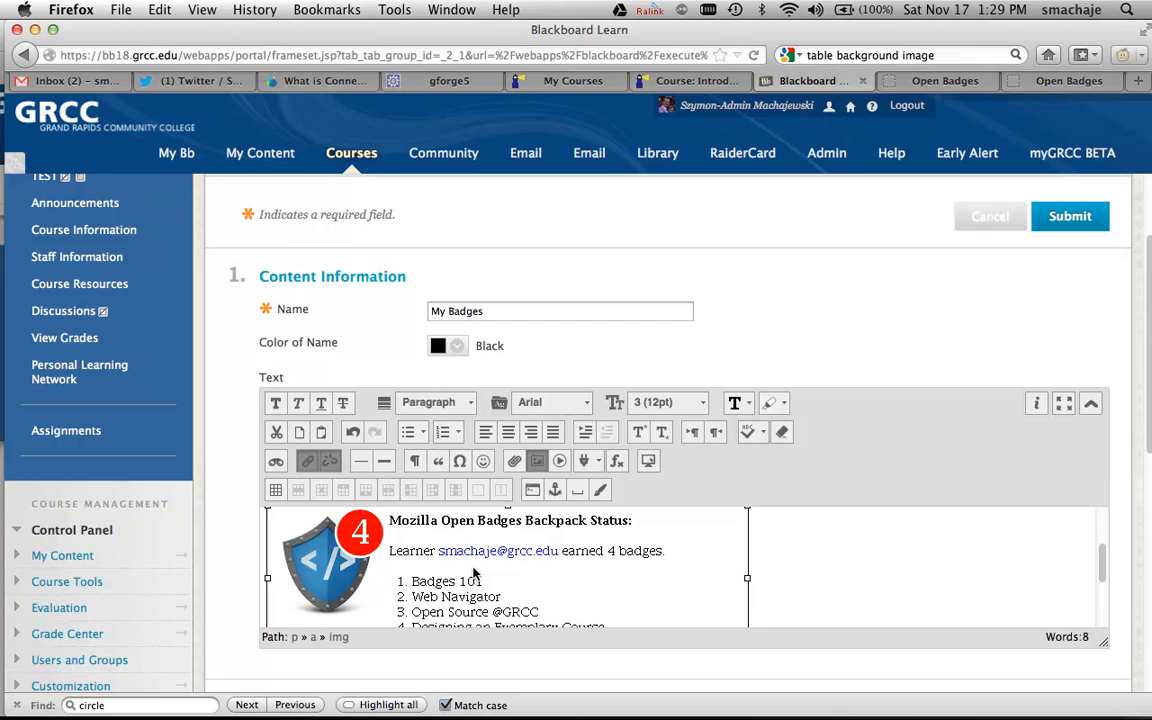
{"action": "mouse_move", "coordinate": [1073, 515]}
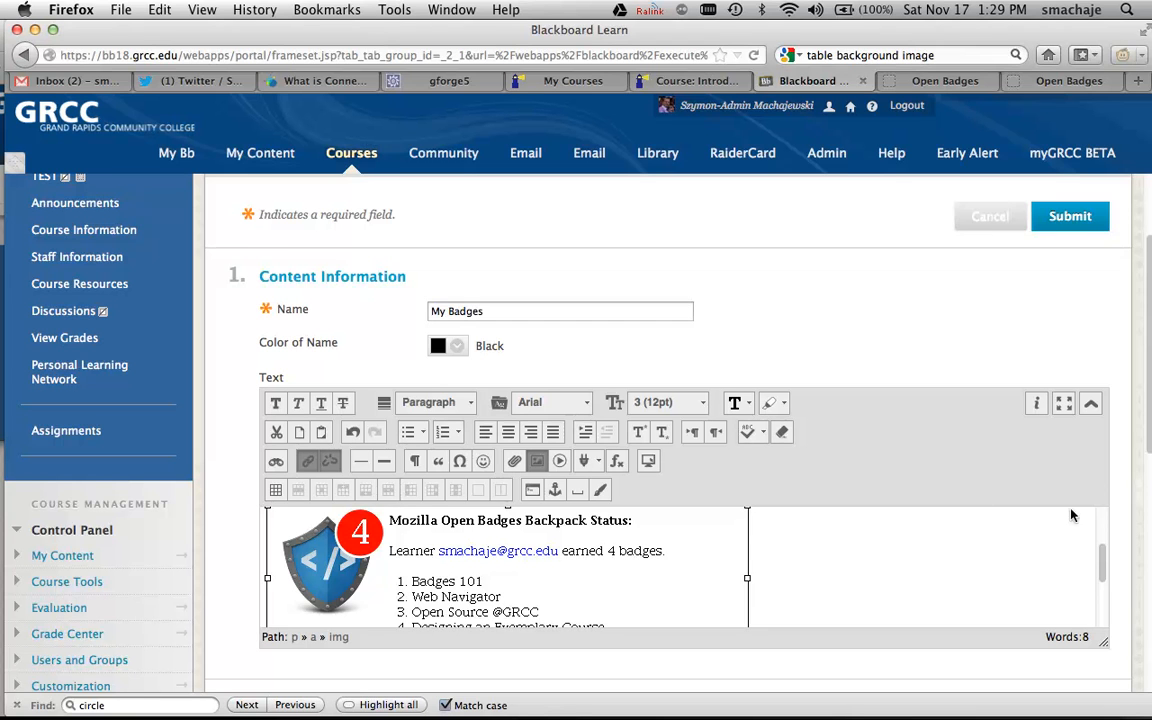
{"action": "scroll", "scroll_direction": "down", "scroll_amount": 3}
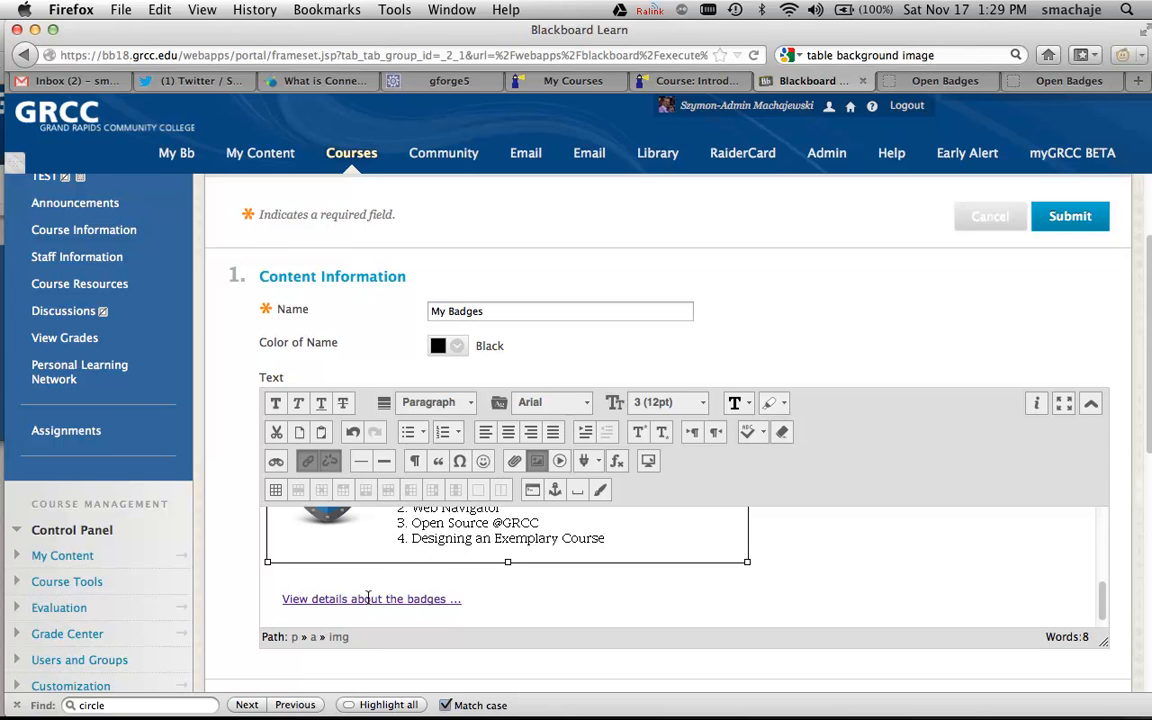
{"action": "mouse_move", "coordinate": [418, 570]}
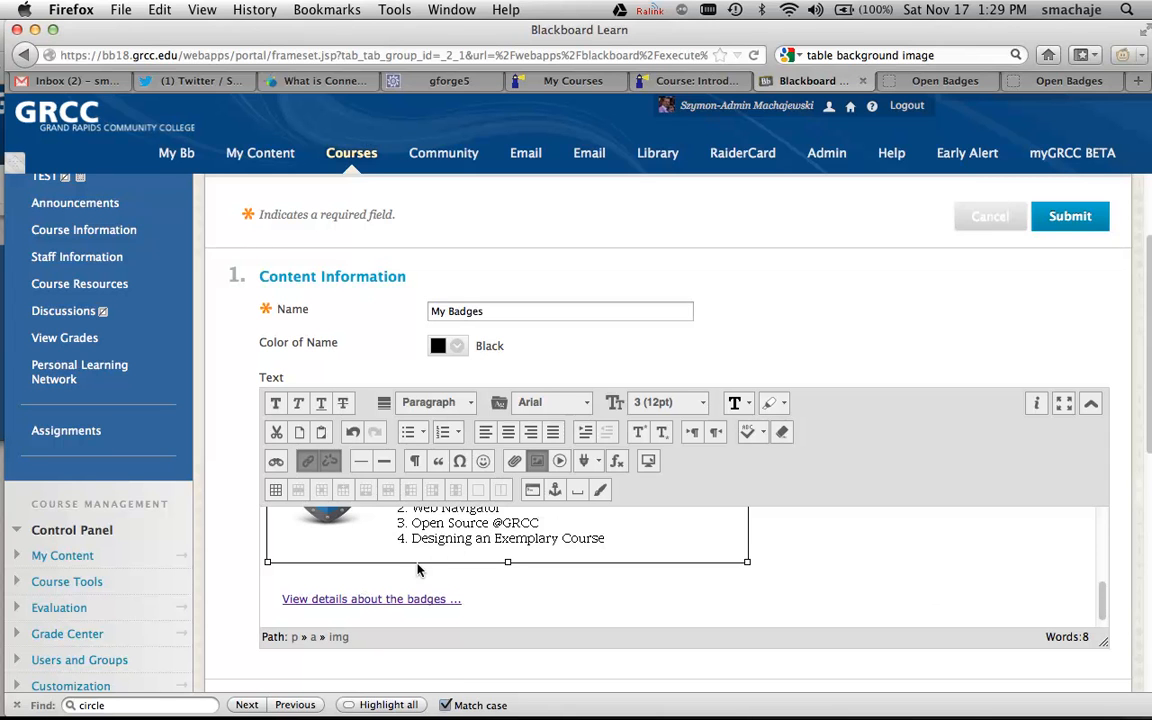
{"action": "mouse_move", "coordinate": [391, 598]}
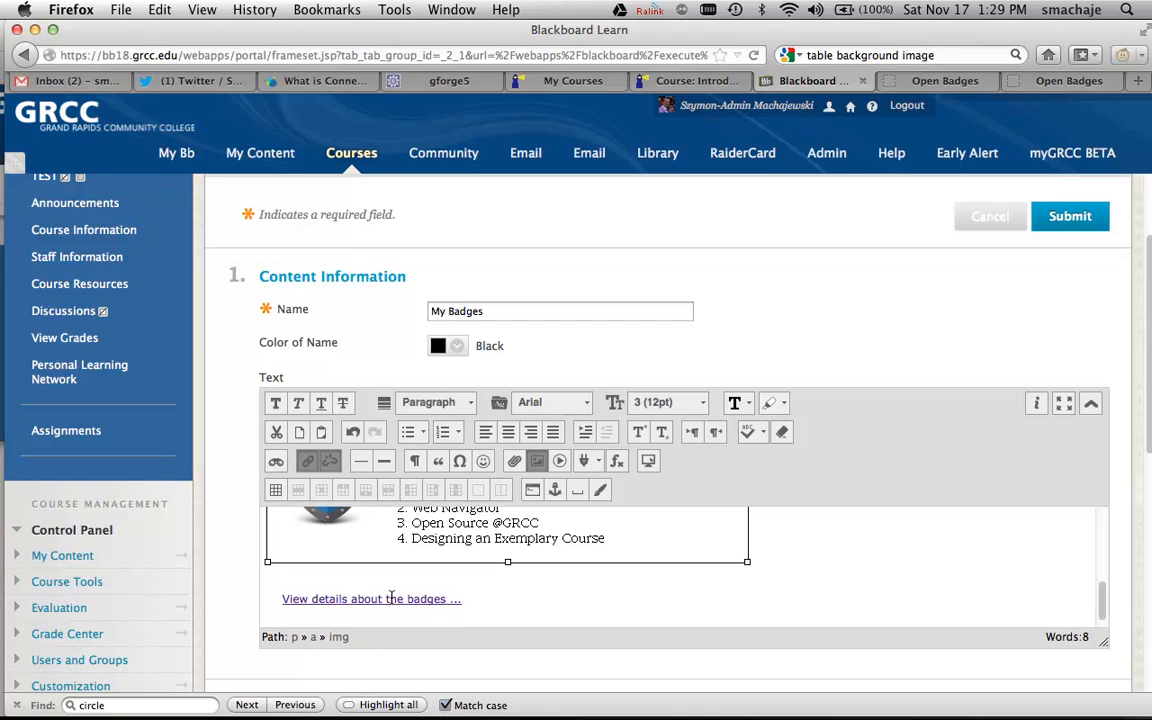
{"action": "mouse_move", "coordinate": [997, 298]}
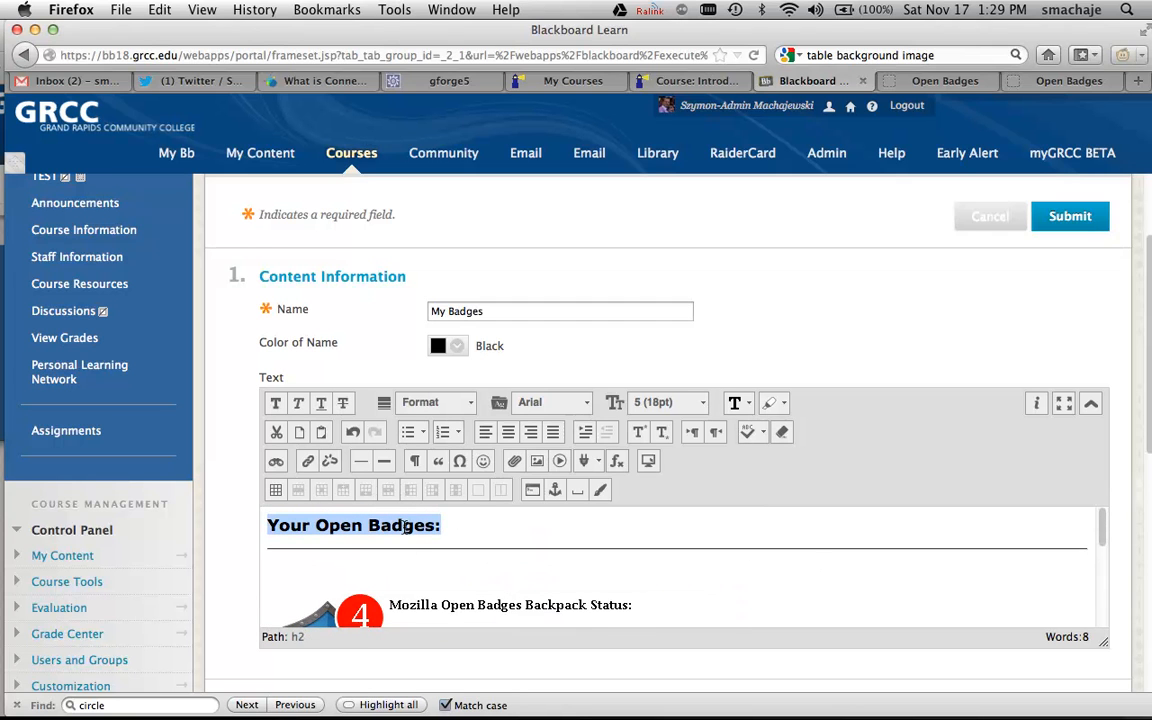
{"action": "mouse_move", "coordinate": [820, 365]}
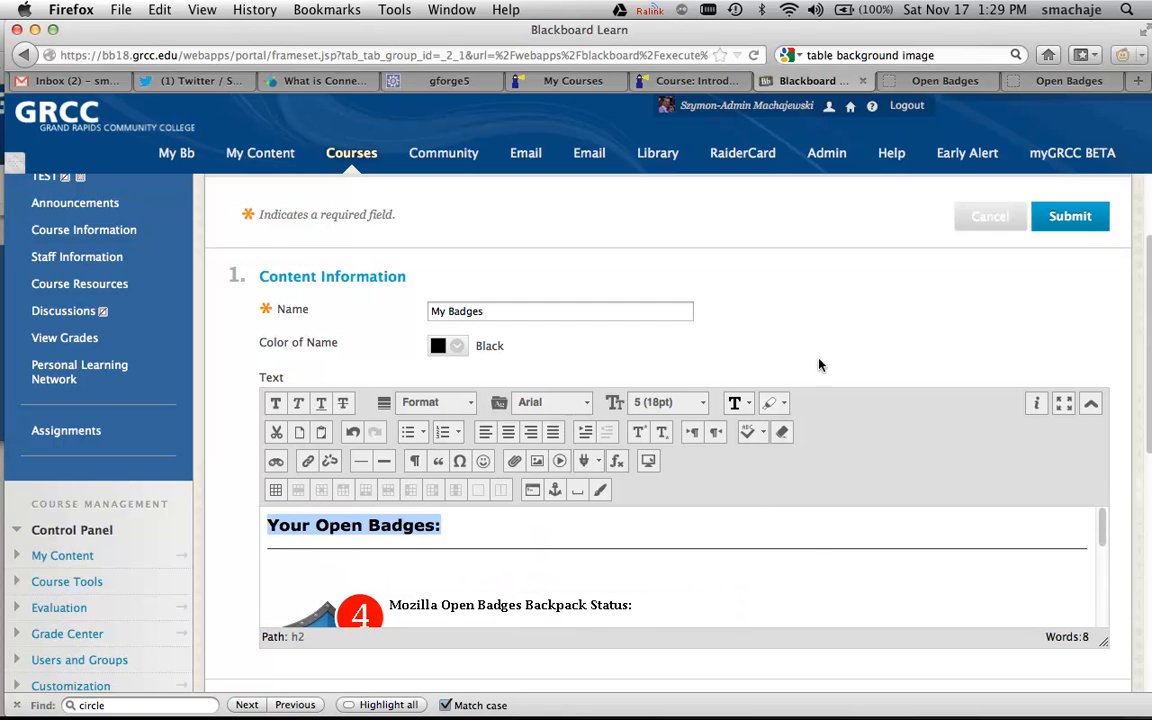
{"action": "left_click", "coordinate": [1070, 216]}
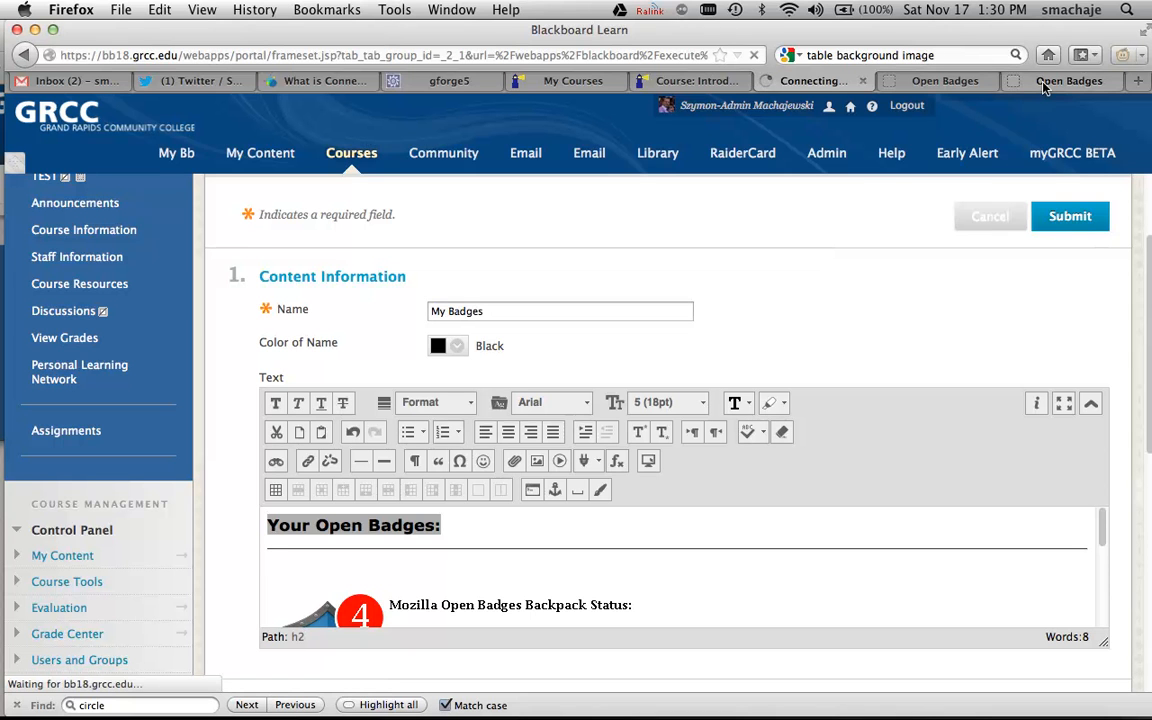
- Glance at the Open Badges FAQ, then show the 'what are Open Badges?' home page
{"action": "left_click", "coordinate": [1061, 80]}
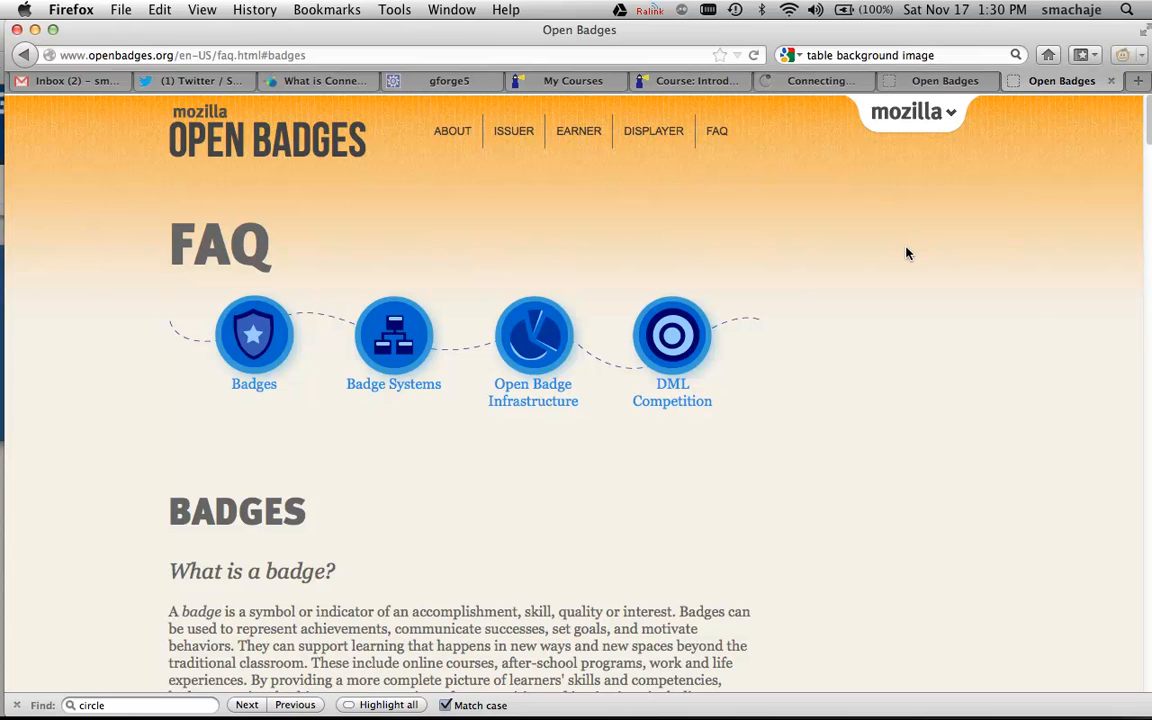
{"action": "scroll", "scroll_direction": "down", "scroll_amount": 3}
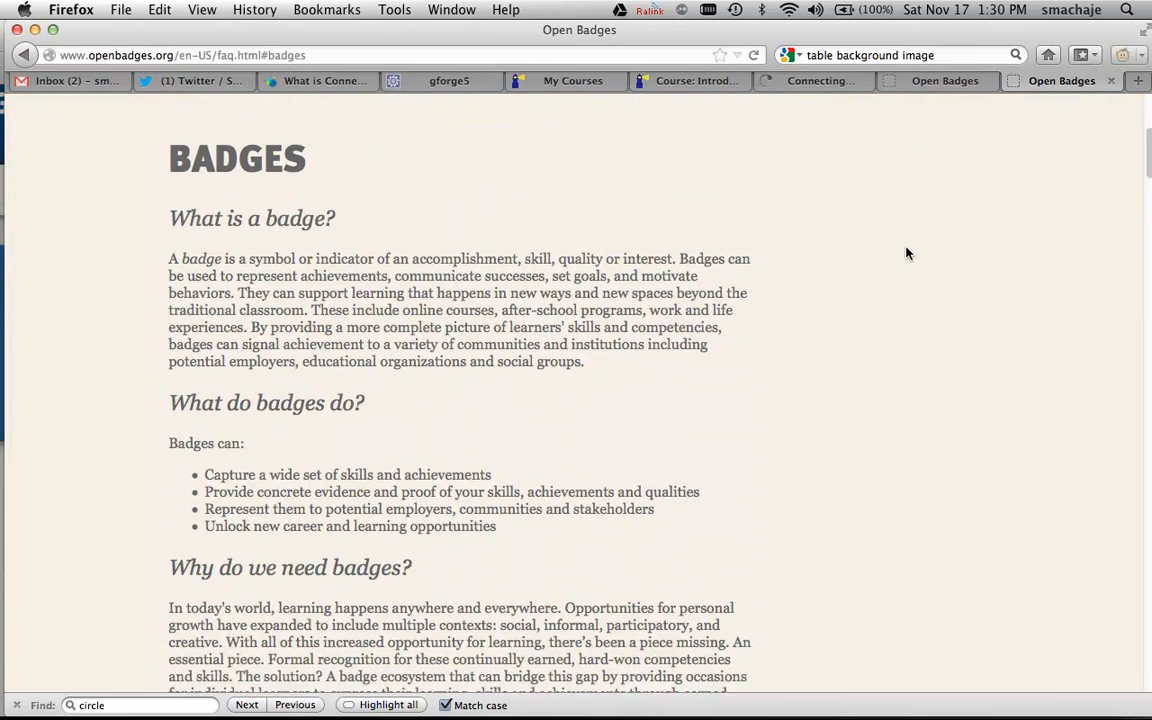
{"action": "left_click", "coordinate": [937, 81]}
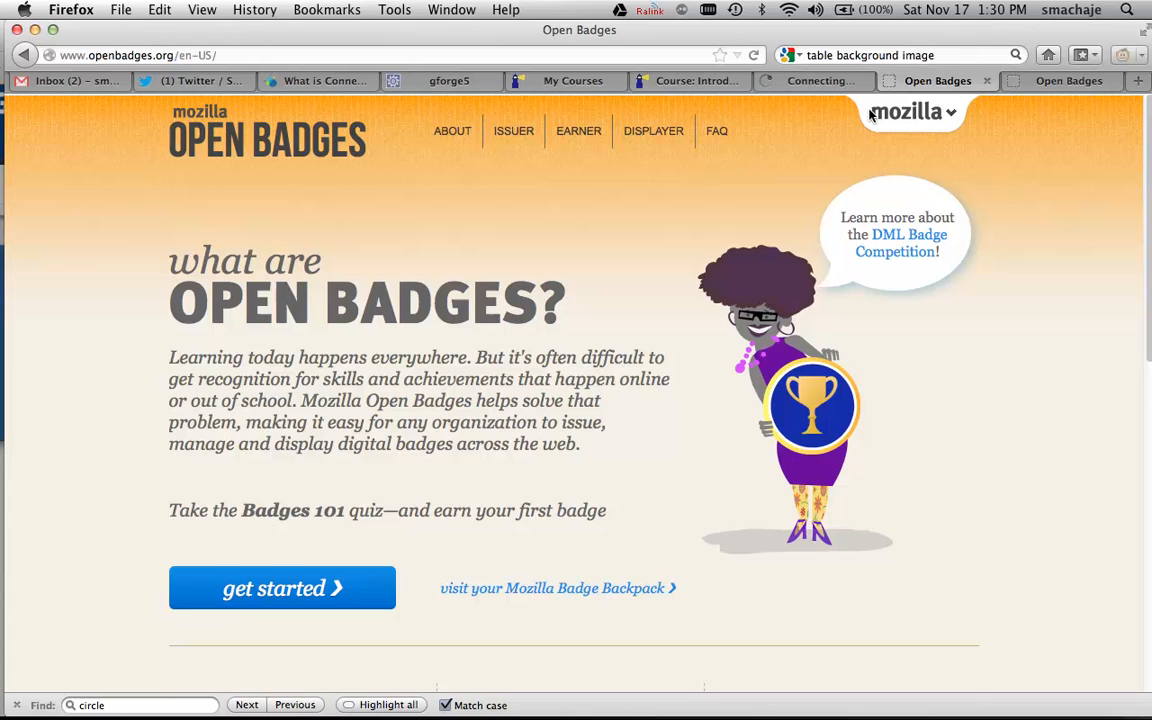
{"action": "mouse_move", "coordinate": [543, 220]}
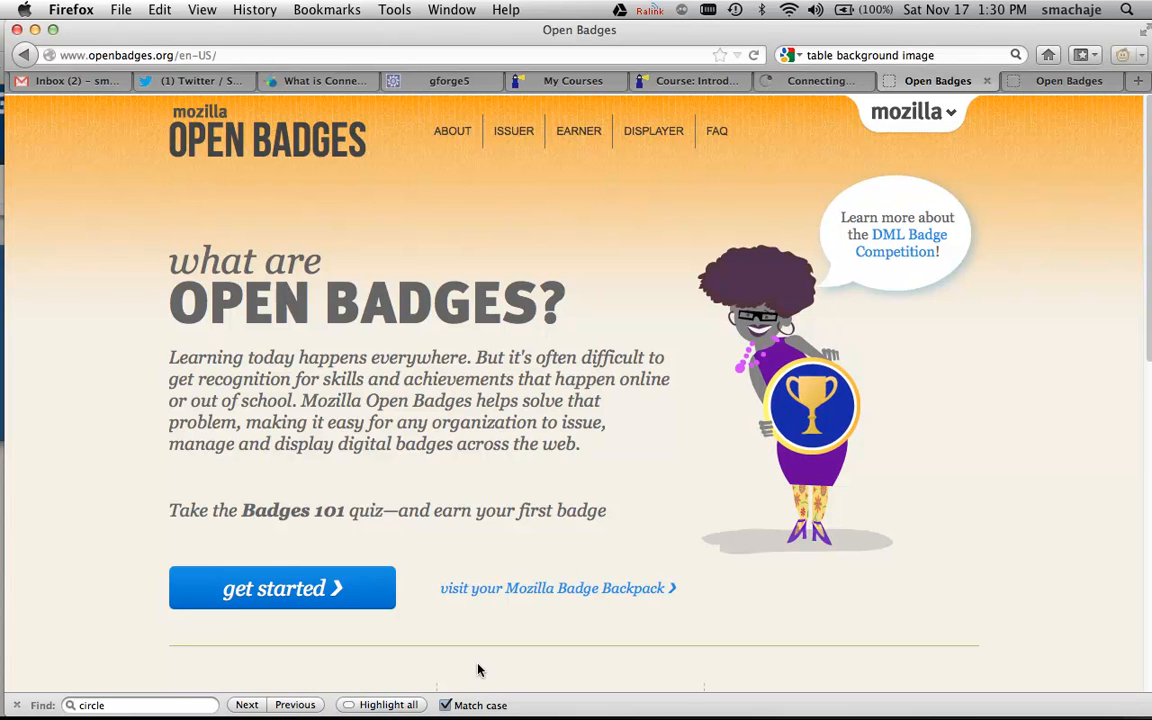
{"action": "mouse_move", "coordinate": [680, 650]}
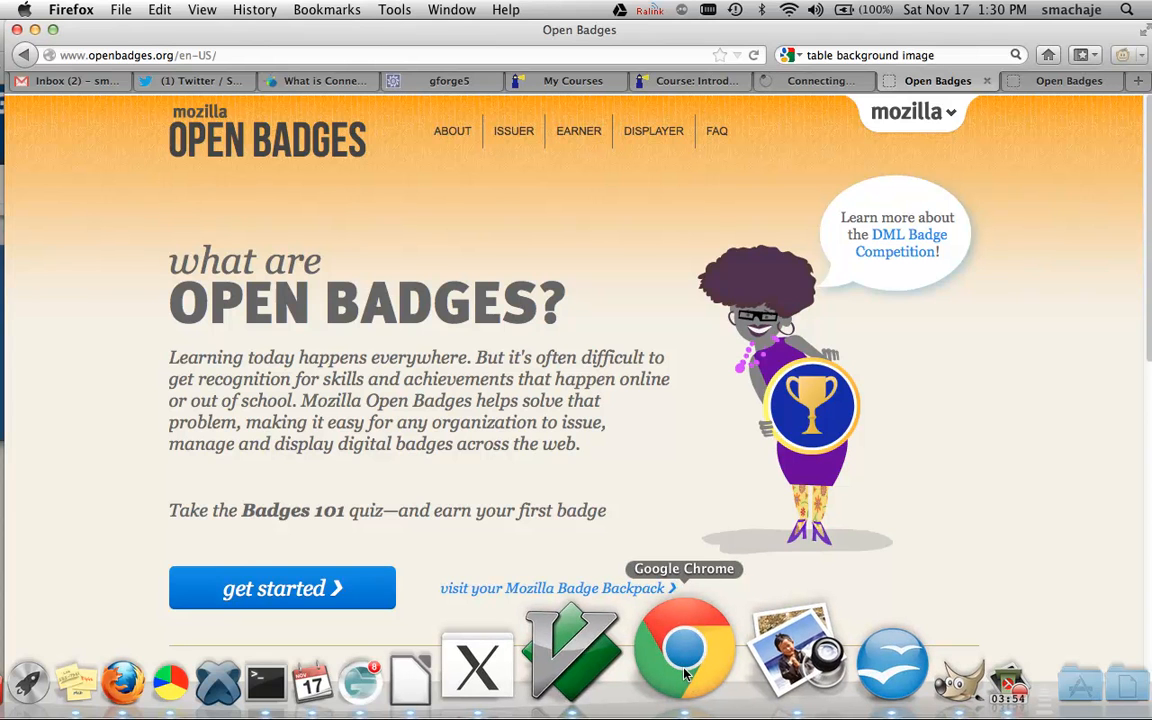
- Switch to the student's course view and follow the Welcome to Mozilla Open Badges email link
{"action": "left_click", "coordinate": [684, 650]}
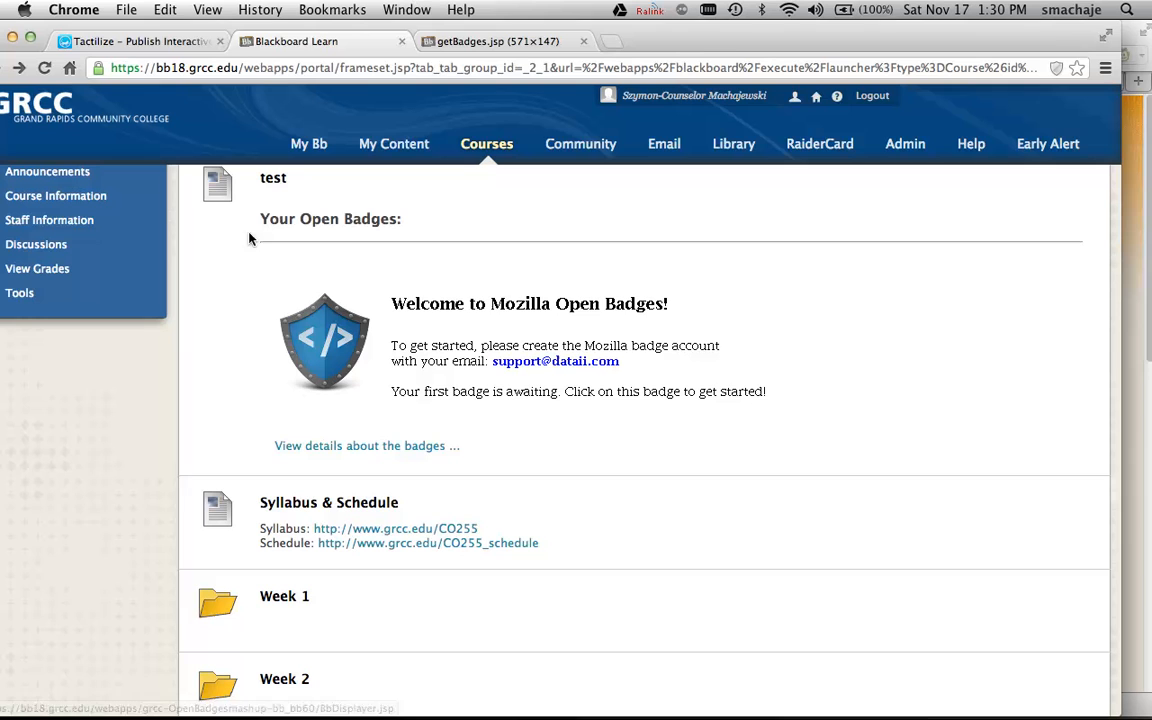
{"action": "mouse_move", "coordinate": [715, 441]}
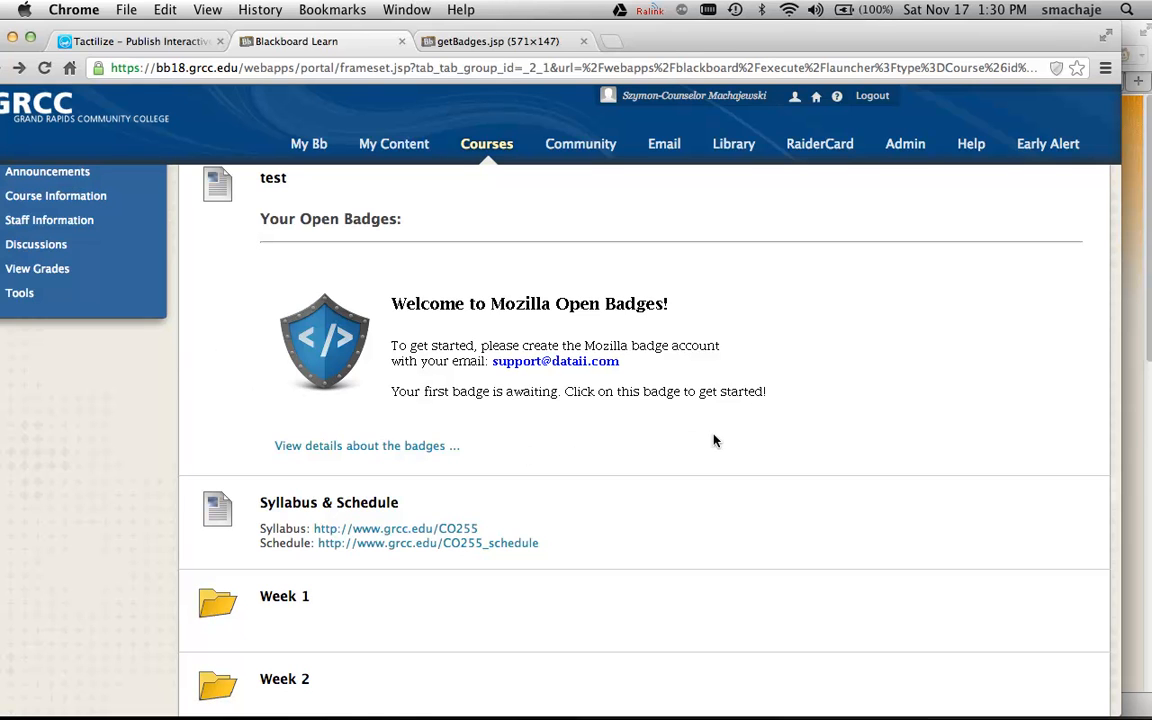
{"action": "mouse_move", "coordinate": [413, 312]}
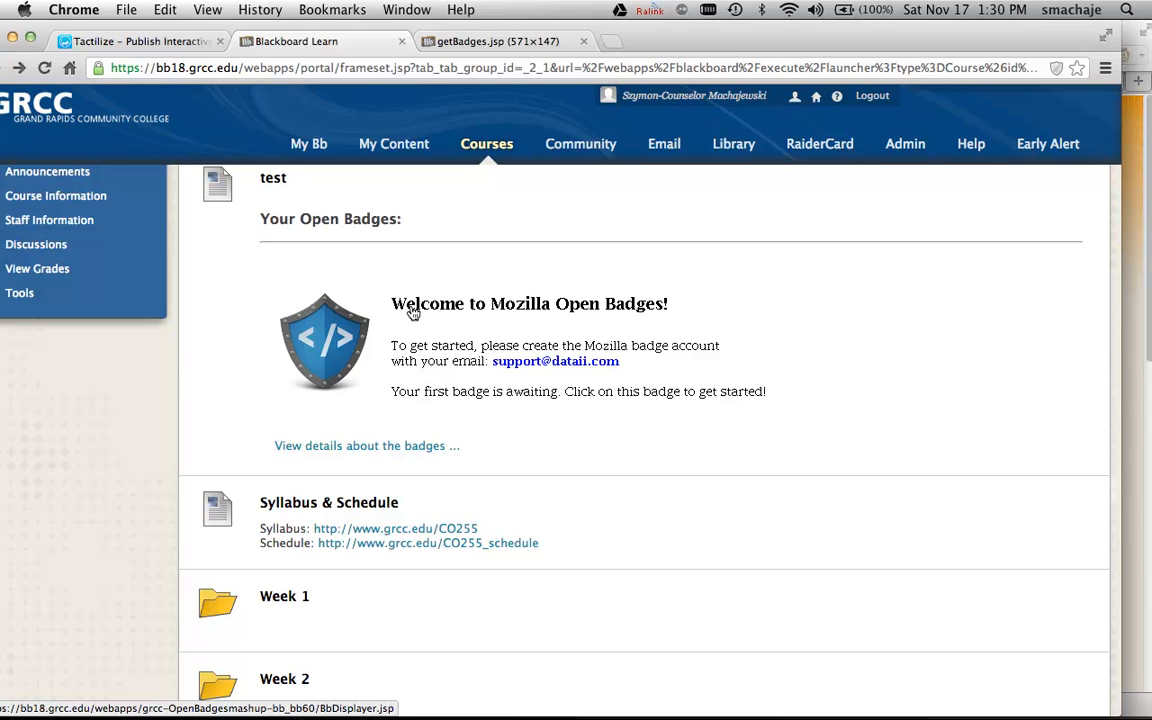
{"action": "mouse_move", "coordinate": [490, 368]}
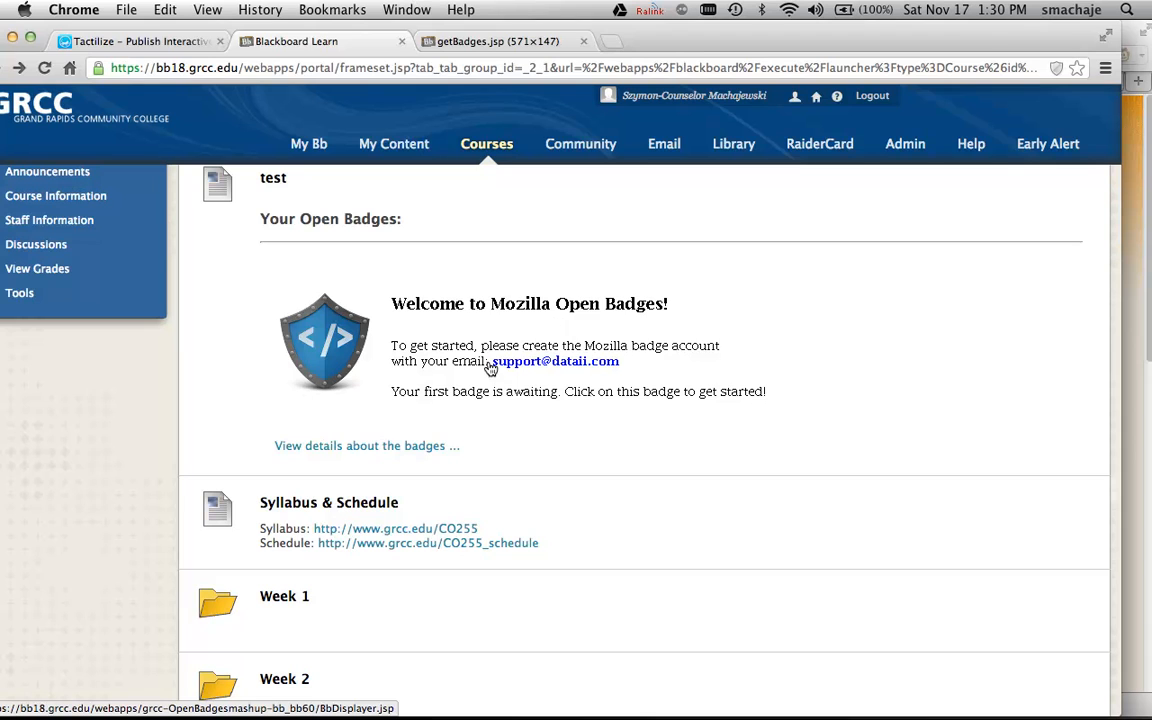
{"action": "mouse_move", "coordinate": [630, 371]}
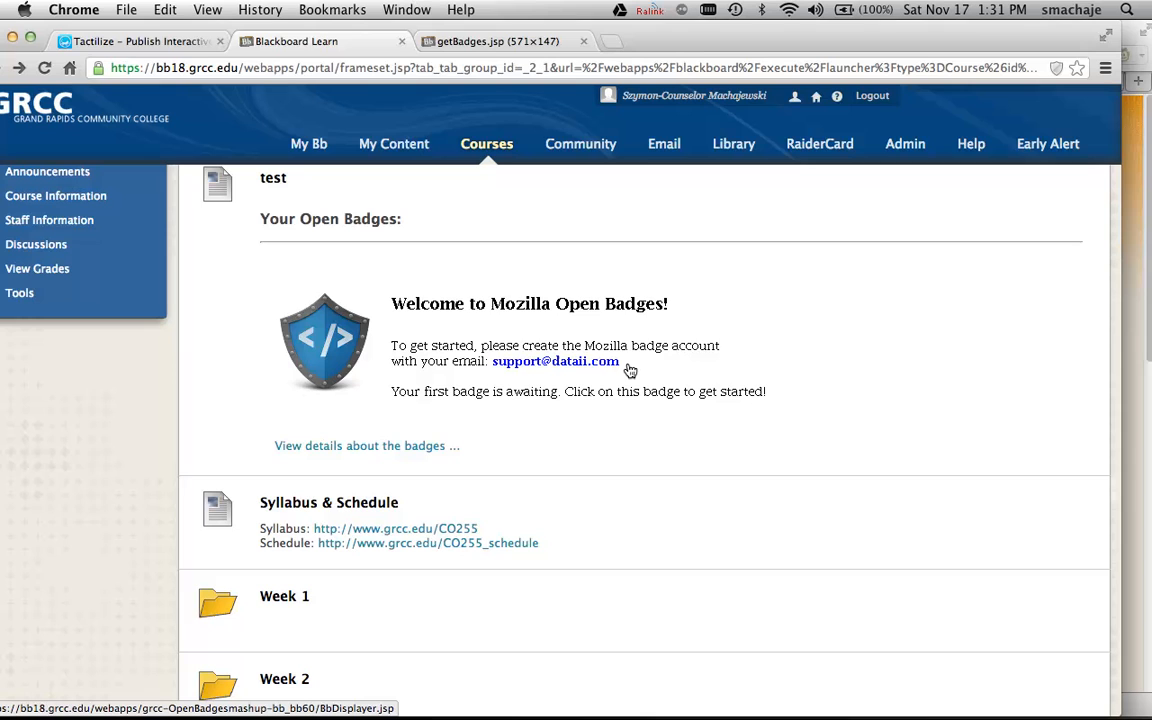
{"action": "mouse_move", "coordinate": [484, 342]}
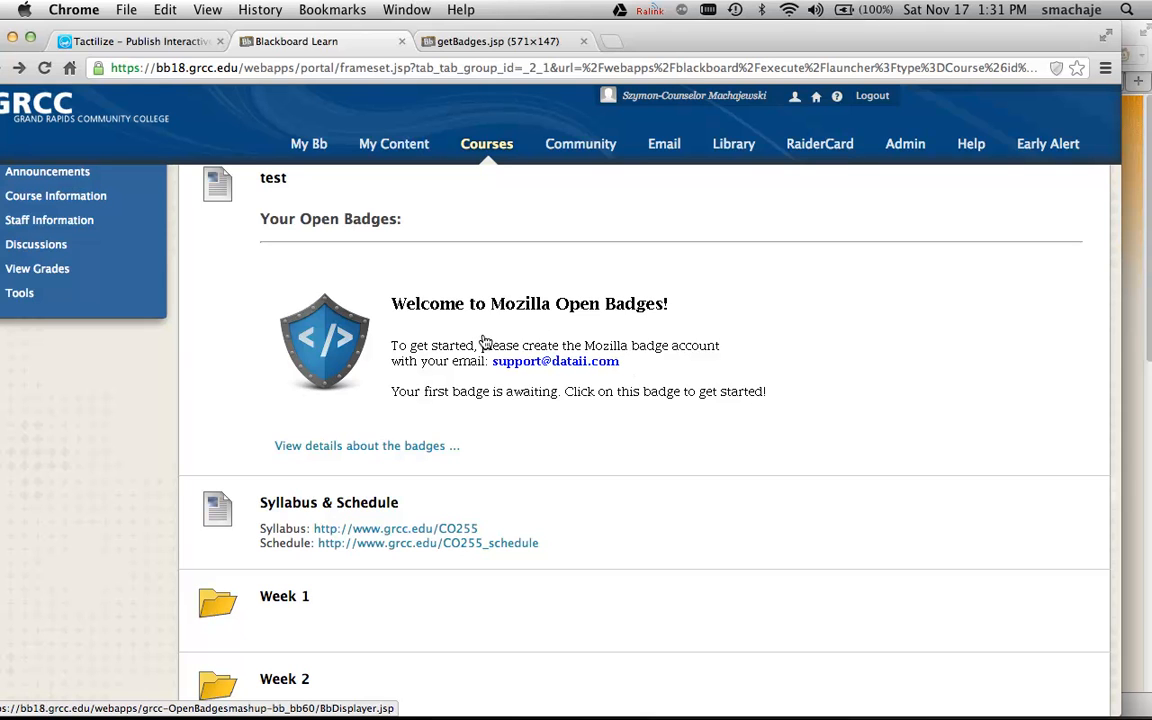
{"action": "mouse_move", "coordinate": [620, 368]}
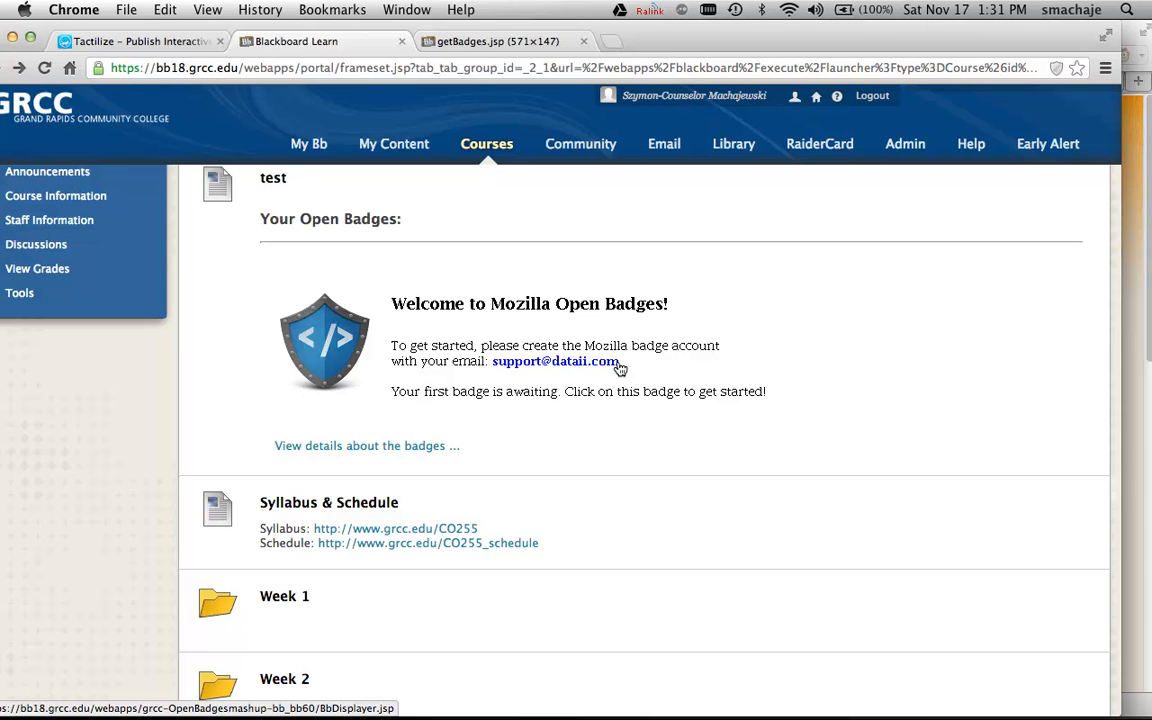
{"action": "mouse_move", "coordinate": [390, 387]}
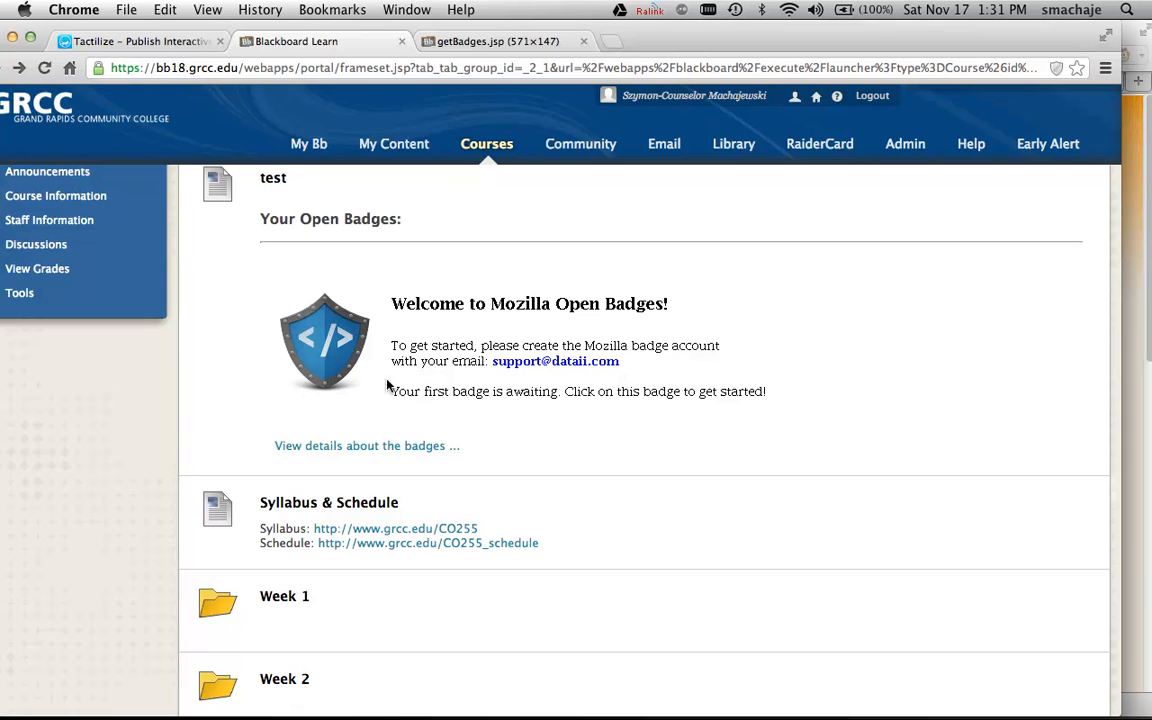
{"action": "mouse_move", "coordinate": [521, 321]}
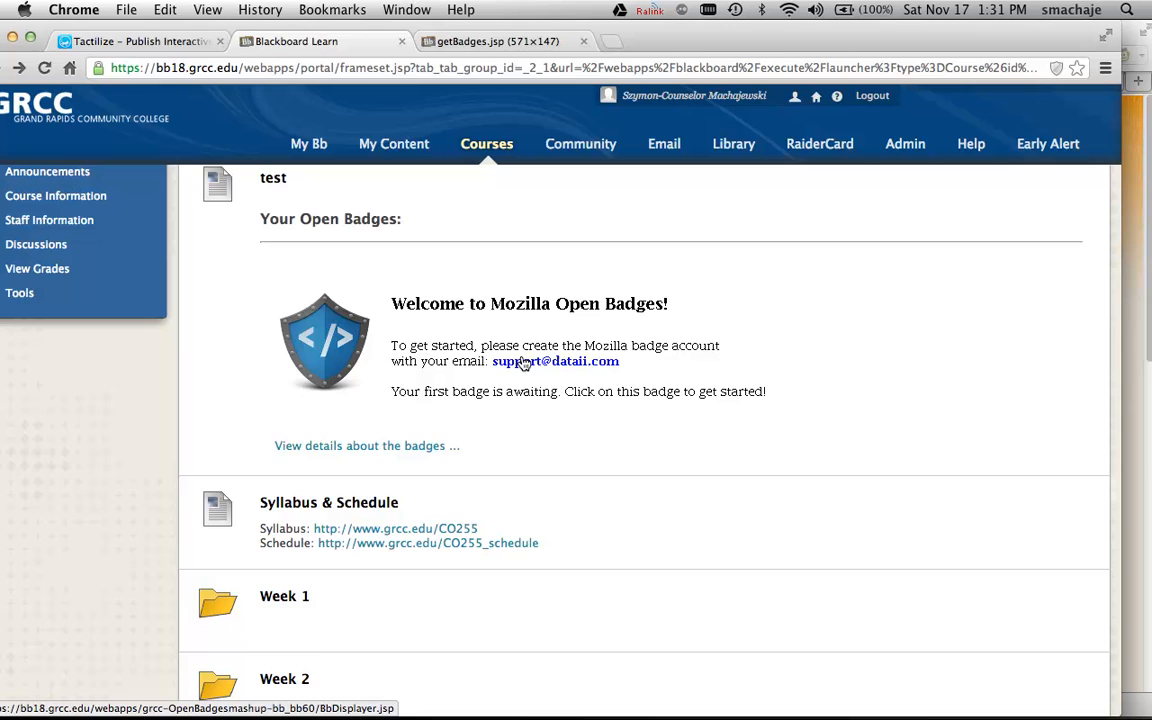
{"action": "left_click", "coordinate": [367, 445]}
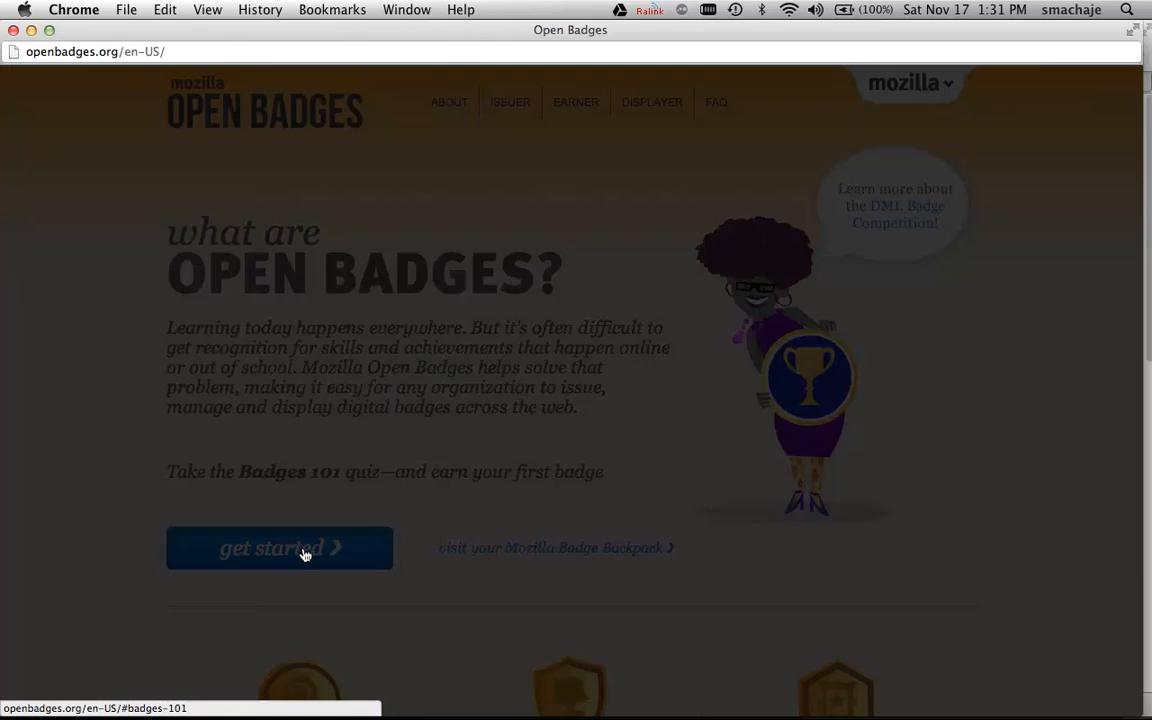
- Start the Badges 101 quiz, advance to its first true-or-false question, then close it
{"action": "left_click", "coordinate": [280, 548]}
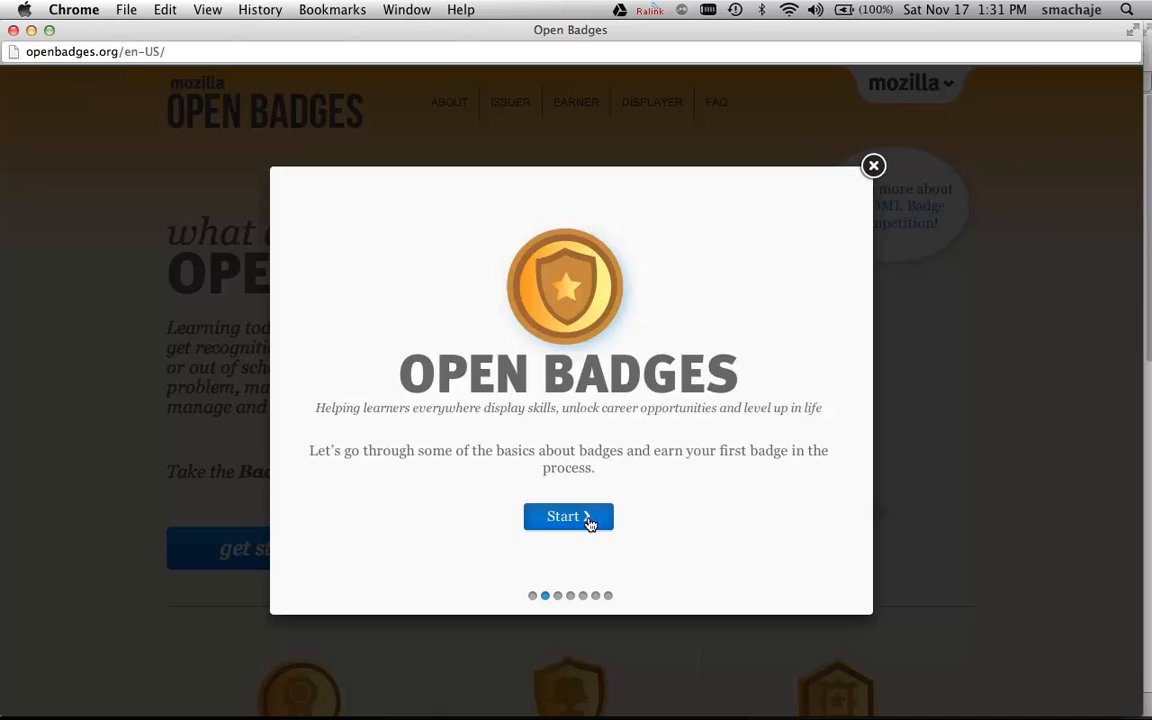
{"action": "left_click", "coordinate": [568, 516]}
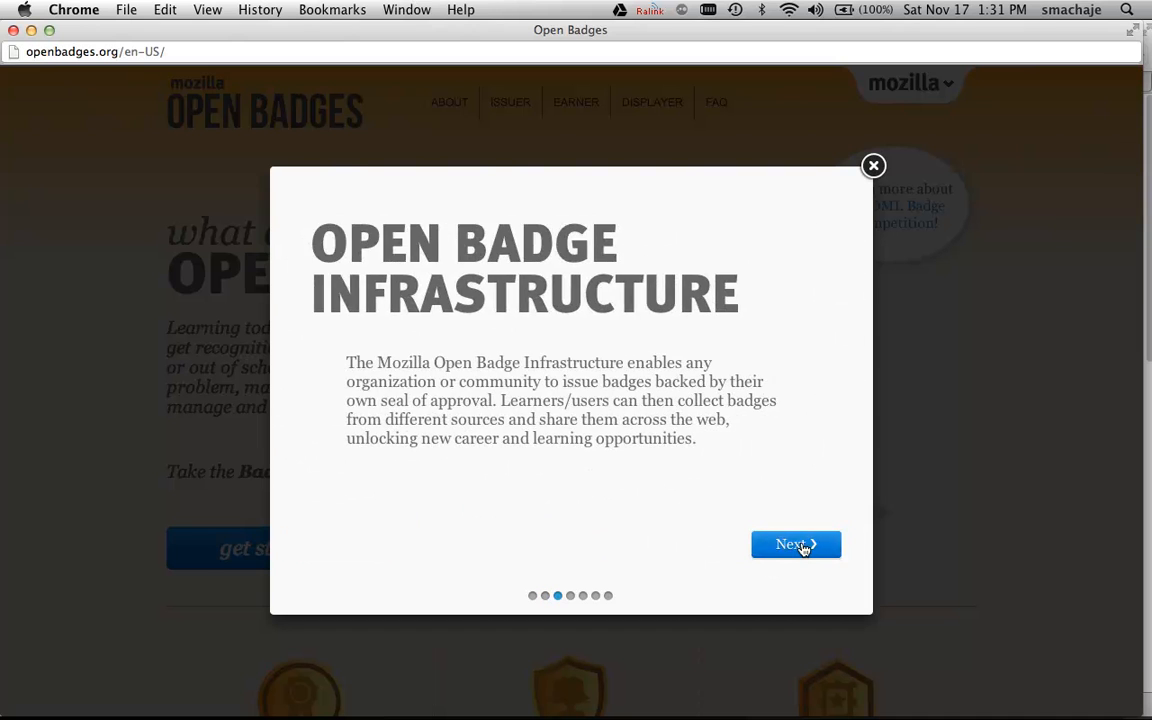
{"action": "left_click", "coordinate": [796, 544]}
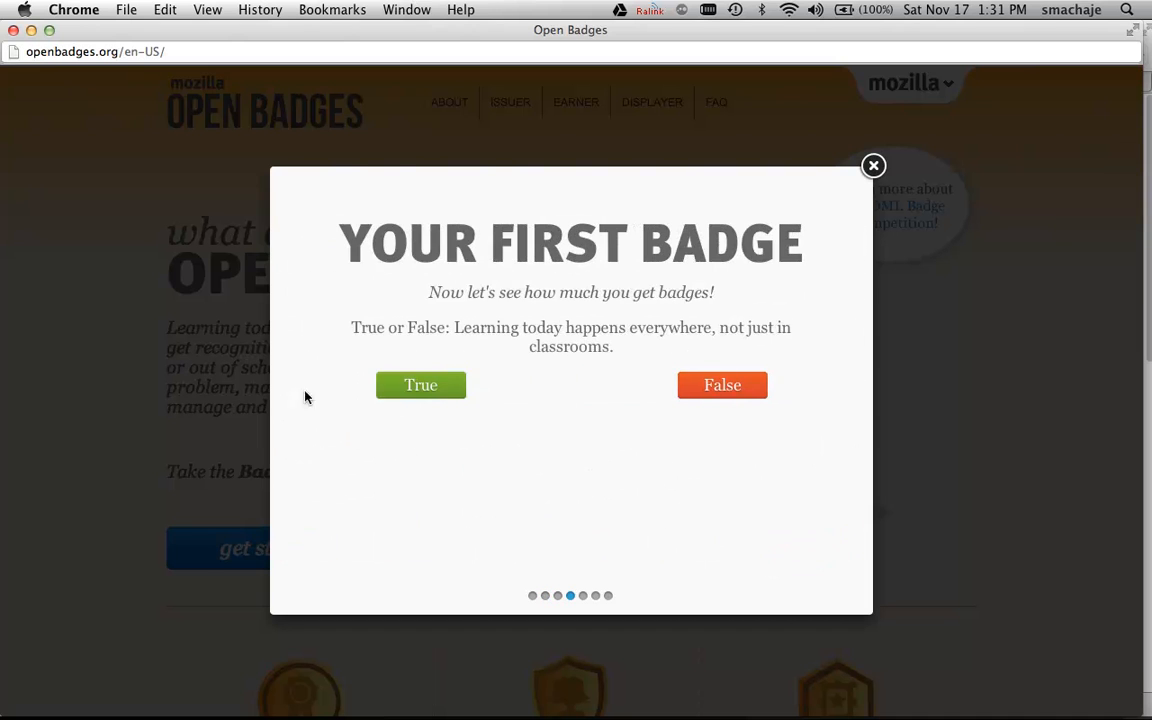
{"action": "left_click", "coordinate": [872, 165]}
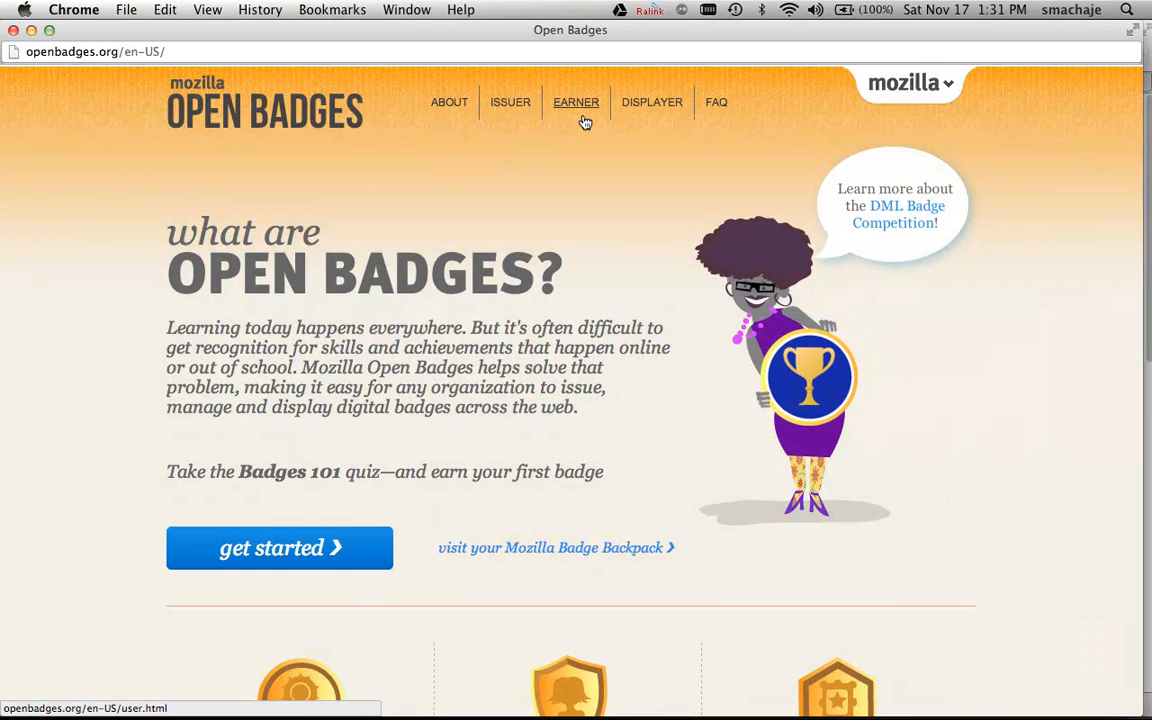
{"action": "mouse_move", "coordinate": [20, 27]}
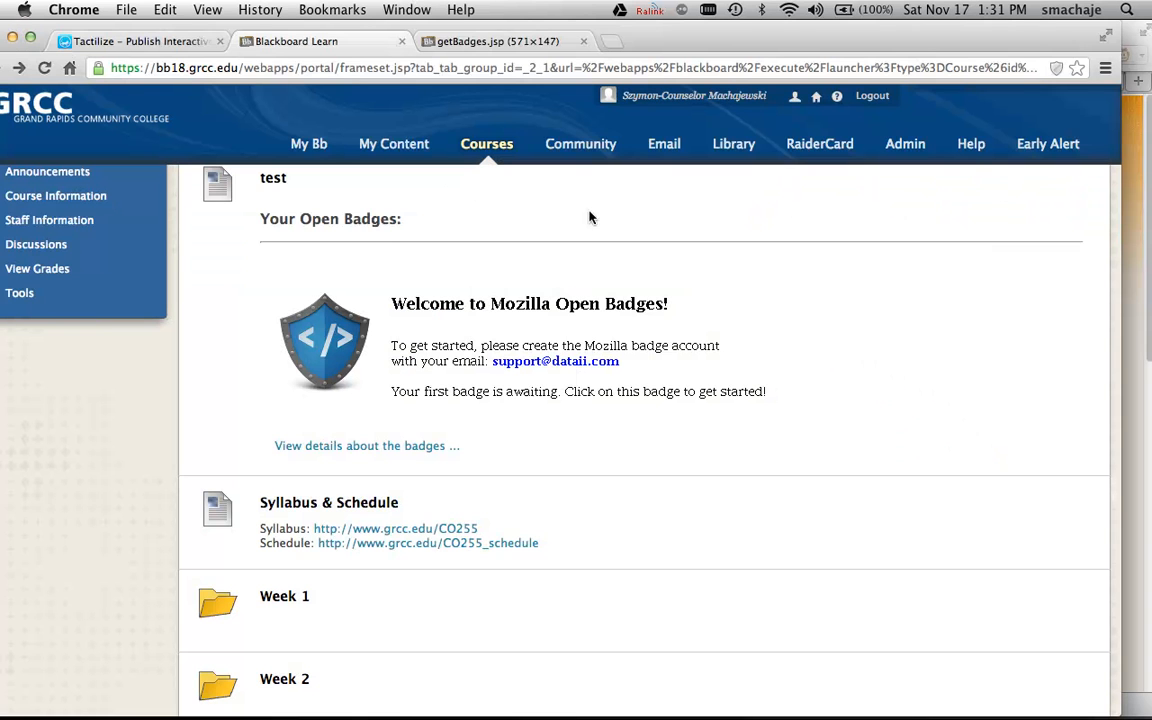
{"action": "mouse_move", "coordinate": [660, 288]}
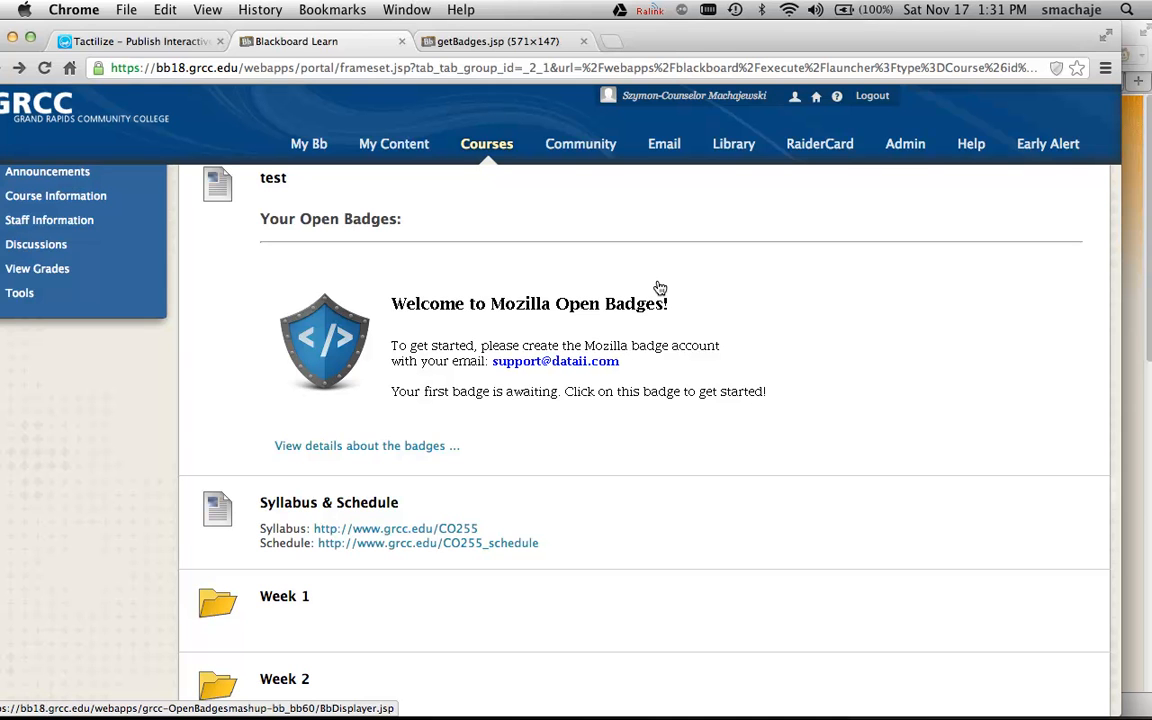
{"action": "mouse_move", "coordinate": [475, 703]}
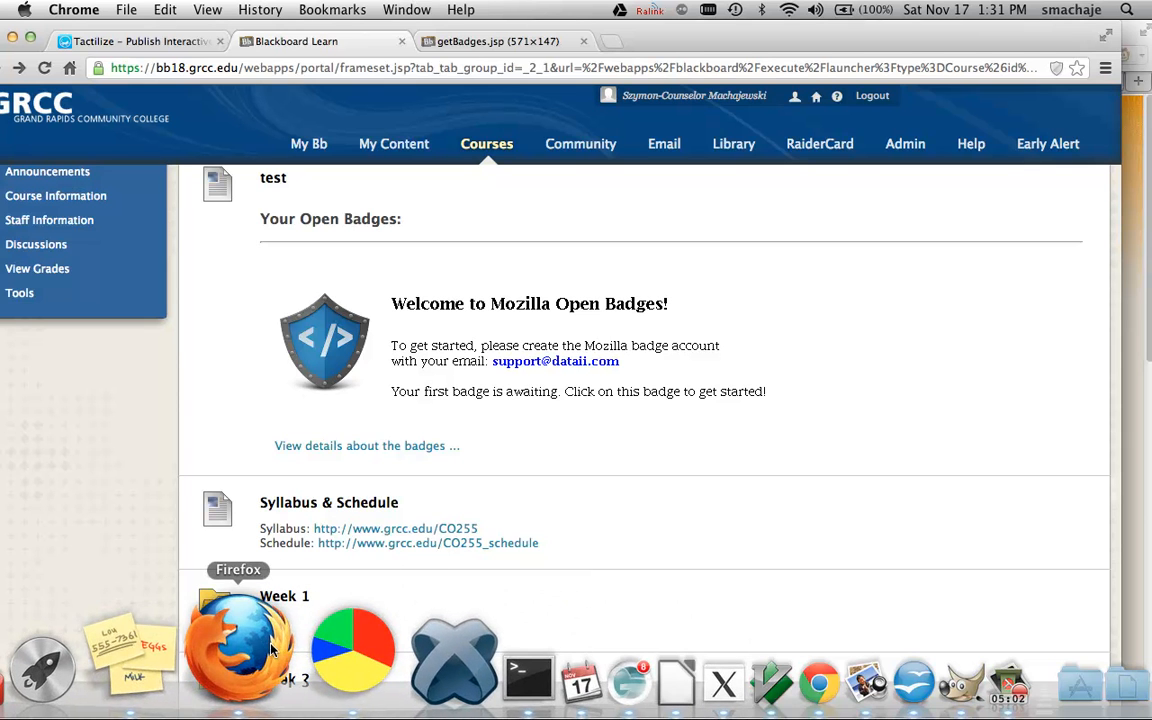
- Return to the My Badges editor and Submit it, creating the item with four badges listed
{"action": "left_click", "coordinate": [240, 645]}
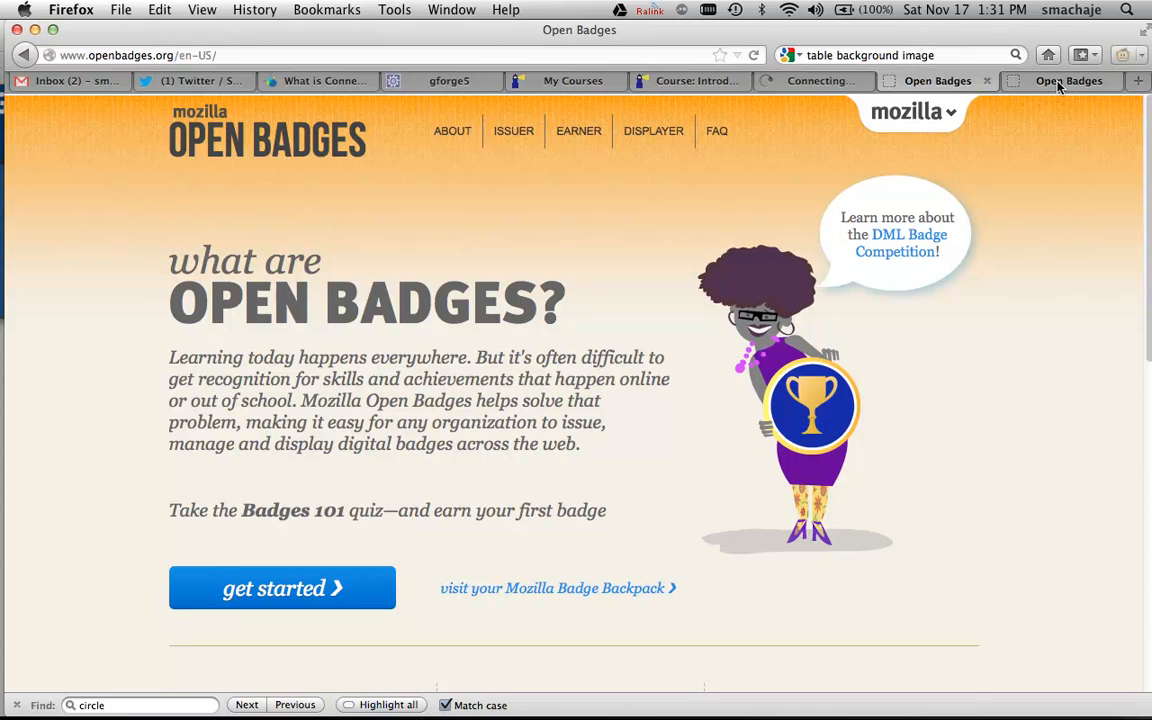
{"action": "mouse_move", "coordinate": [1048, 137]}
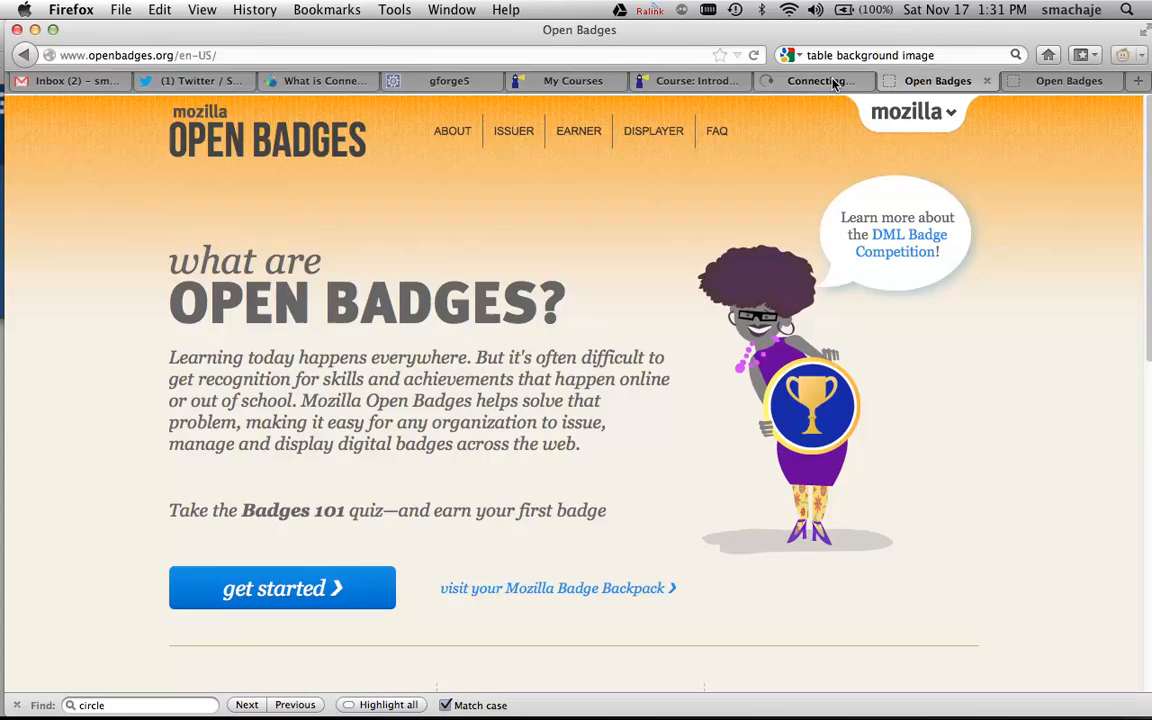
{"action": "left_click", "coordinate": [812, 81]}
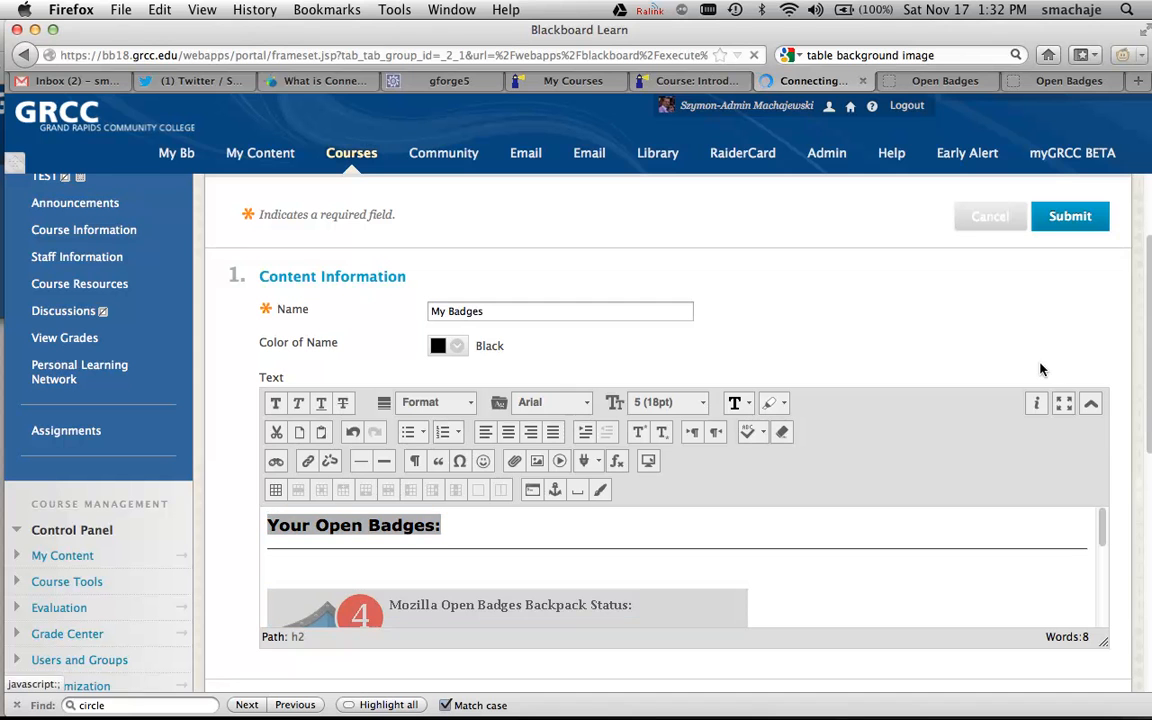
{"action": "scroll", "scroll_direction": "down", "scroll_amount": 3}
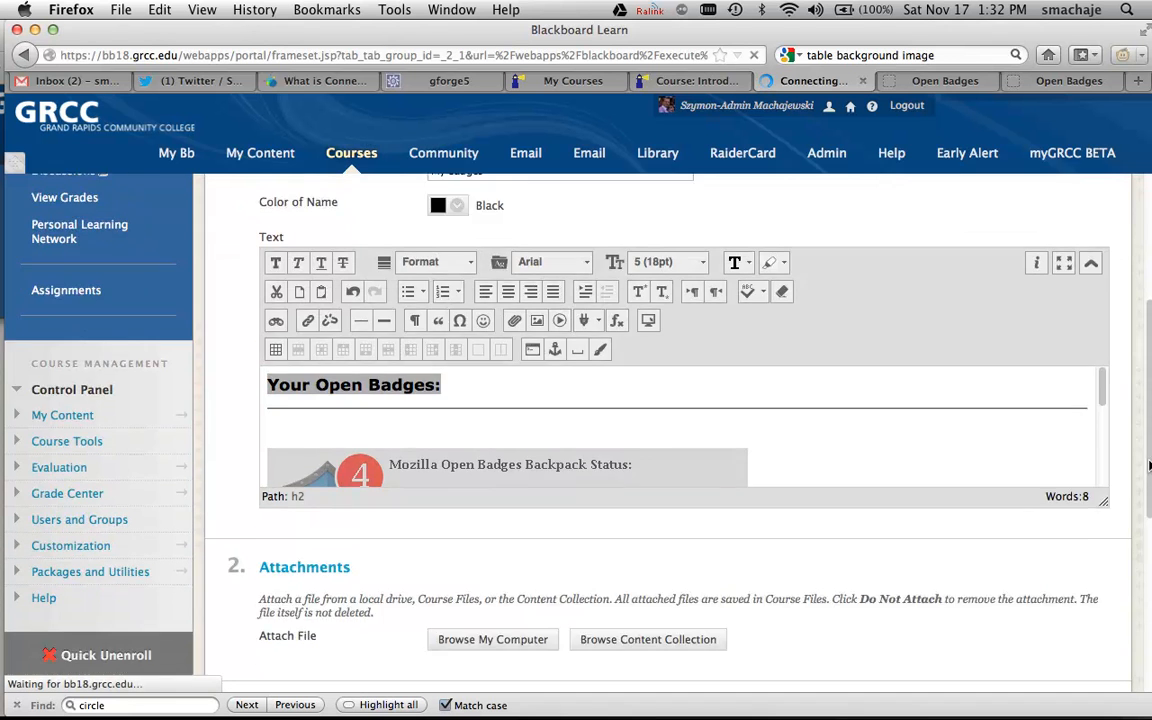
{"action": "scroll", "scroll_direction": "down", "scroll_amount": 3}
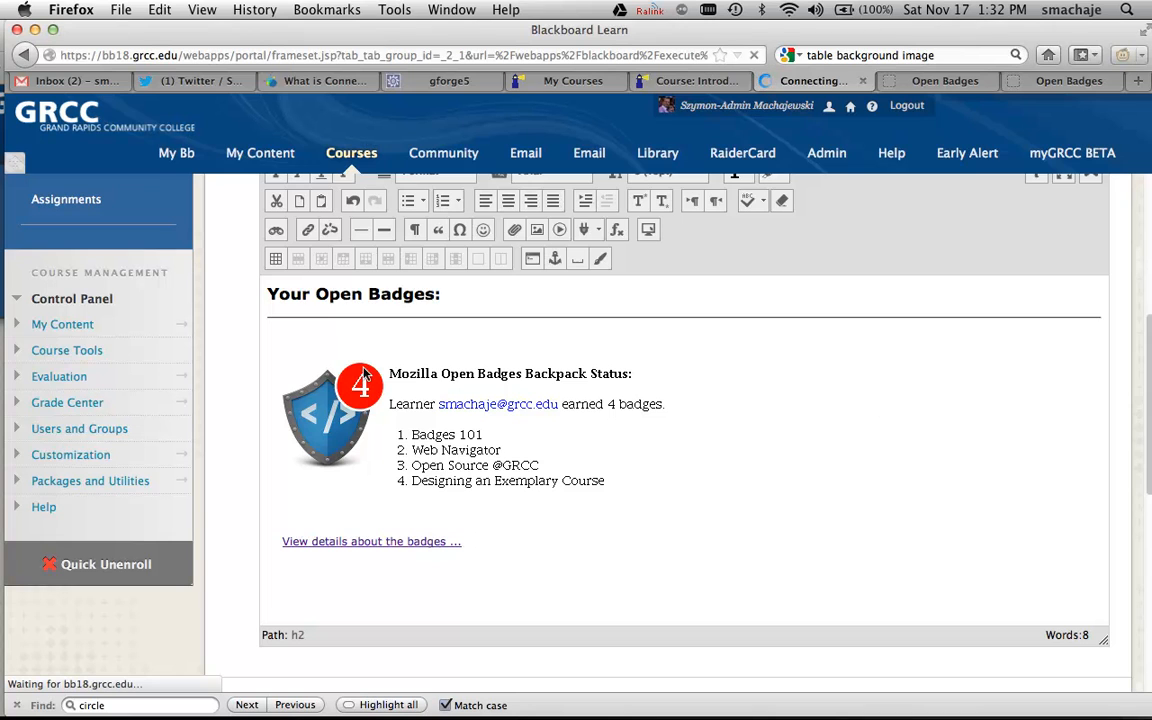
{"action": "left_click", "coordinate": [748, 500]}
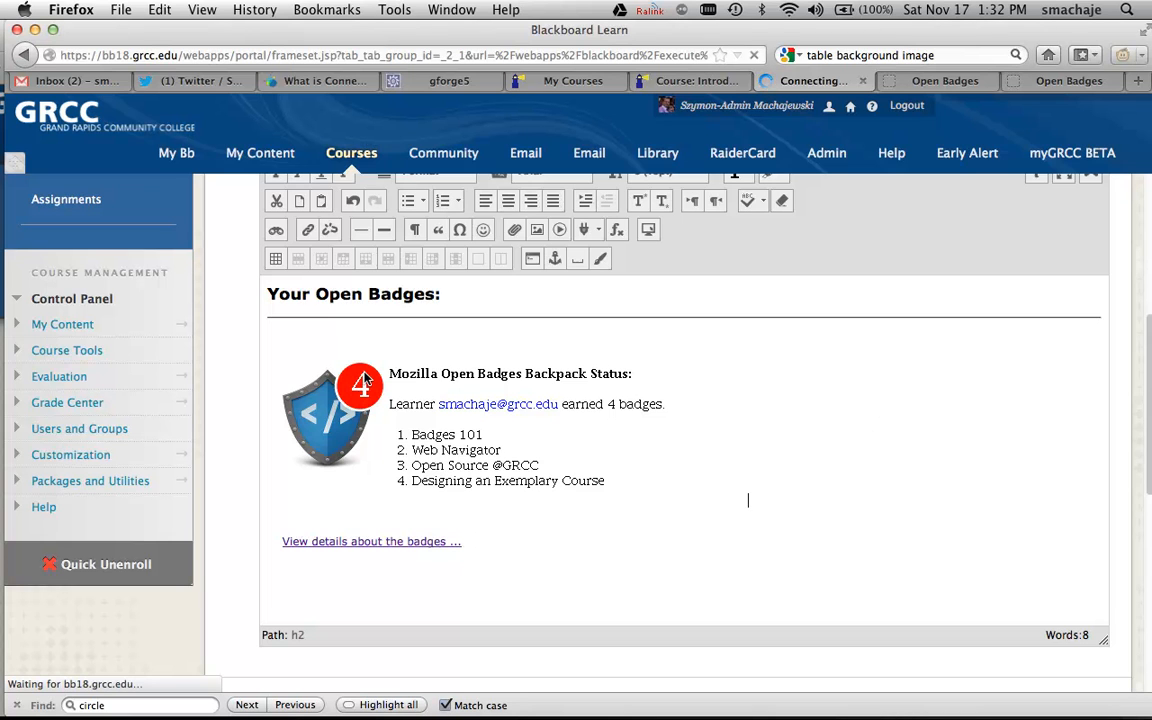
{"action": "mouse_move", "coordinate": [445, 458]}
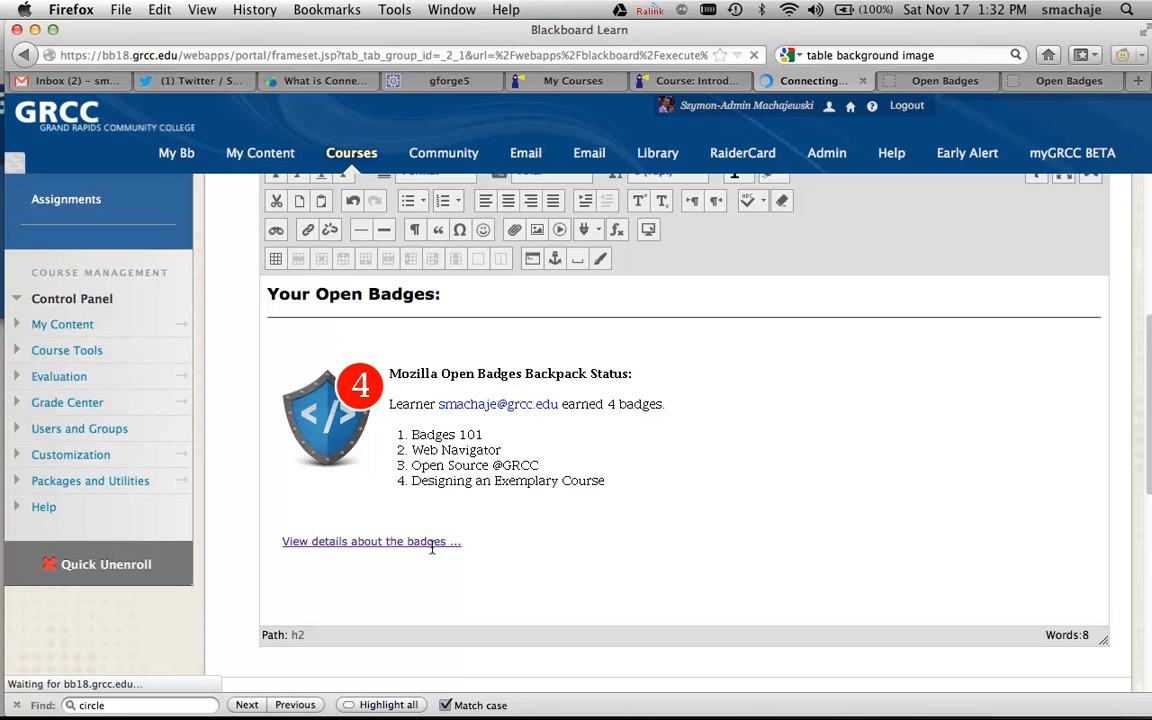
{"action": "mouse_move", "coordinate": [445, 432]}
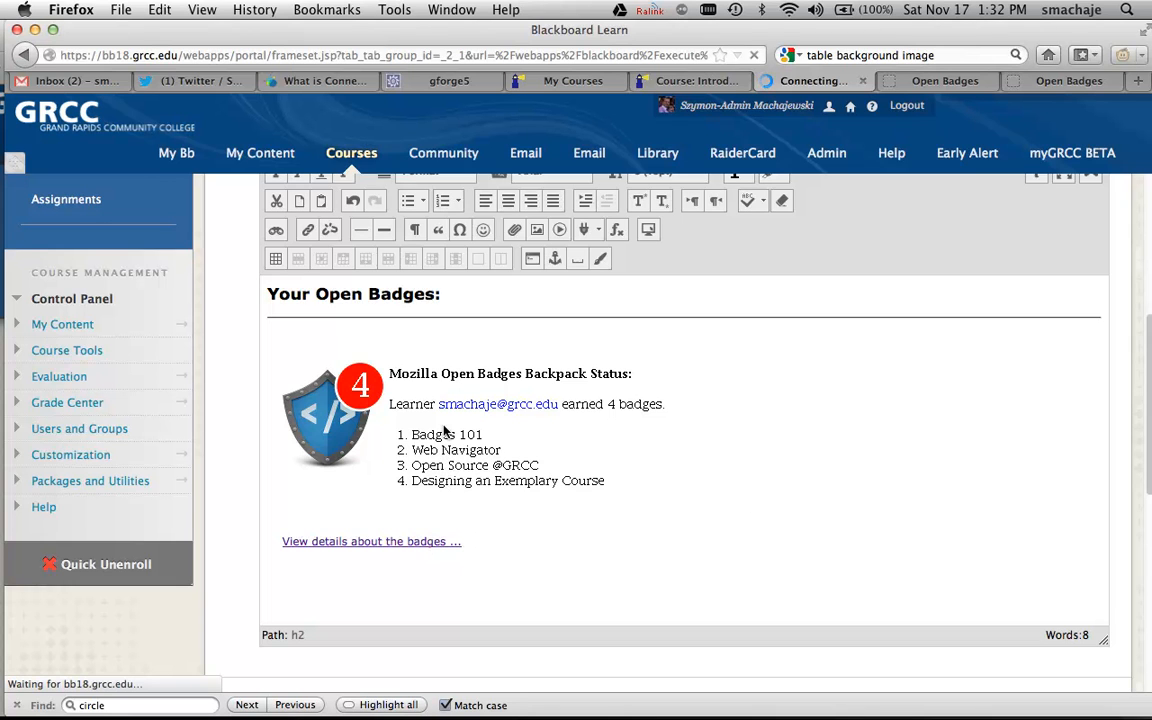
{"action": "left_click", "coordinate": [747, 500]}
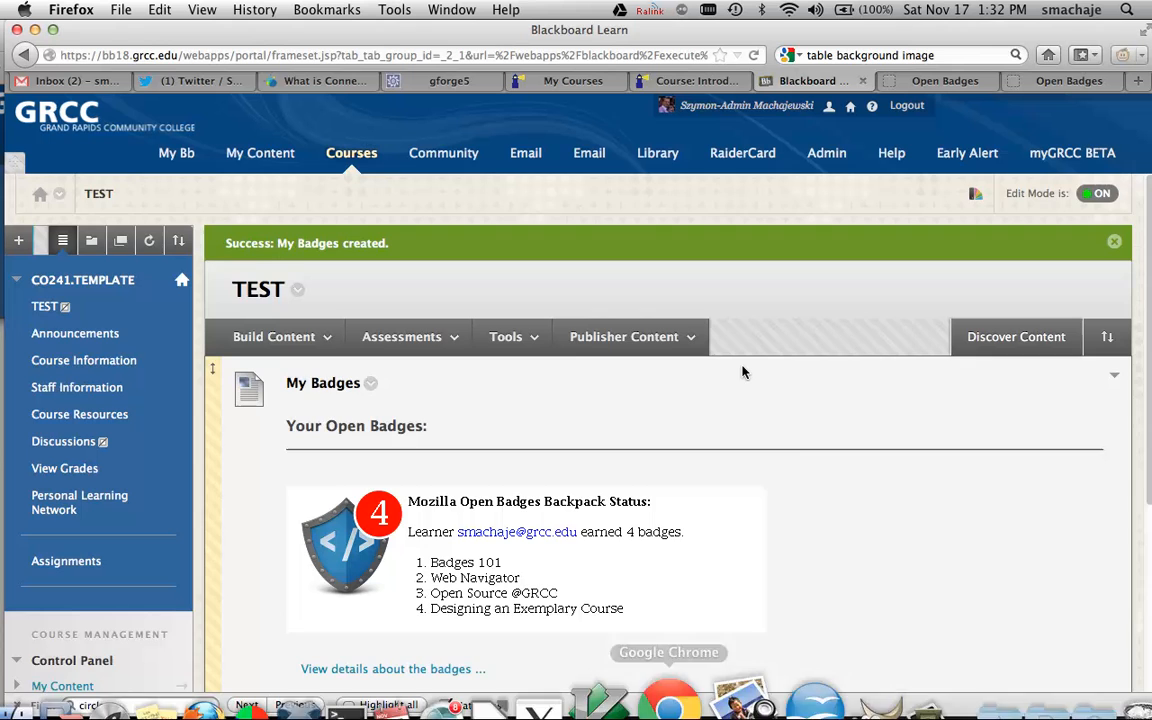
- Switch Edit Mode OFF so TEST shows My Badges with four badges as students see it
{"action": "scroll", "scroll_direction": "down", "scroll_amount": 3}
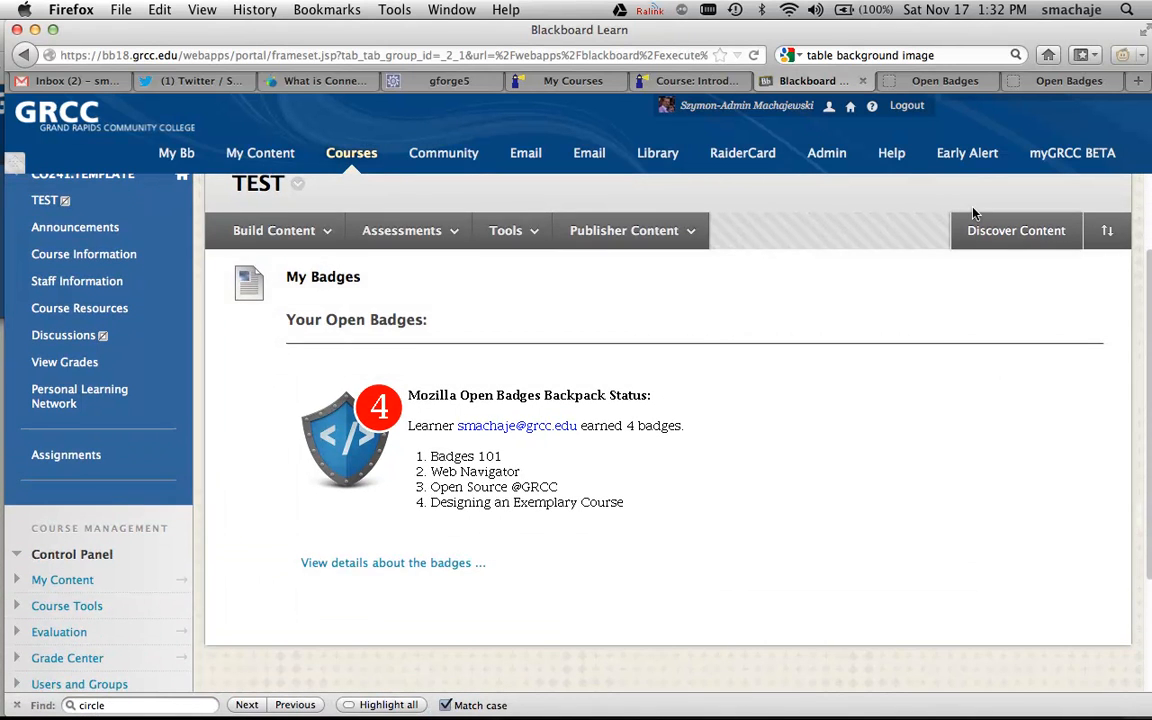
{"action": "left_click", "coordinate": [1098, 193]}
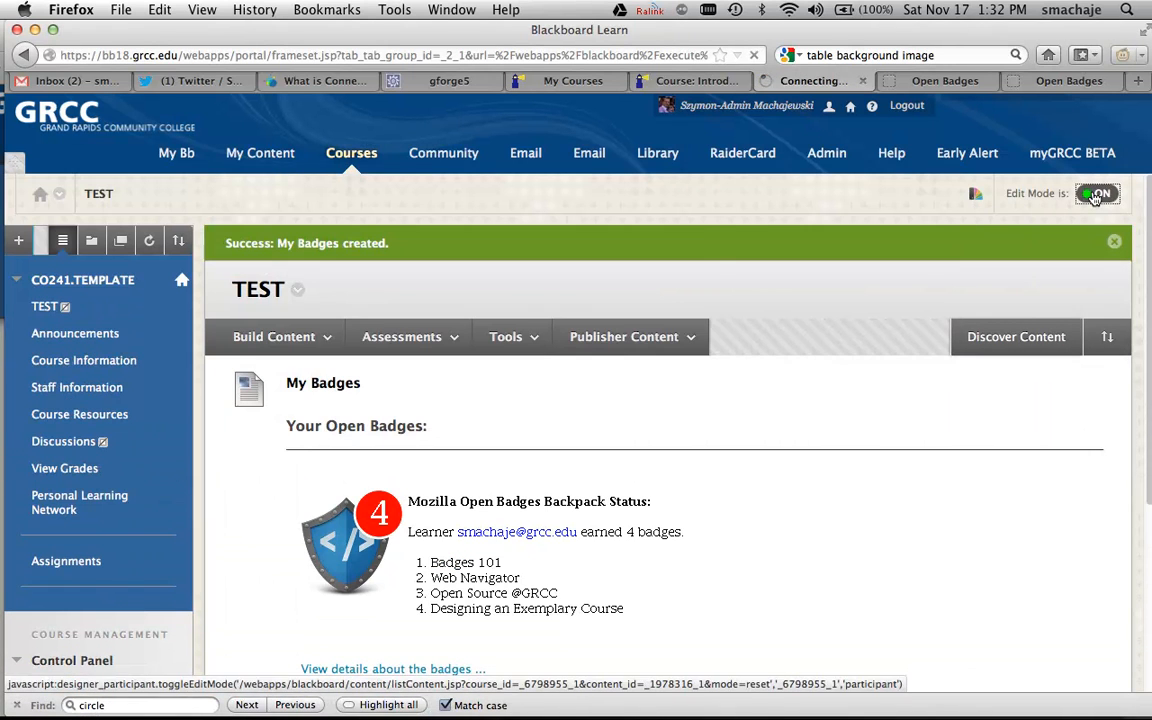
{"action": "left_click", "coordinate": [1097, 193]}
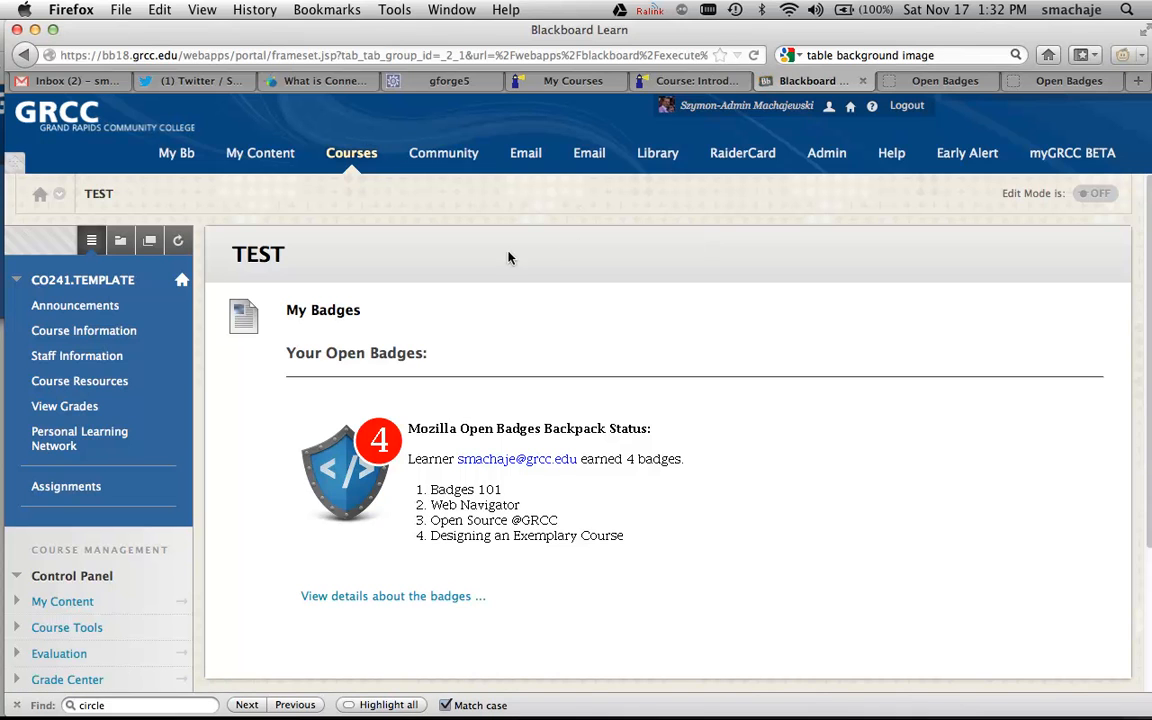
{"action": "mouse_move", "coordinate": [501, 513]}
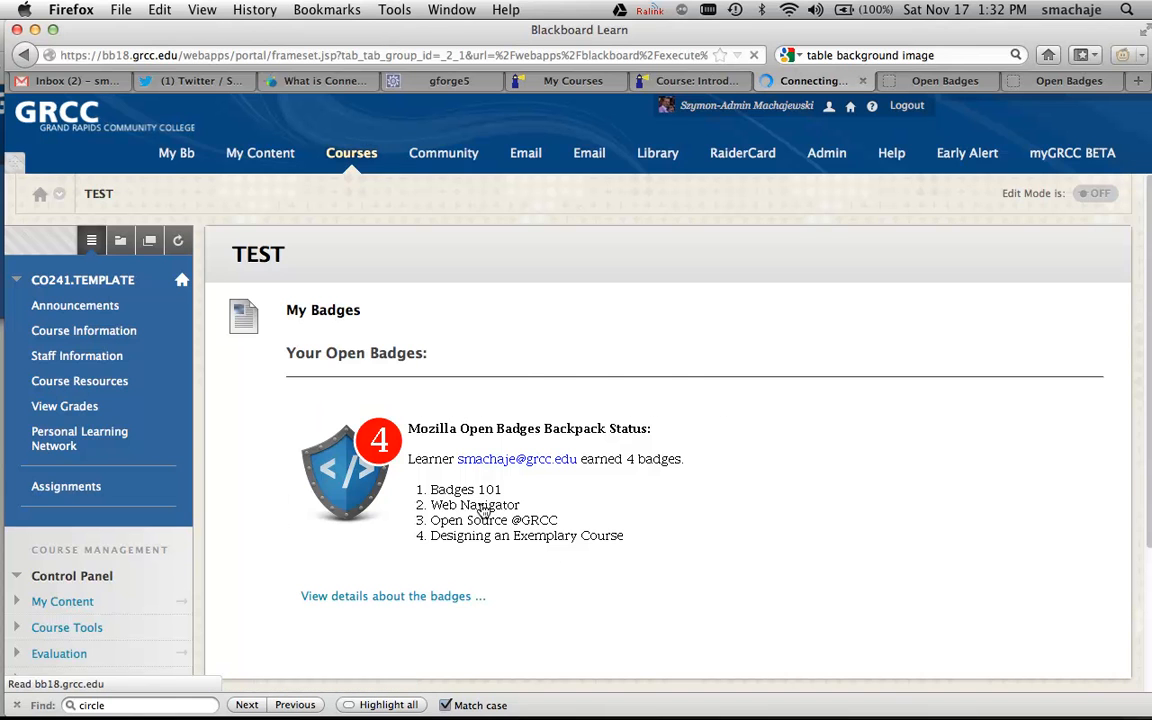
- View the details page for the four earned badges, then go back to TEST
{"action": "left_click", "coordinate": [392, 595]}
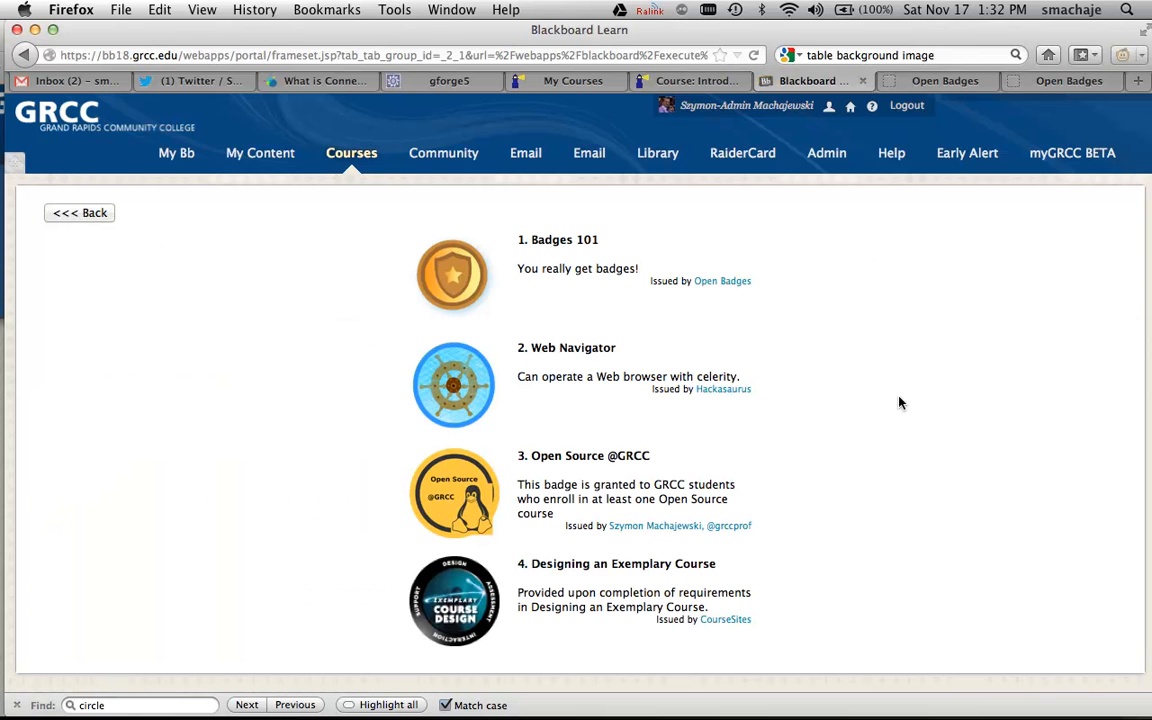
{"action": "mouse_move", "coordinate": [562, 542]}
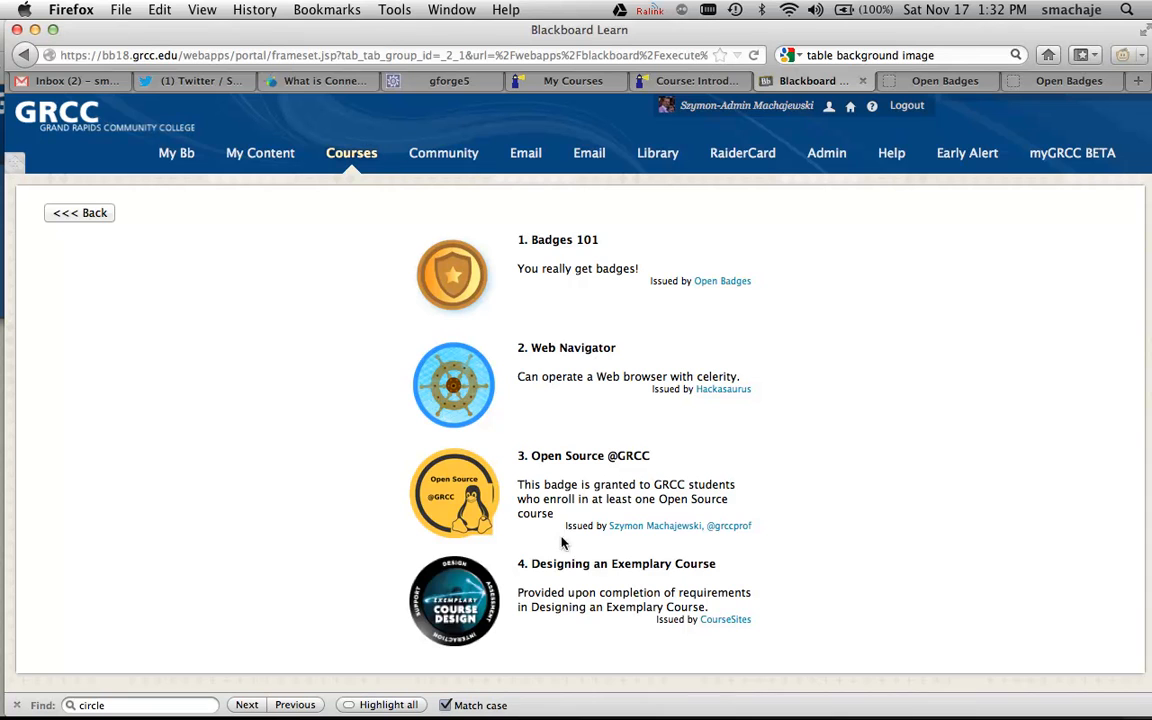
{"action": "mouse_move", "coordinate": [460, 387]}
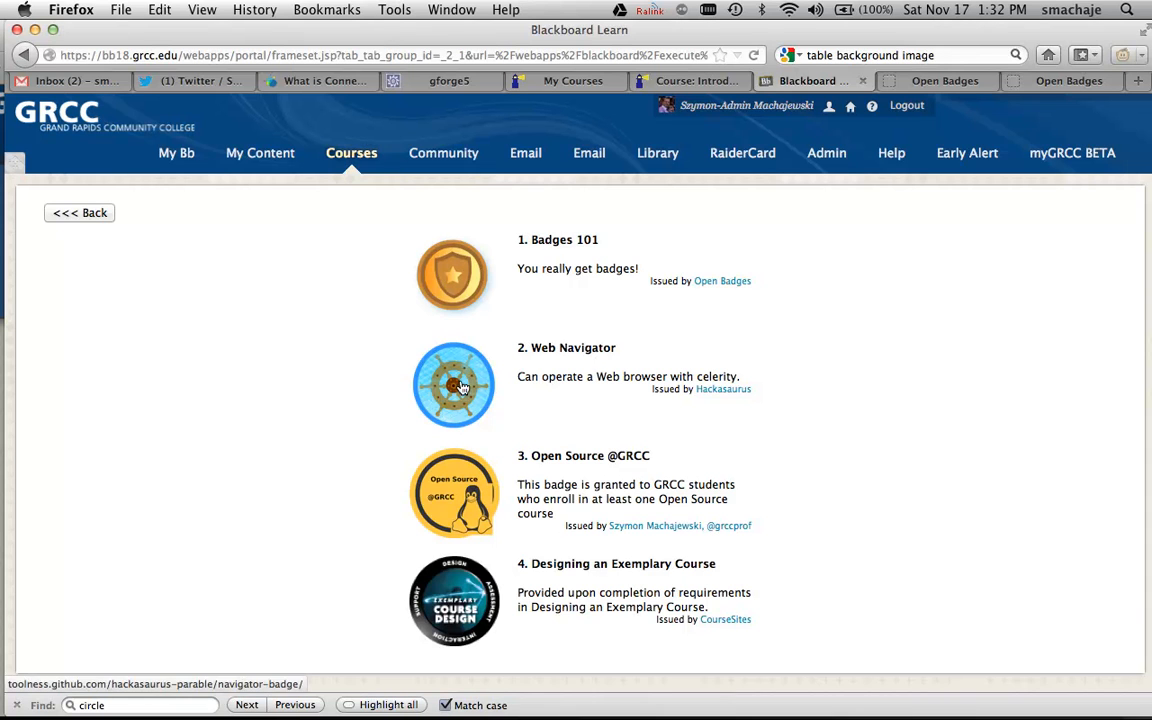
{"action": "mouse_move", "coordinate": [443, 410]}
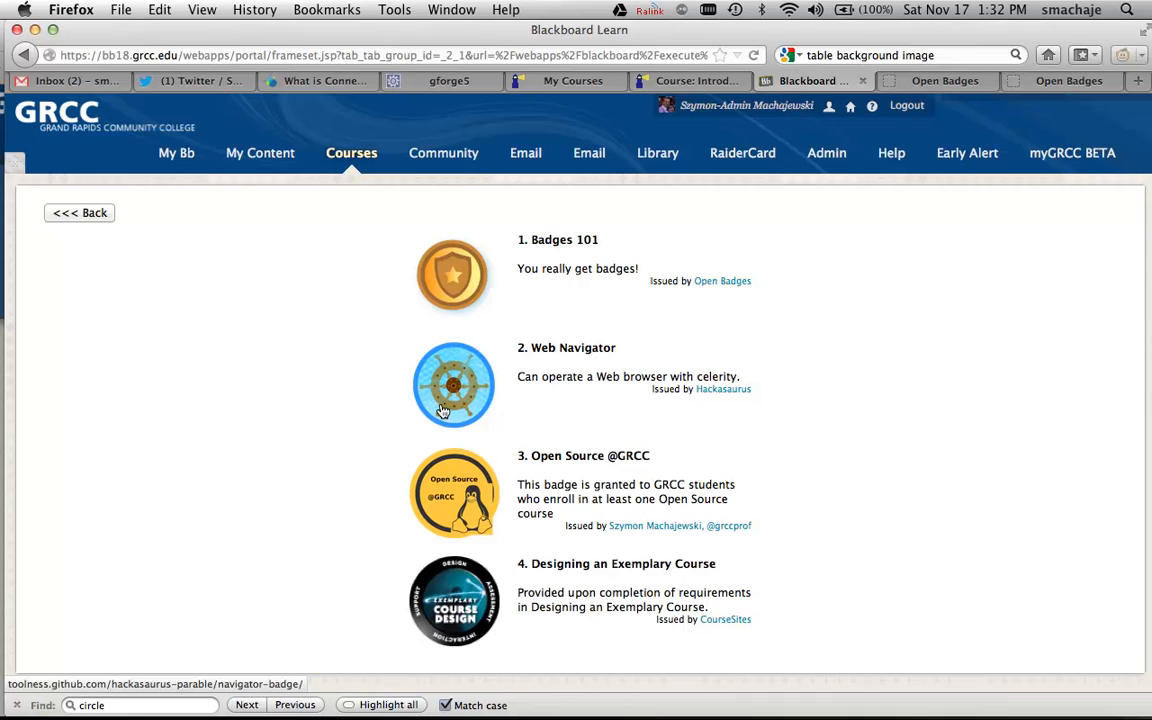
{"action": "mouse_move", "coordinate": [443, 514]}
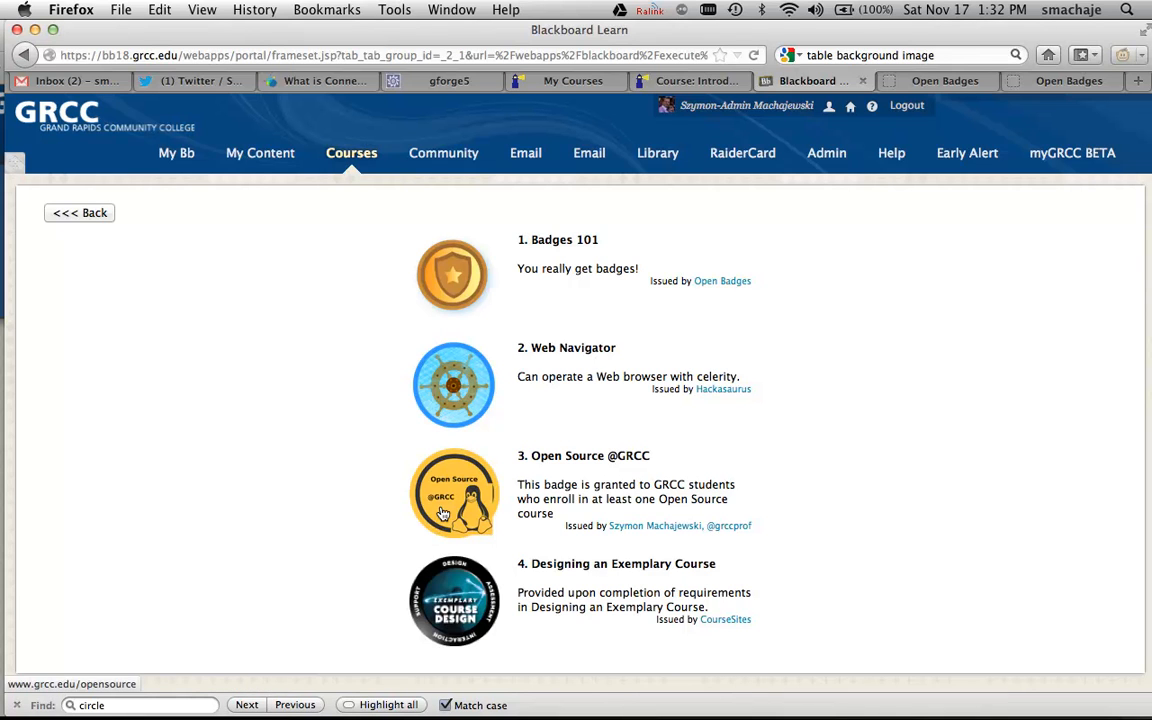
{"action": "mouse_move", "coordinate": [448, 599]}
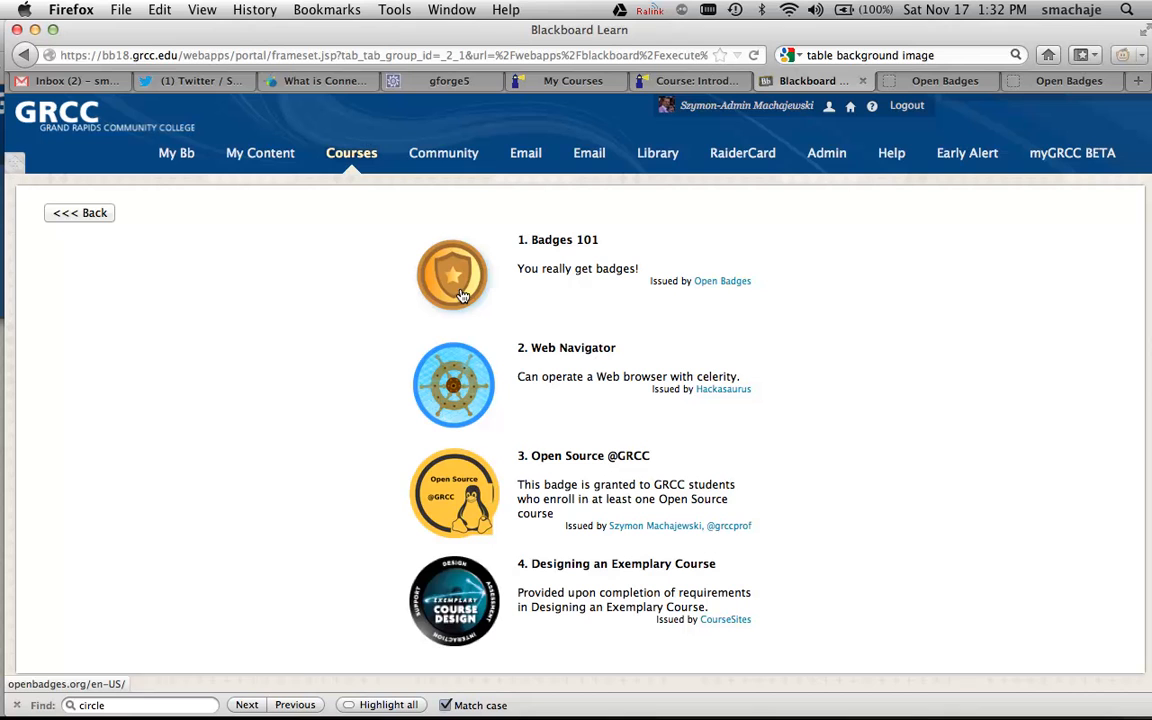
{"action": "mouse_move", "coordinate": [425, 575]}
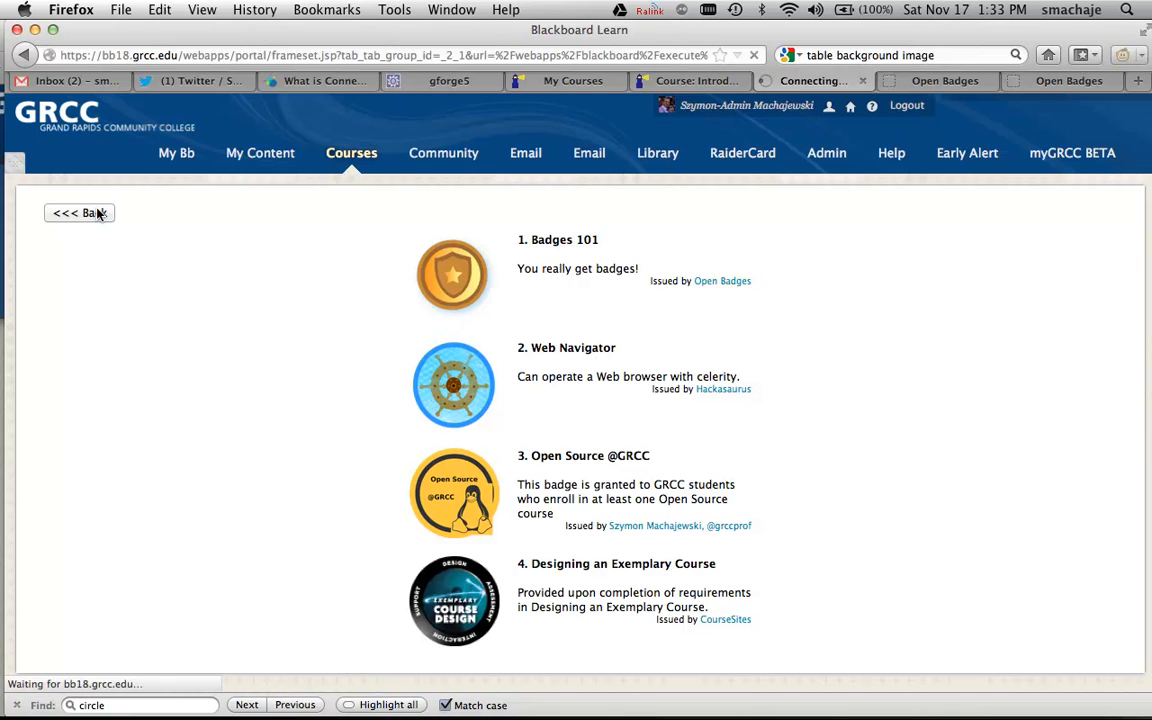
{"action": "left_click", "coordinate": [79, 213]}
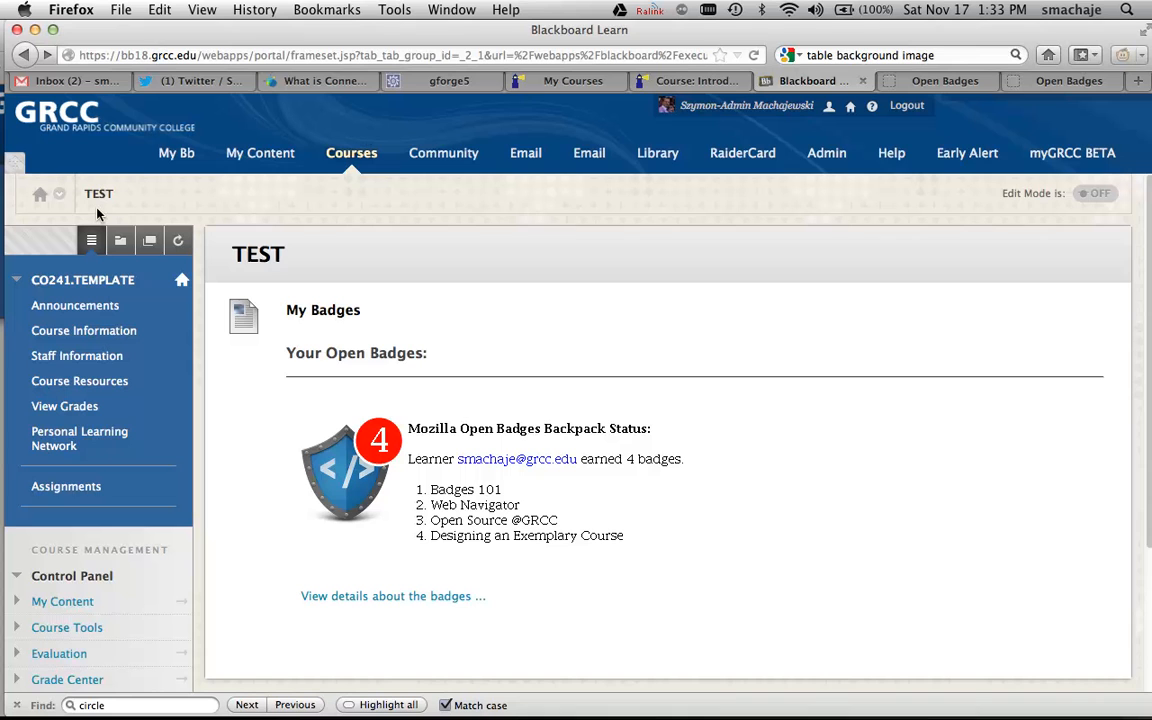
{"action": "mouse_move", "coordinate": [458, 491]}
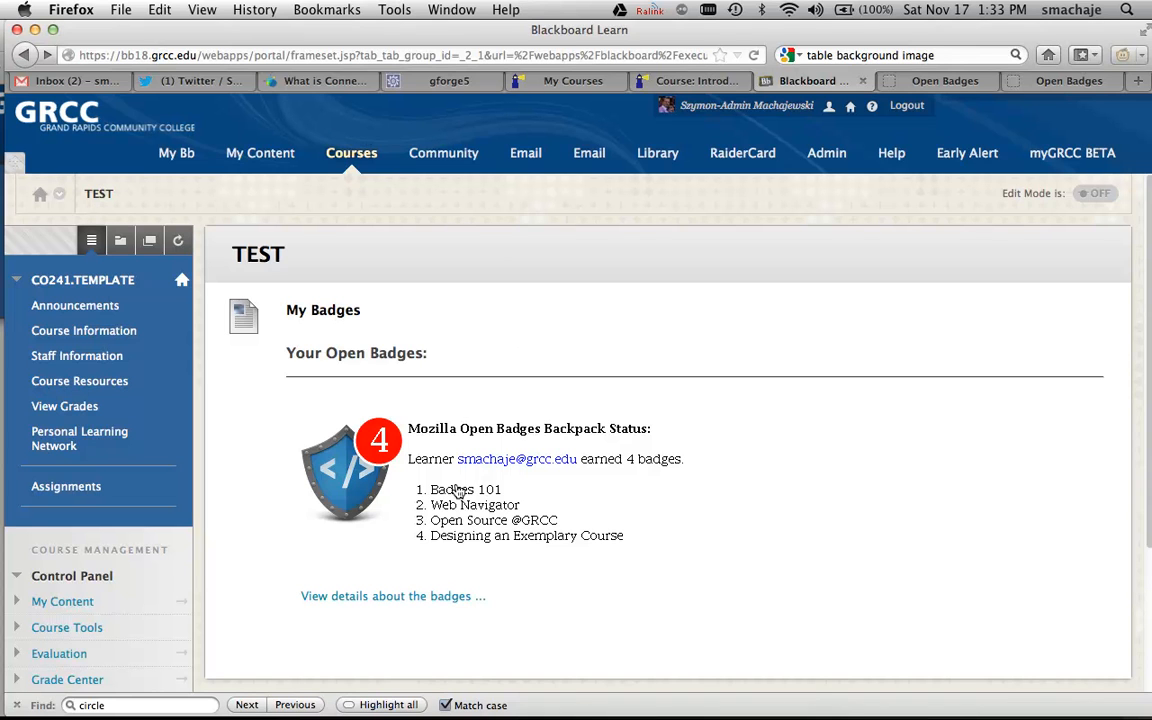
{"action": "mouse_move", "coordinate": [679, 408]}
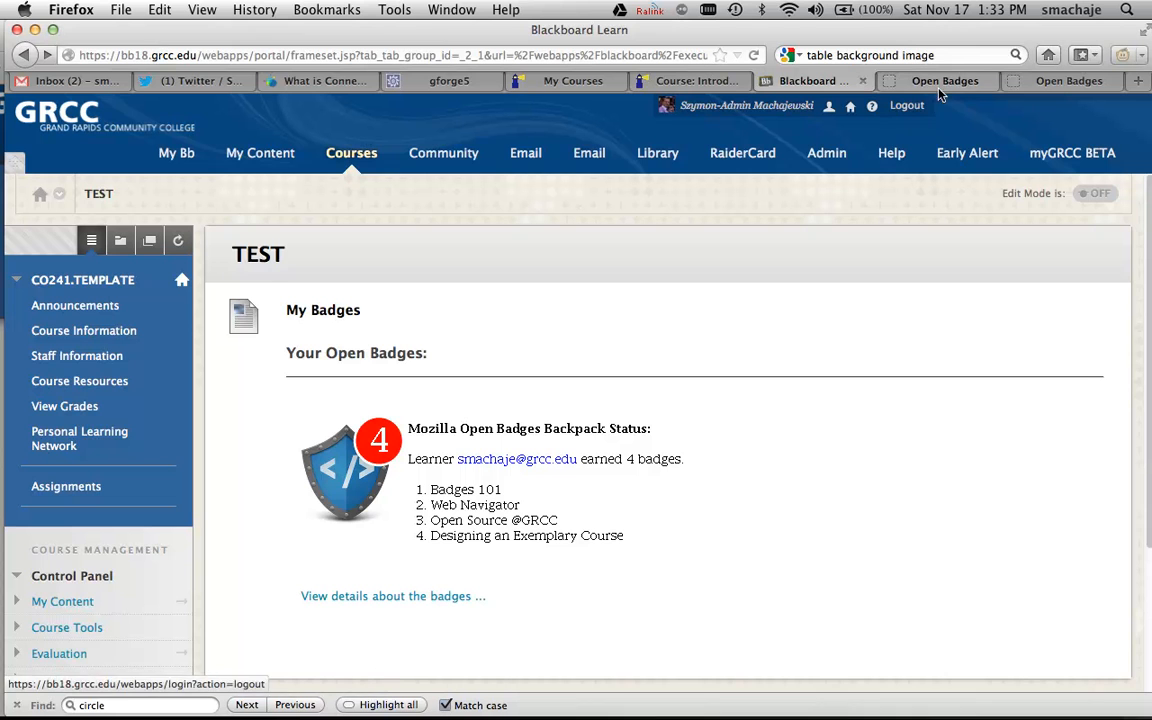
{"action": "mouse_move", "coordinate": [662, 650]}
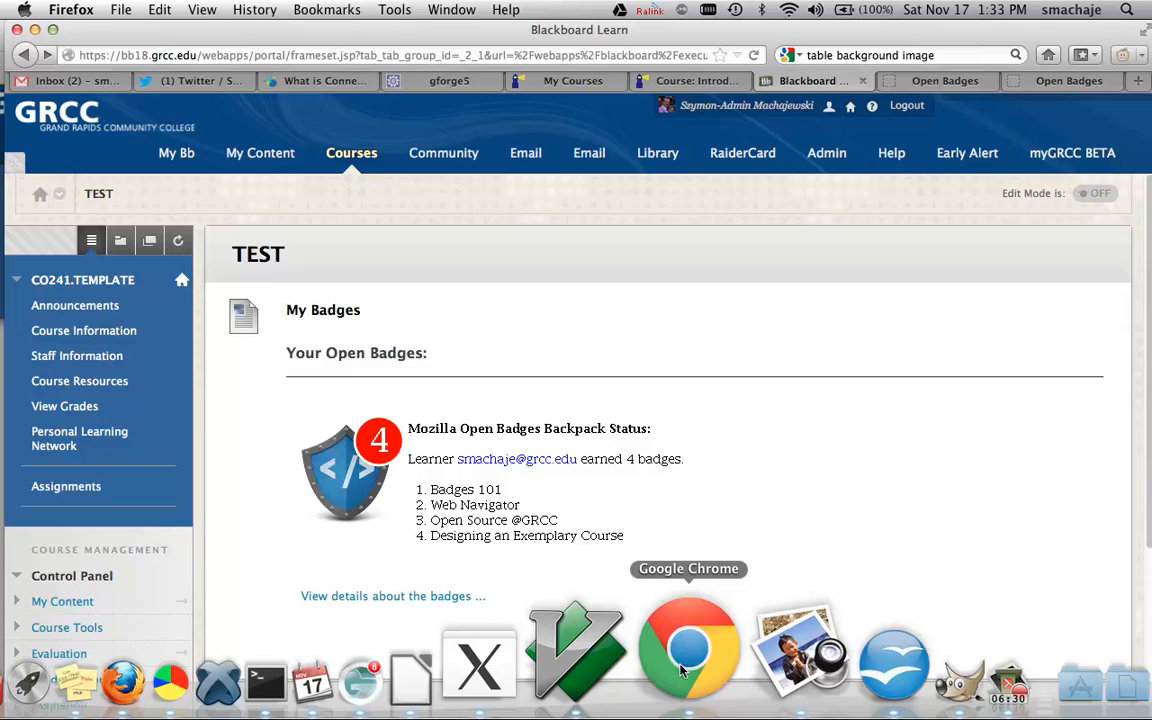
- In the other learner's browser, reload getBadges.jsp so the welcome page lists their account email
{"action": "left_click", "coordinate": [688, 660]}
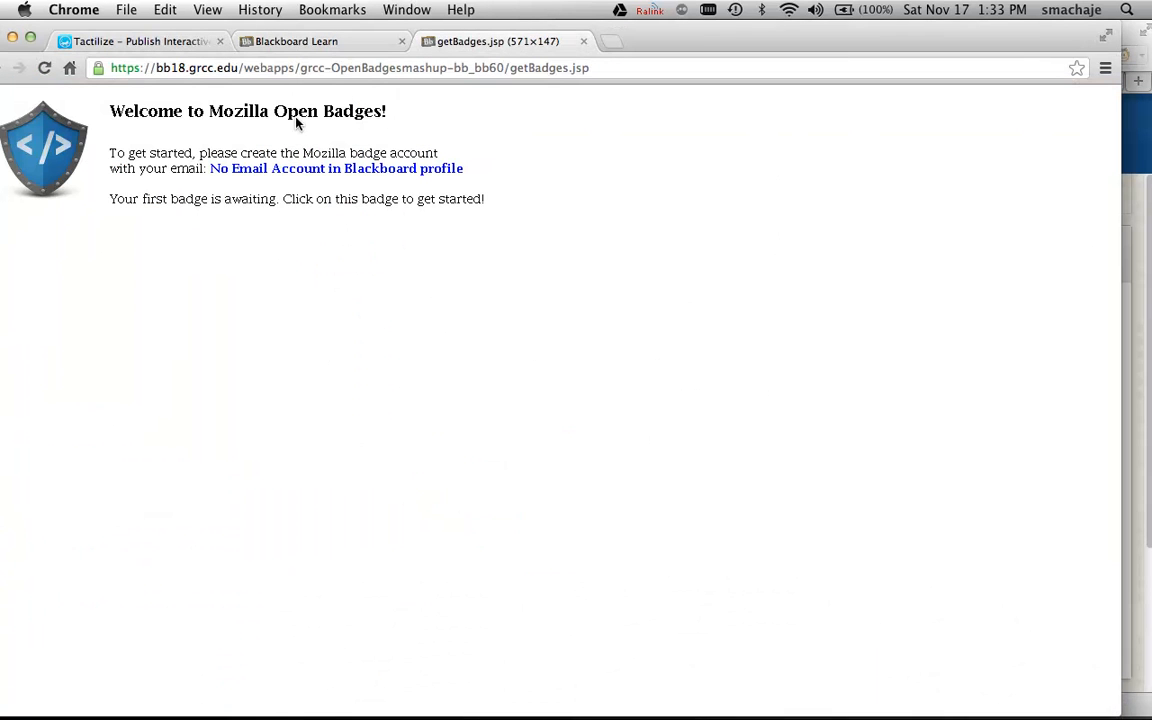
{"action": "mouse_move", "coordinate": [219, 144]}
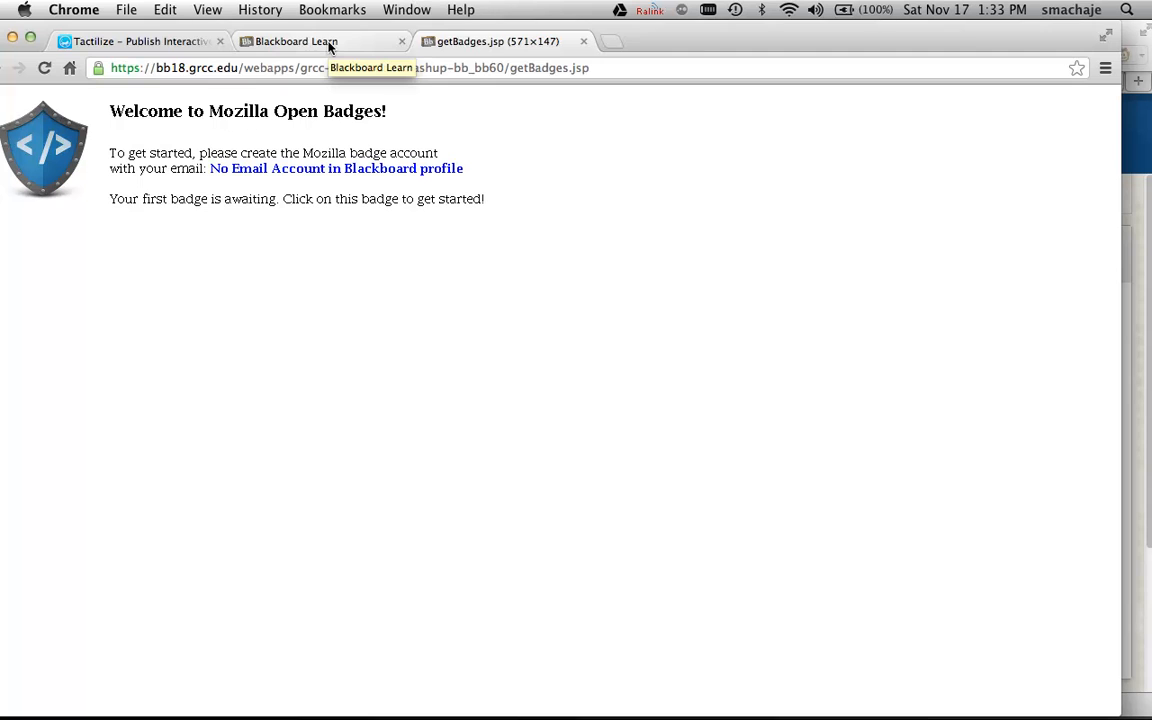
{"action": "mouse_move", "coordinate": [323, 180]}
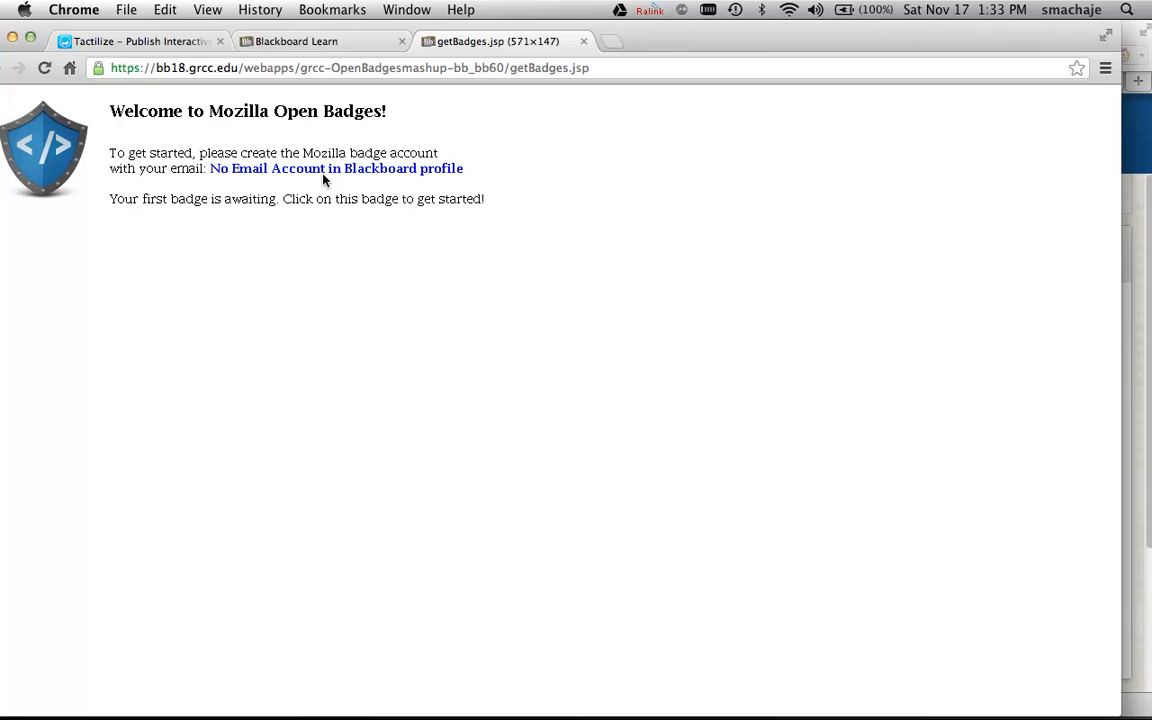
{"action": "mouse_move", "coordinate": [112, 123]}
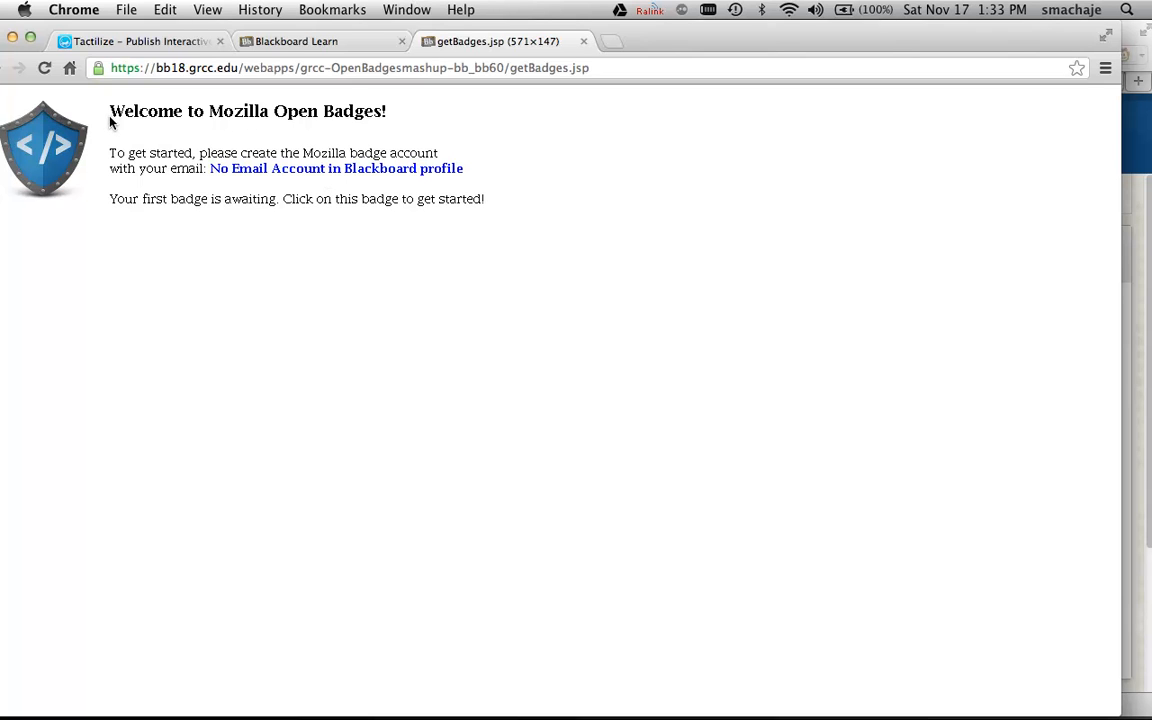
{"action": "mouse_move", "coordinate": [103, 146]}
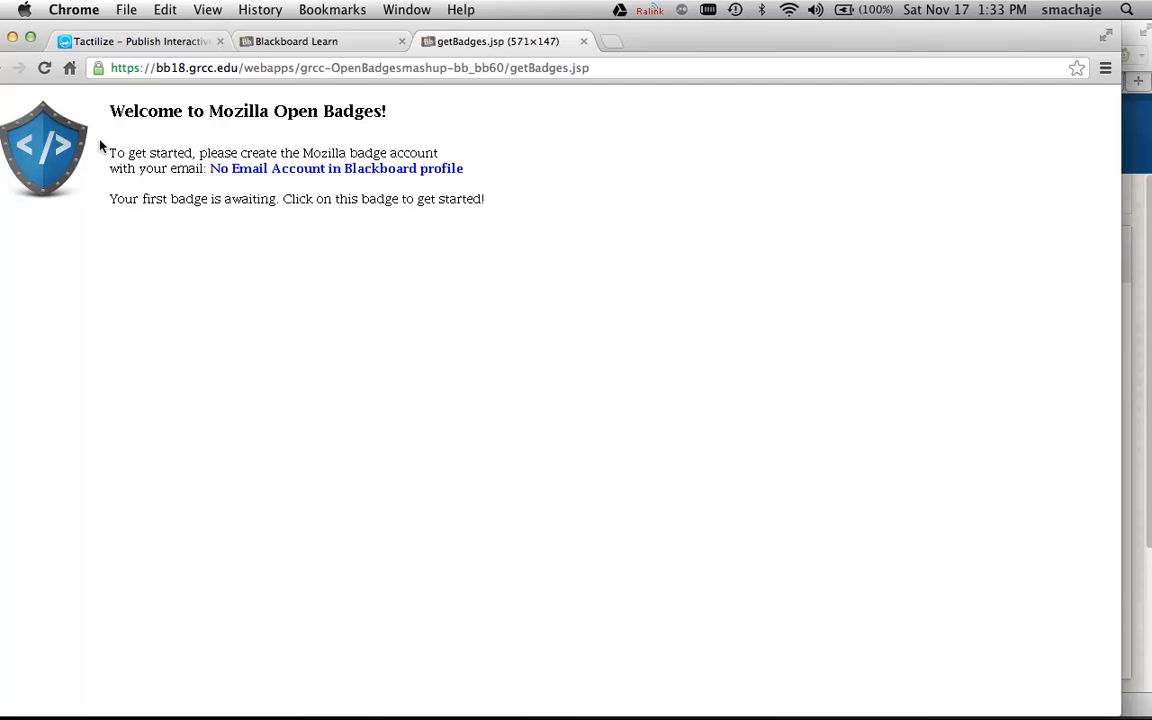
{"action": "mouse_move", "coordinate": [714, 224]}
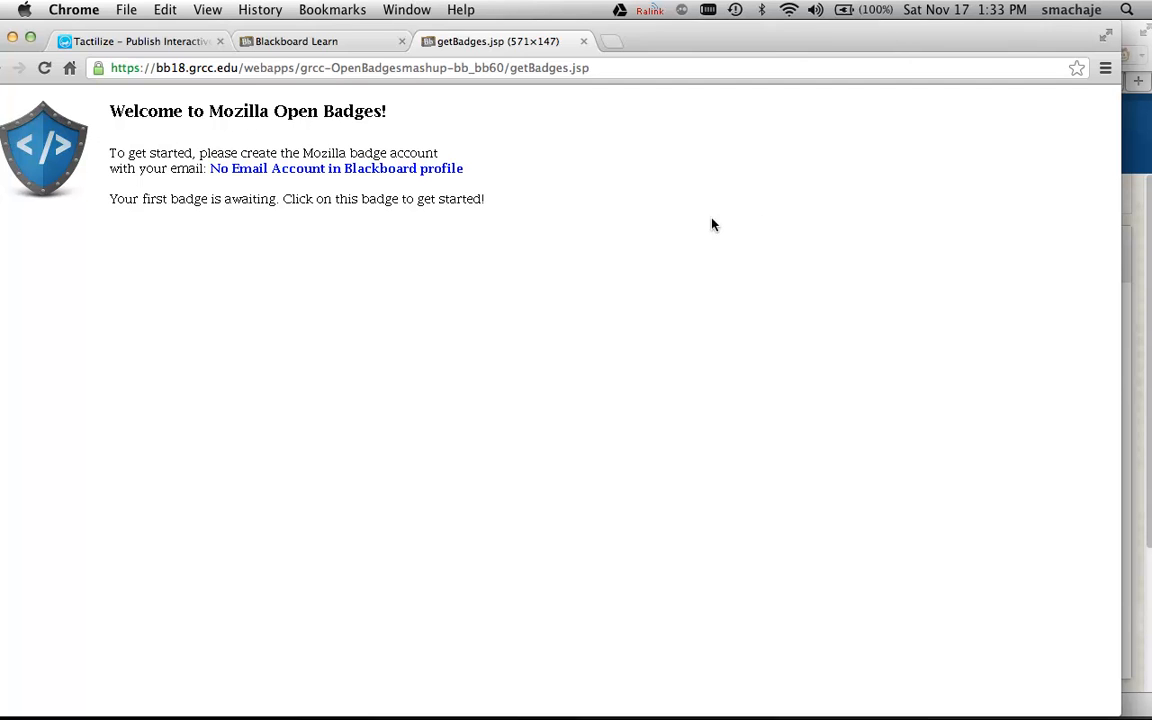
{"action": "left_click", "coordinate": [44, 67]}
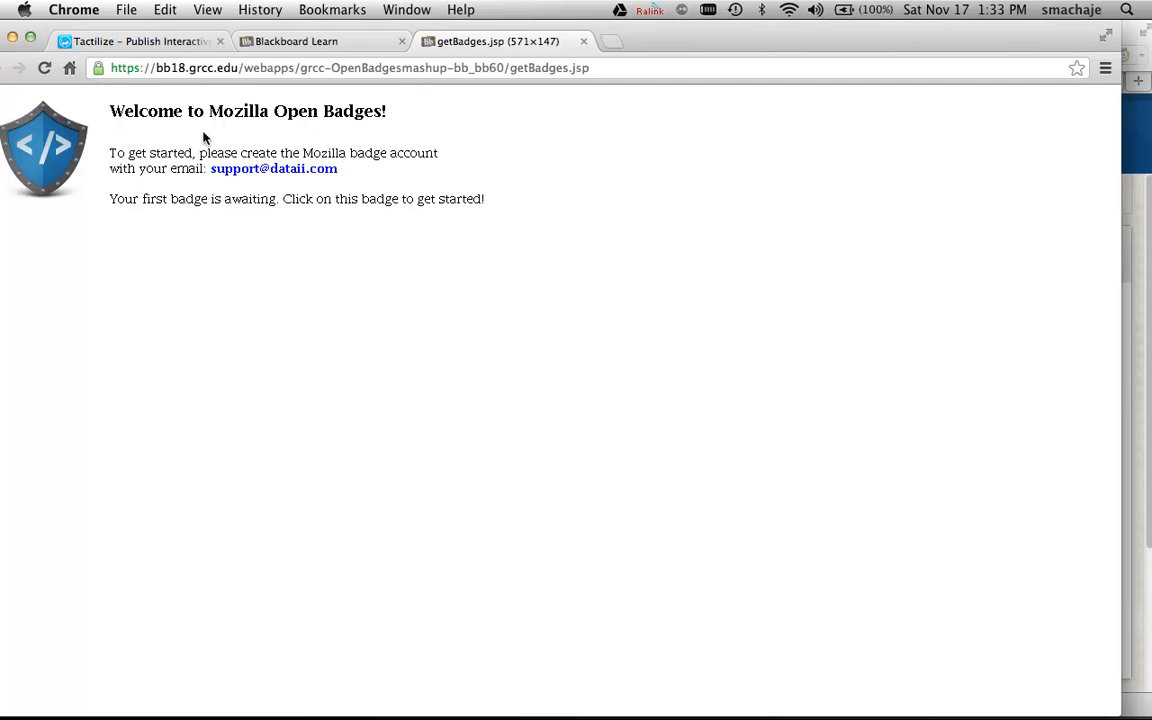
{"action": "left_click", "coordinate": [320, 41]}
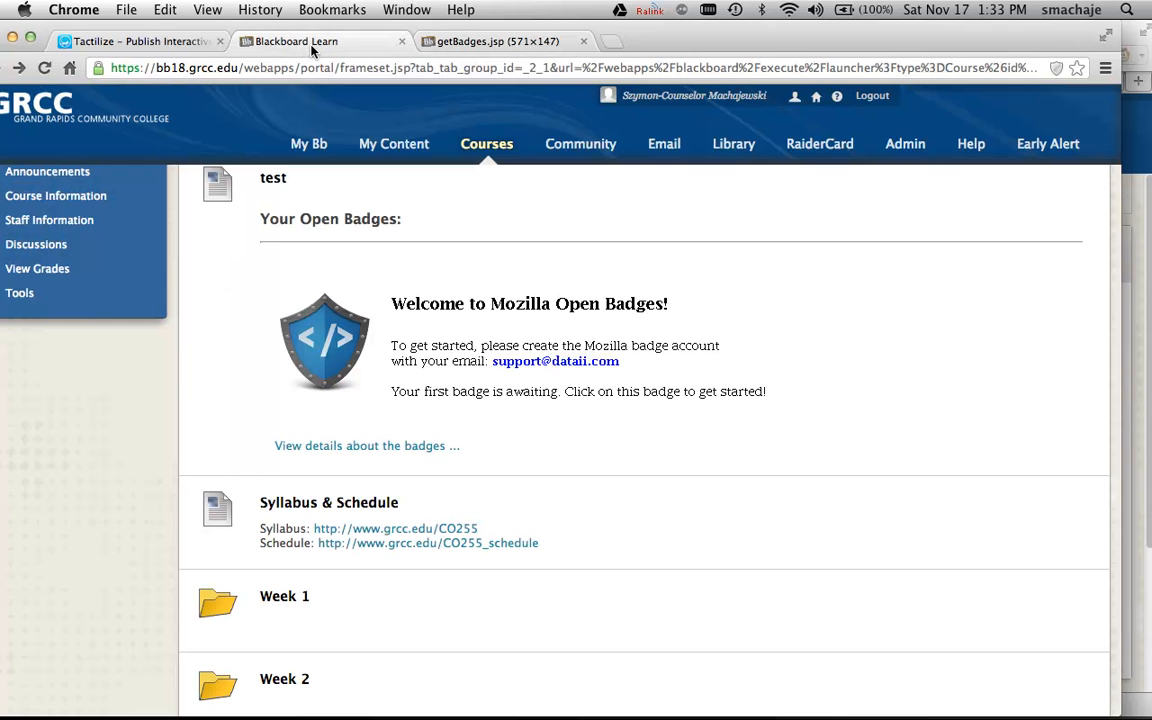
{"action": "left_click", "coordinate": [490, 41]}
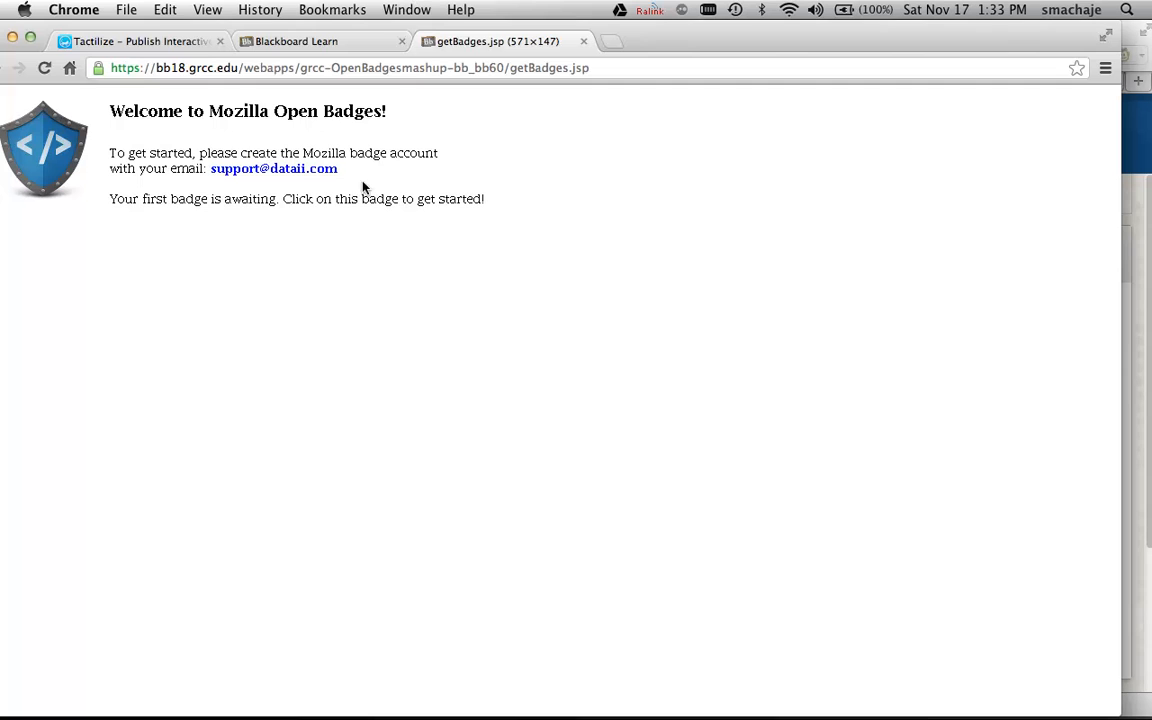
{"action": "mouse_move", "coordinate": [347, 171]}
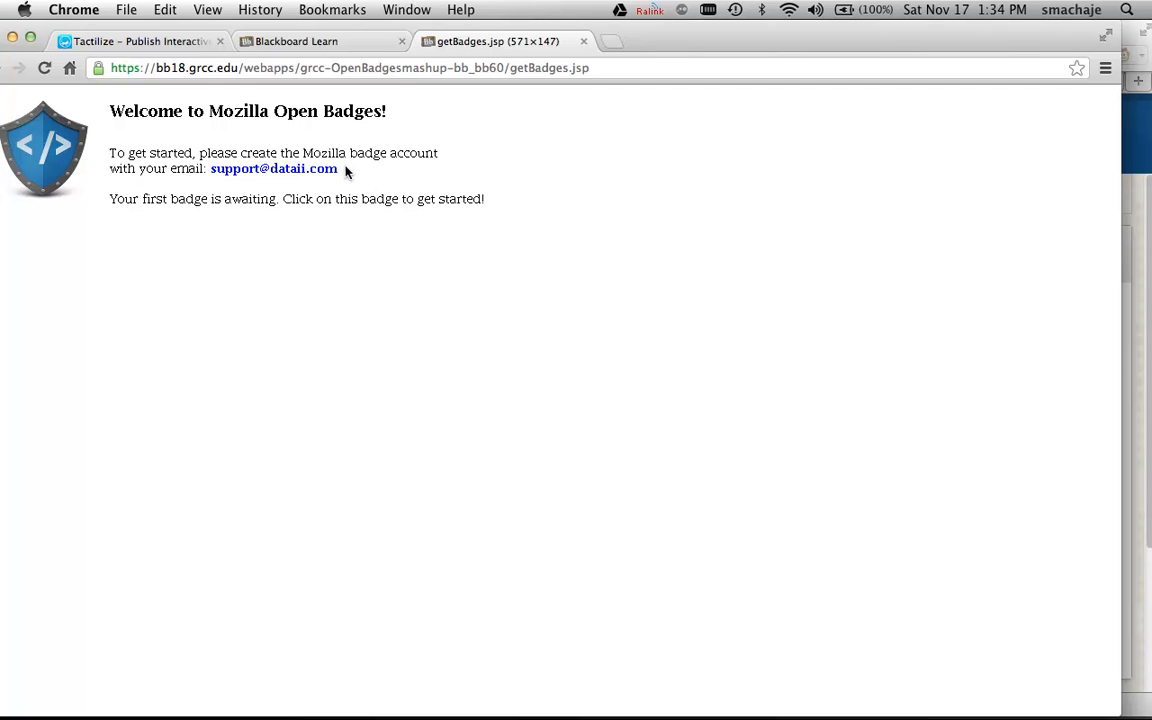
{"action": "mouse_move", "coordinate": [316, 222]}
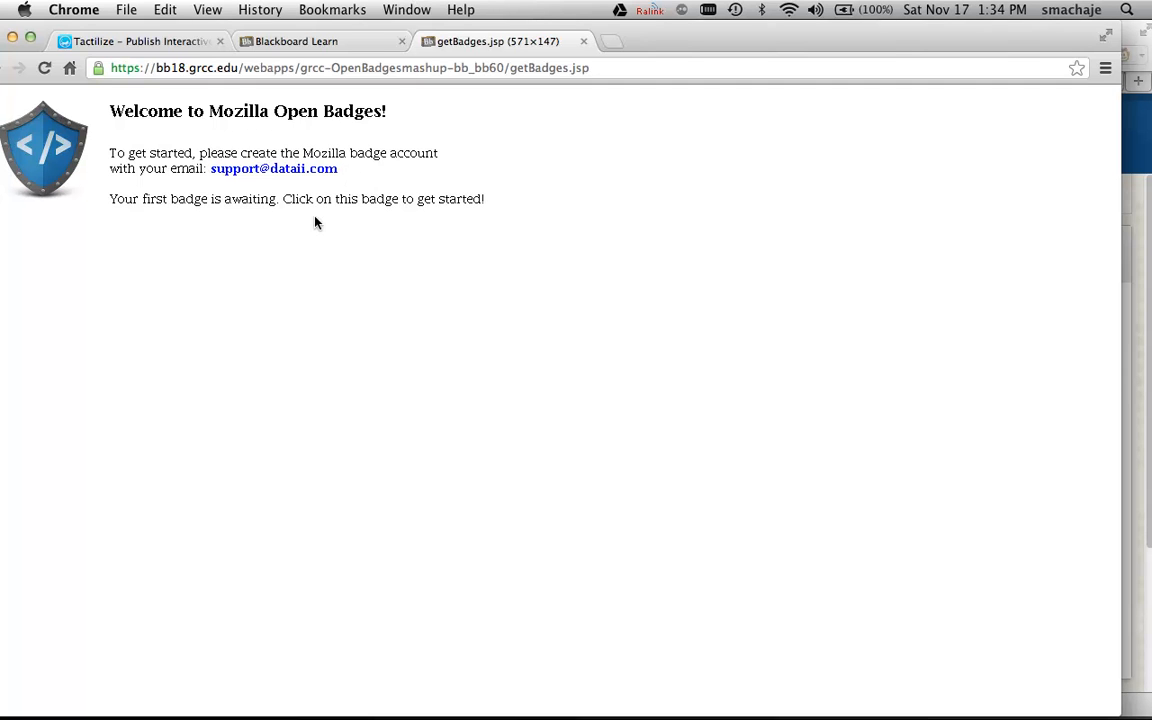
{"action": "mouse_move", "coordinate": [840, 611]}
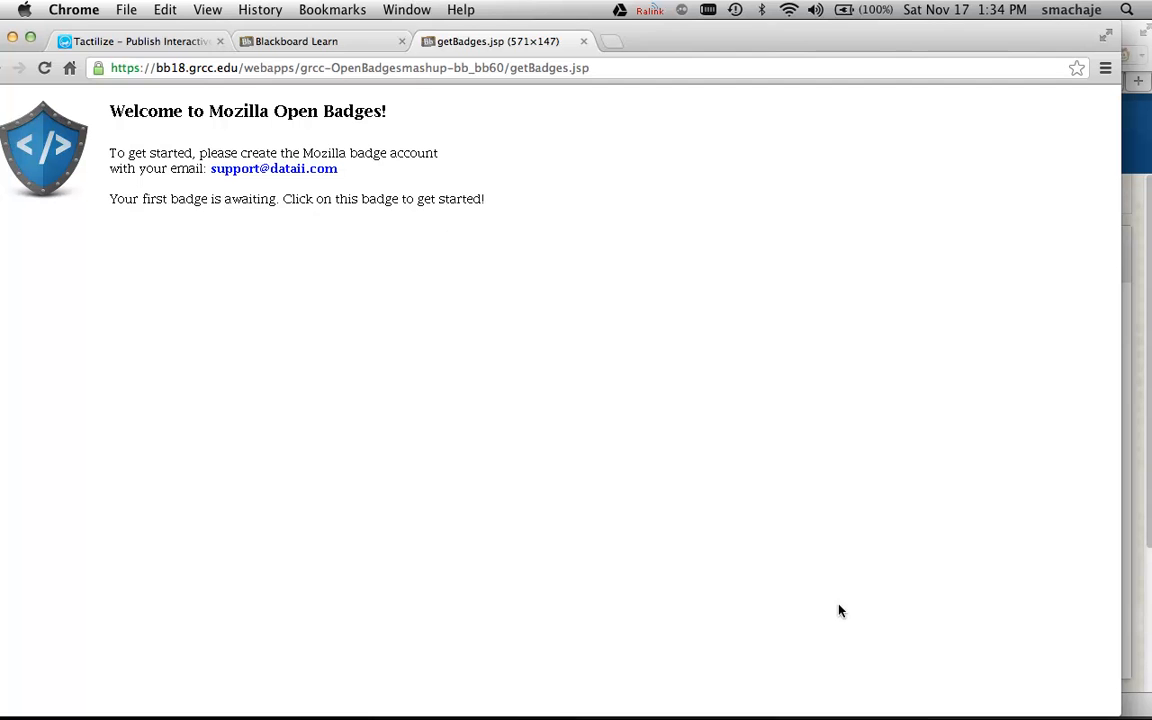
{"action": "mouse_move", "coordinate": [535, 695]}
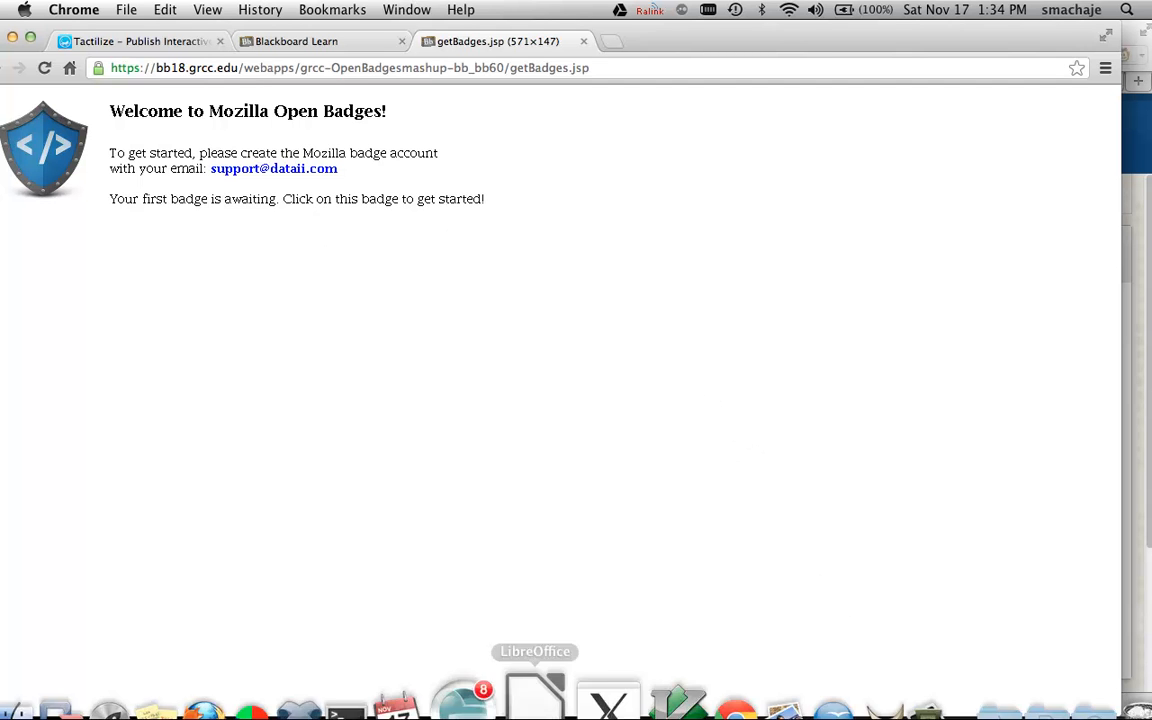